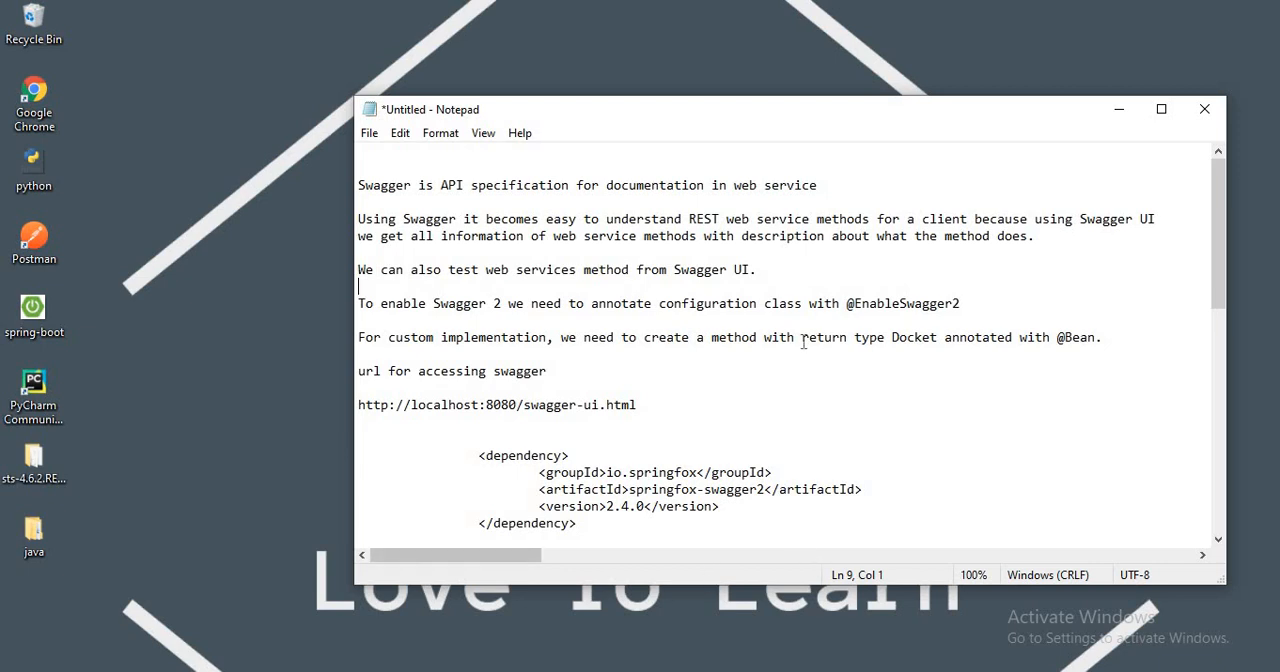
Bring up the Windows Run prompt with notepad entered, over the Swagger notes
key(Win+r)
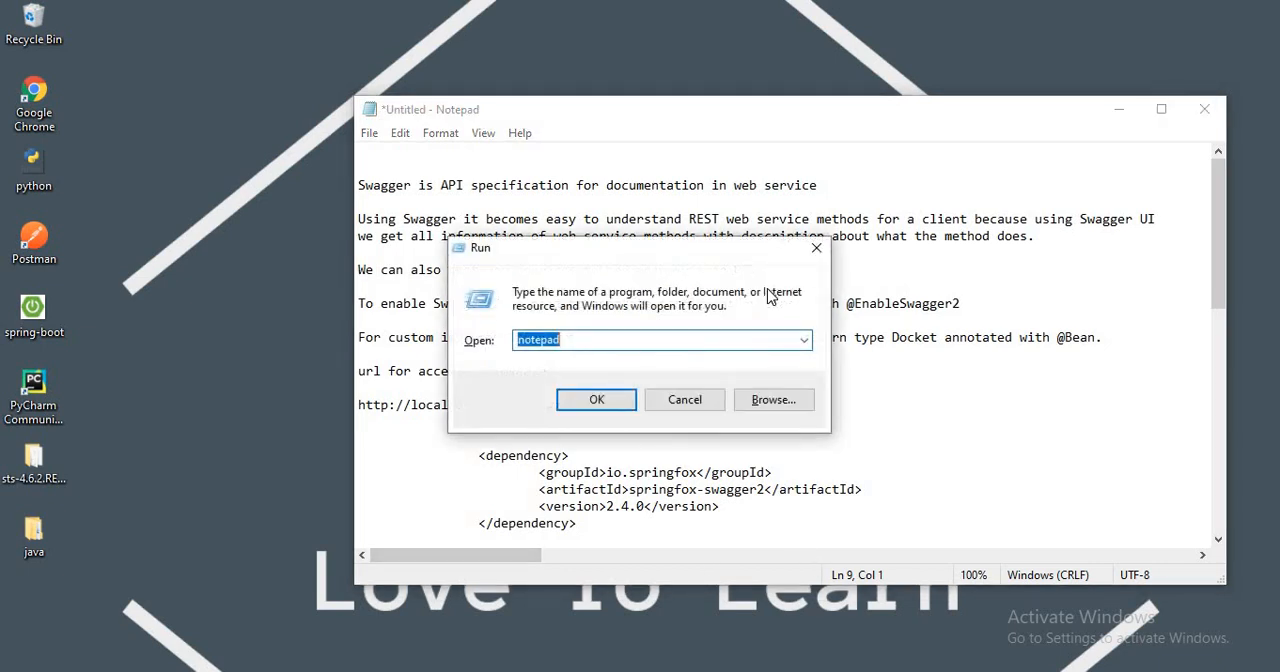
Start a second Notepad and jot the scratch lines x->10, 1-> and 10 modules
click(596, 399)
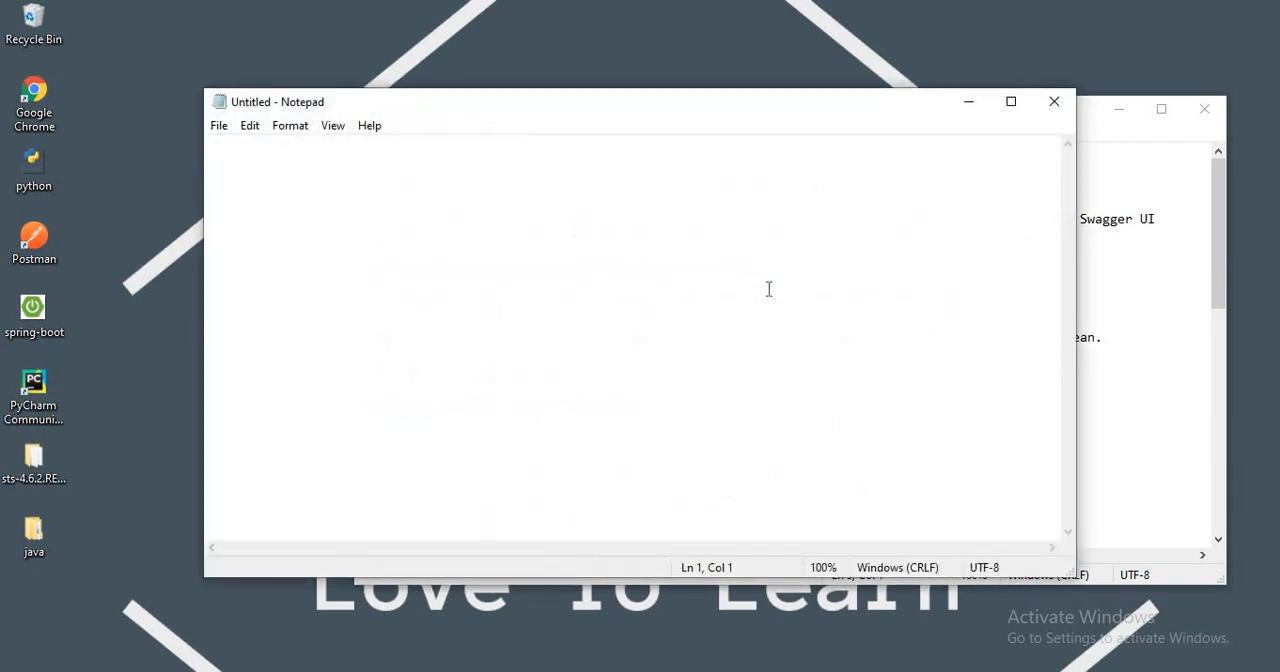
text(x->)
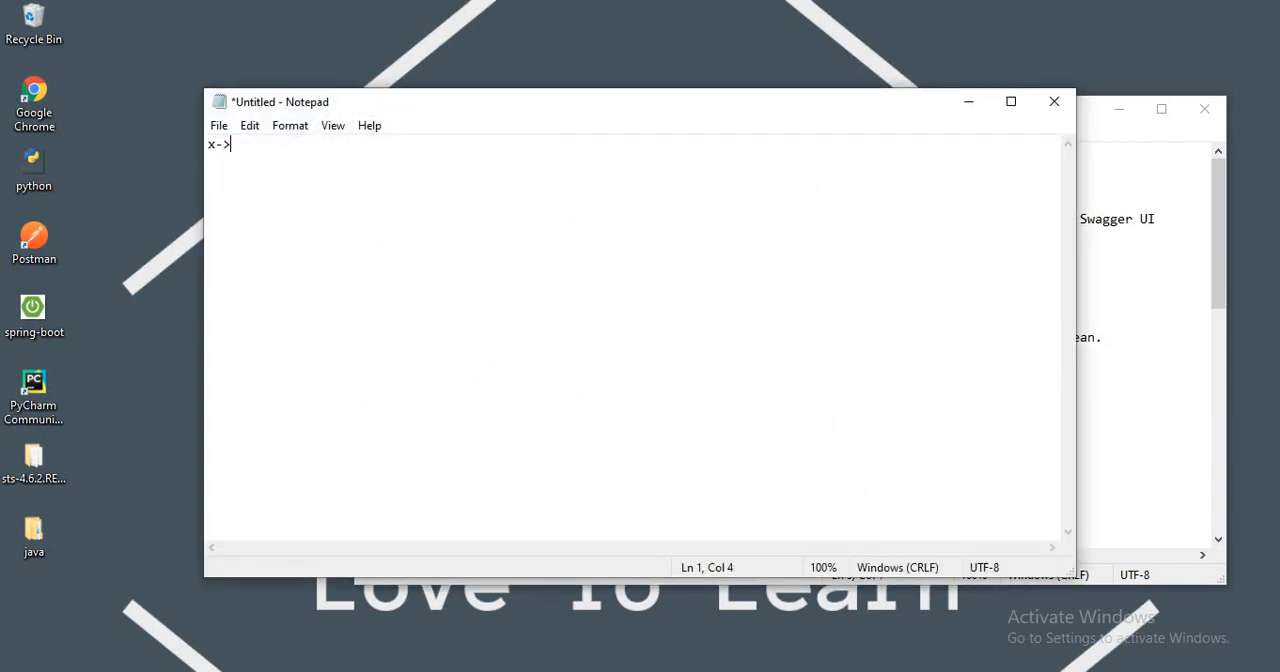
text(10)
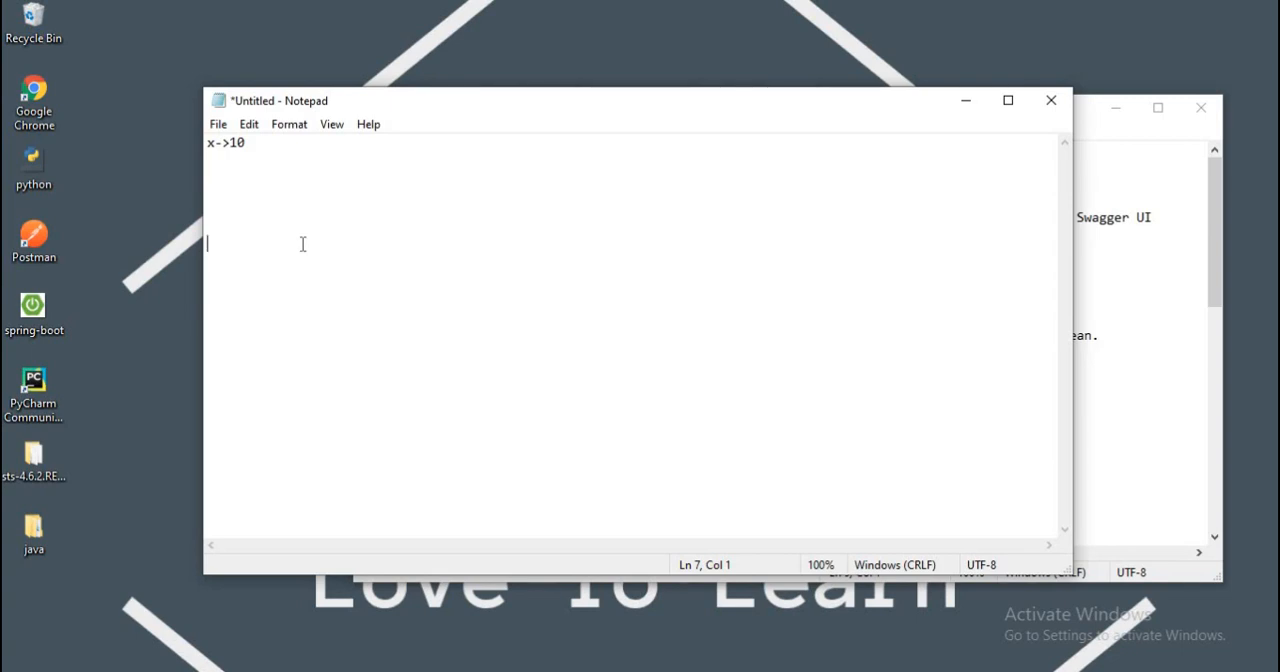
text(1)
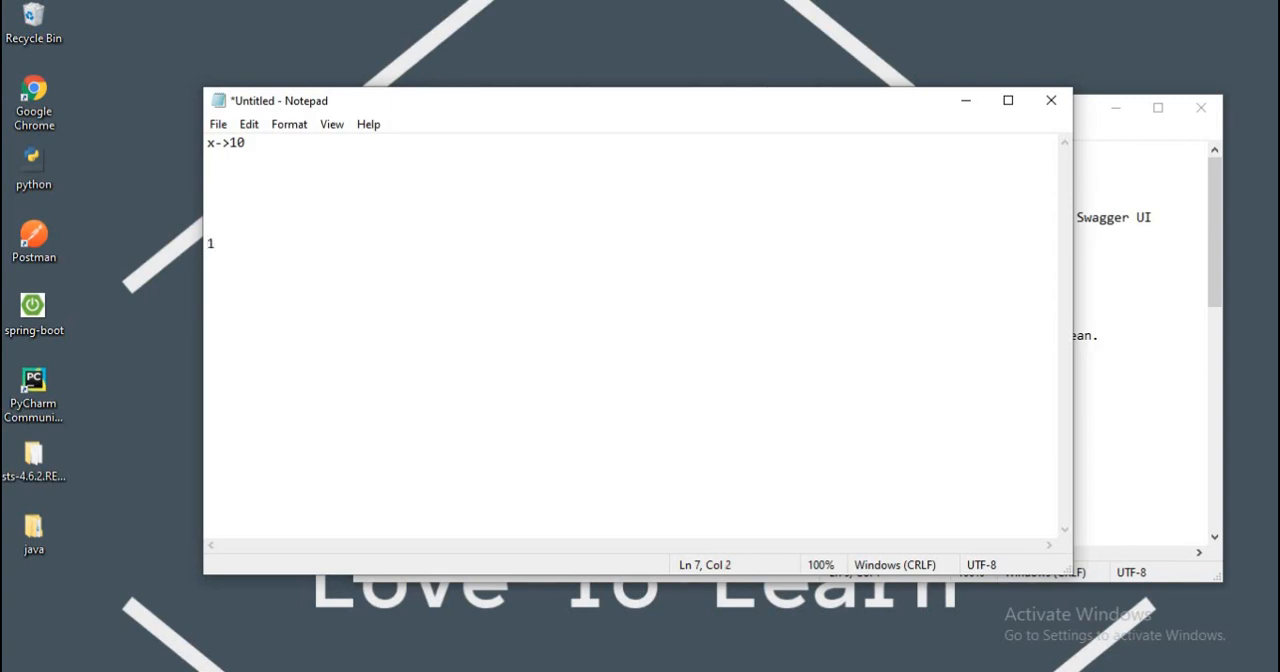
text(->)
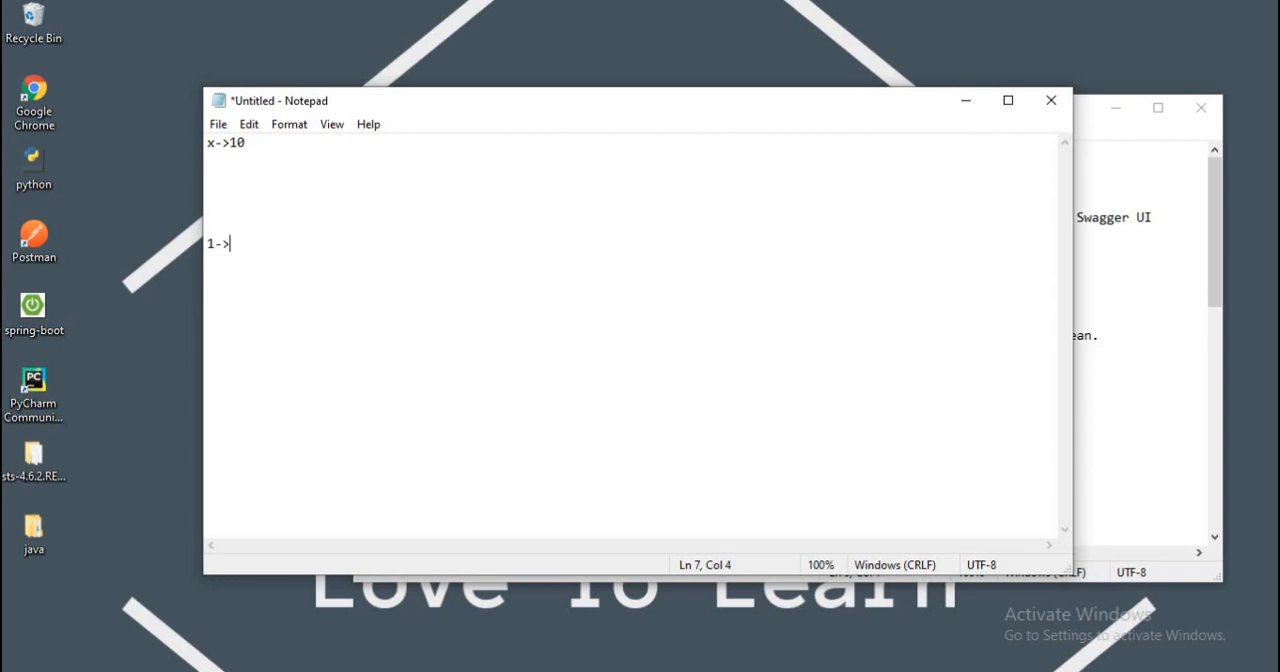
text(modu)
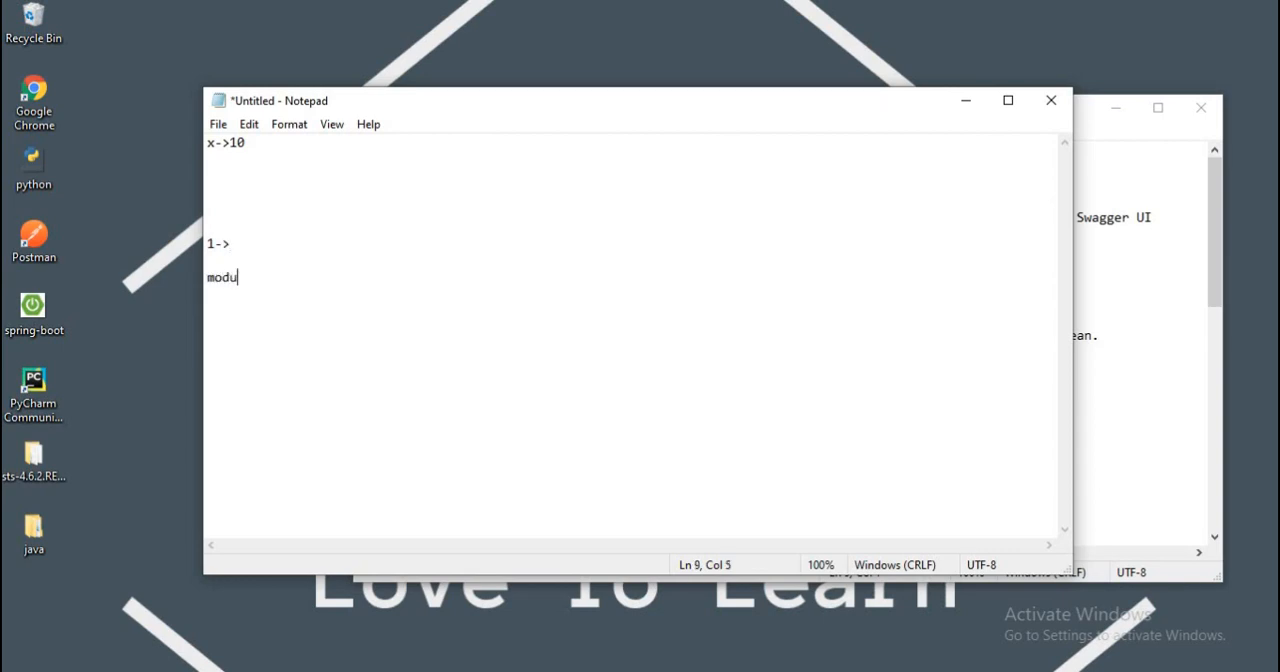
text(les)
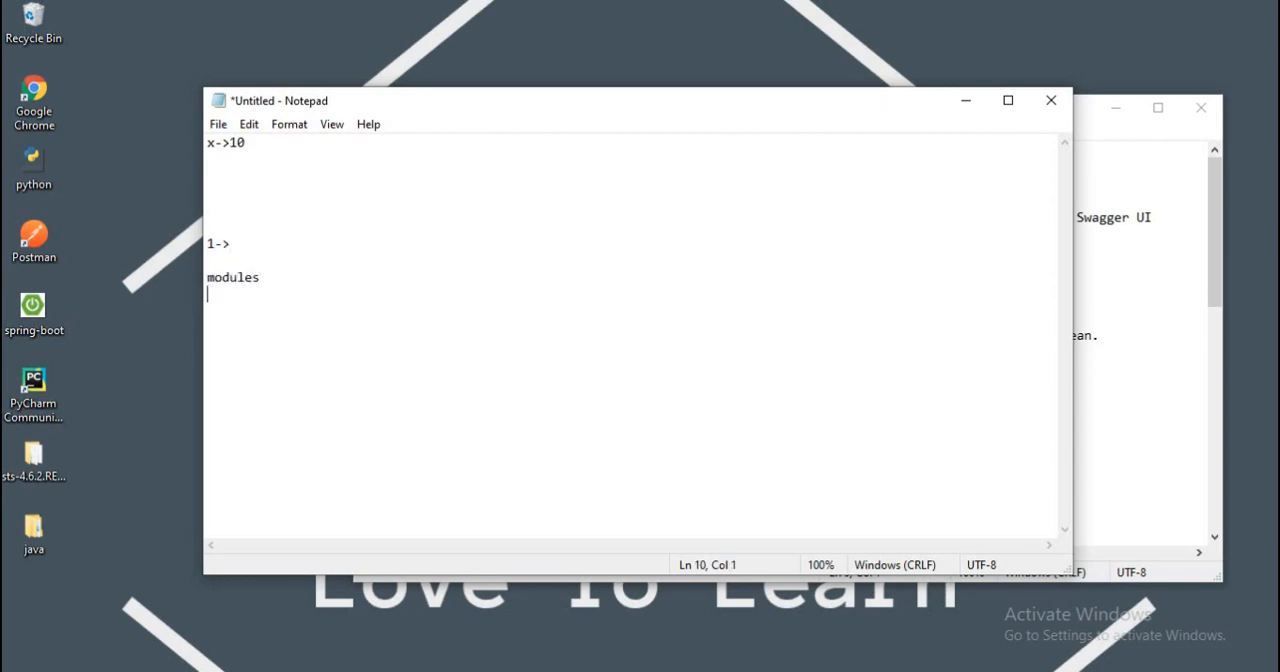
text(10)
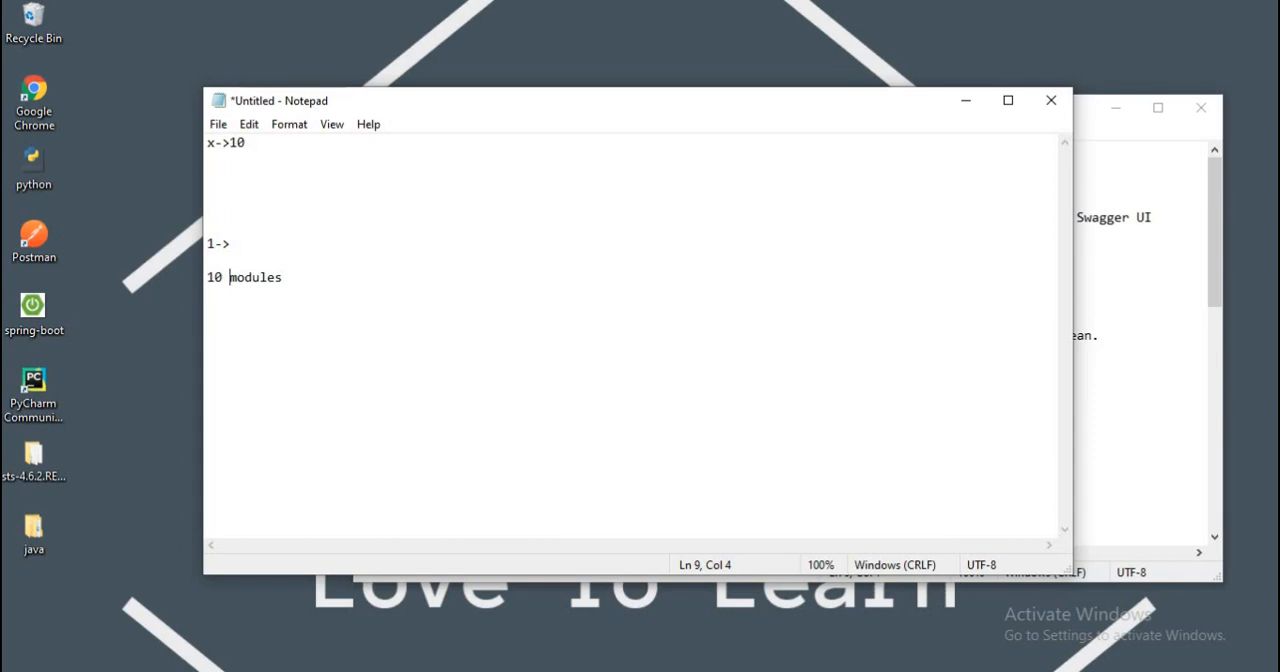
mouse_move(246, 142)
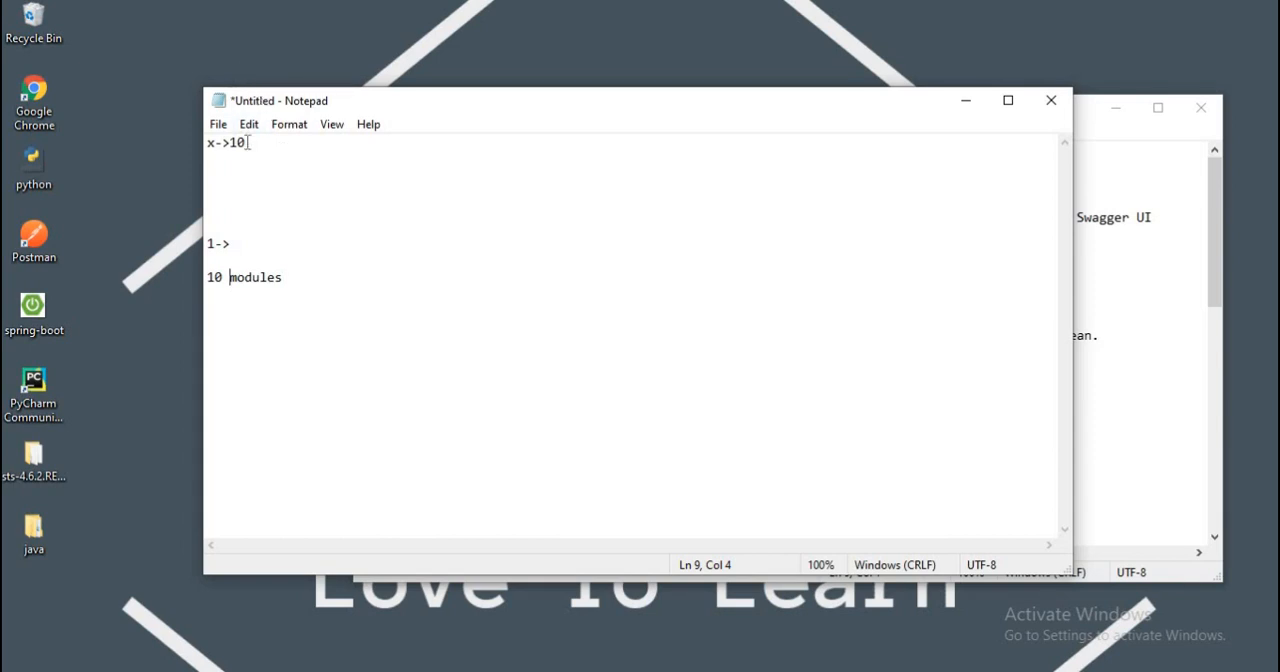
Add the scratch lines 1 modules, 10cont and 10 below
text(9)
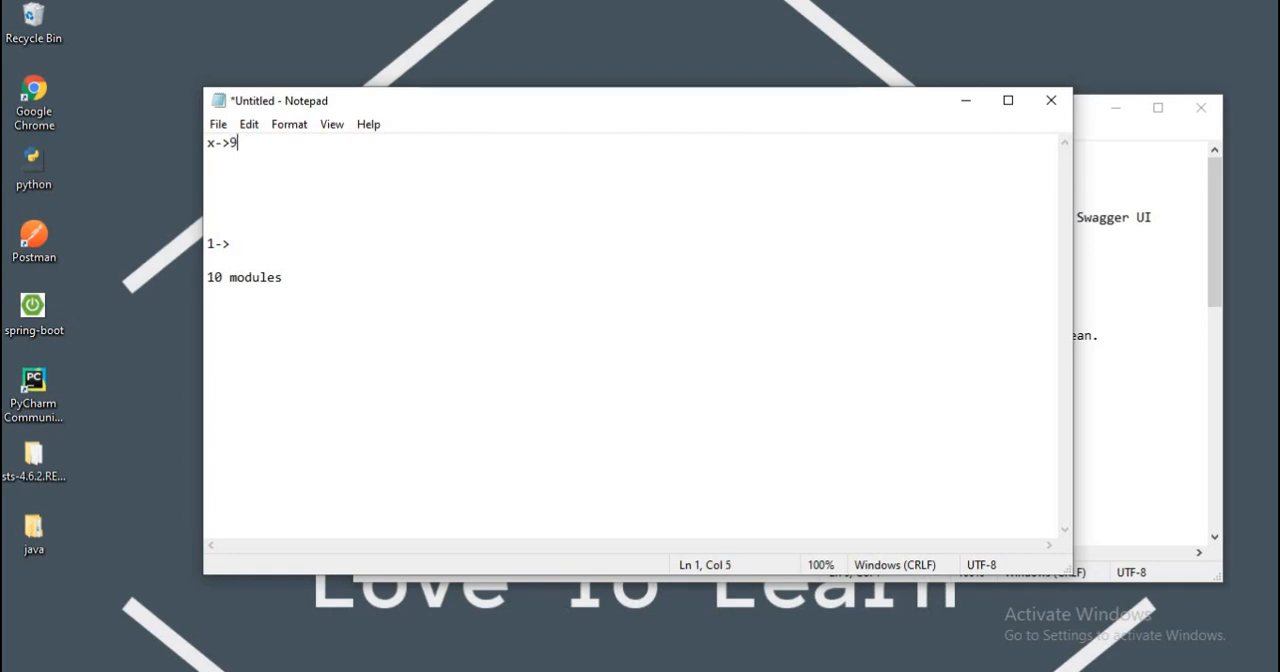
text(0)
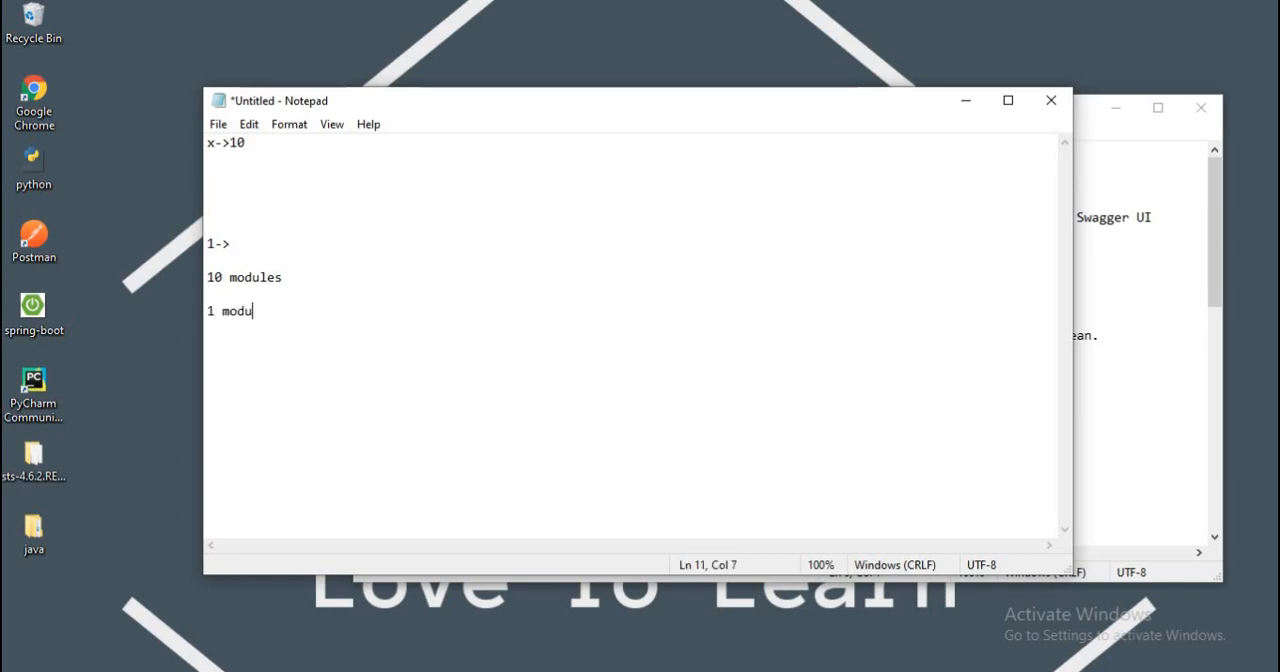
text(le)
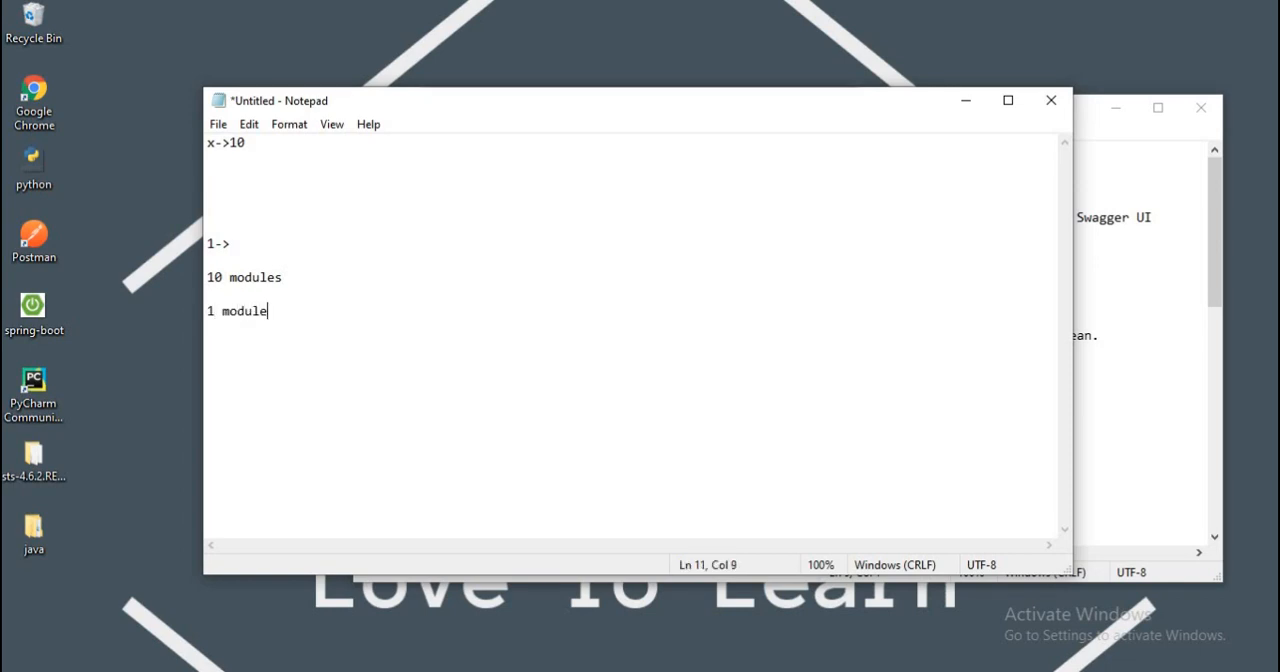
text(s)
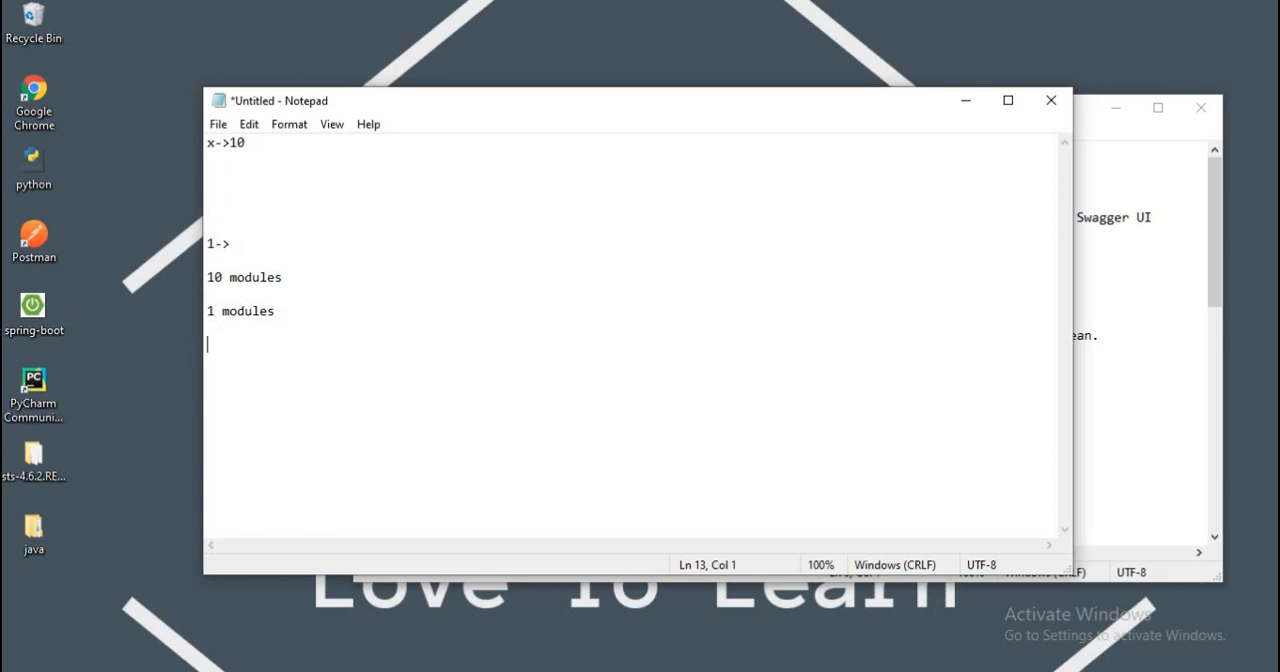
text(10)
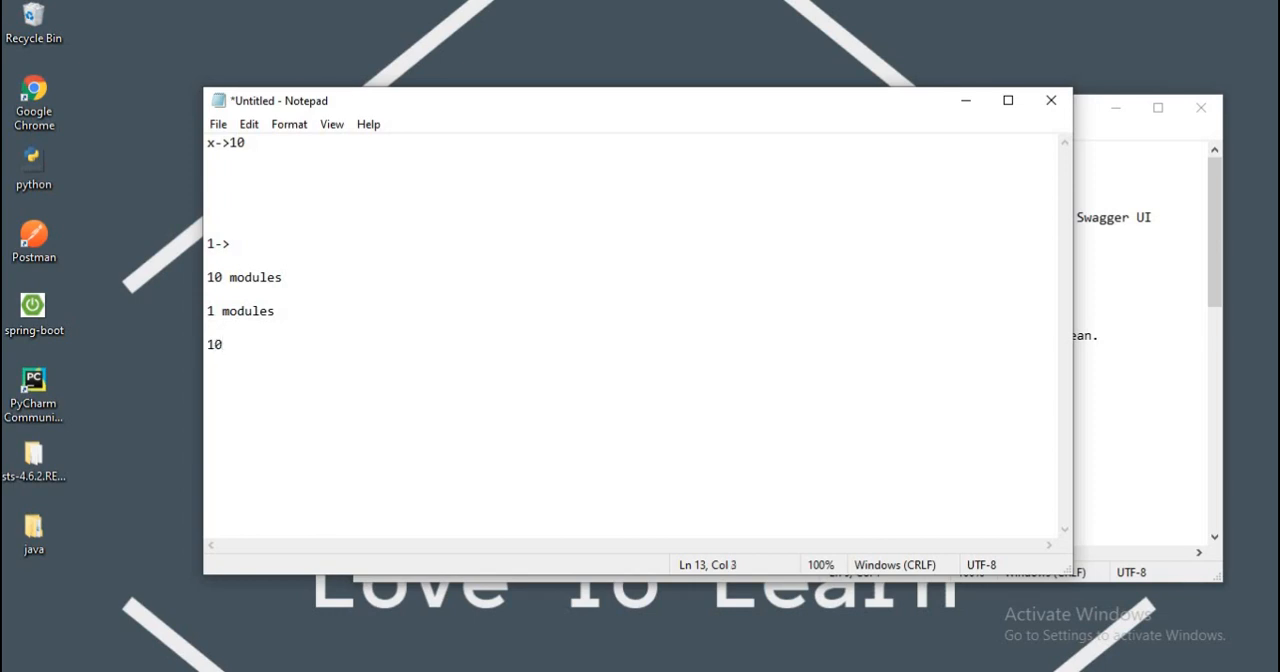
text(cont)
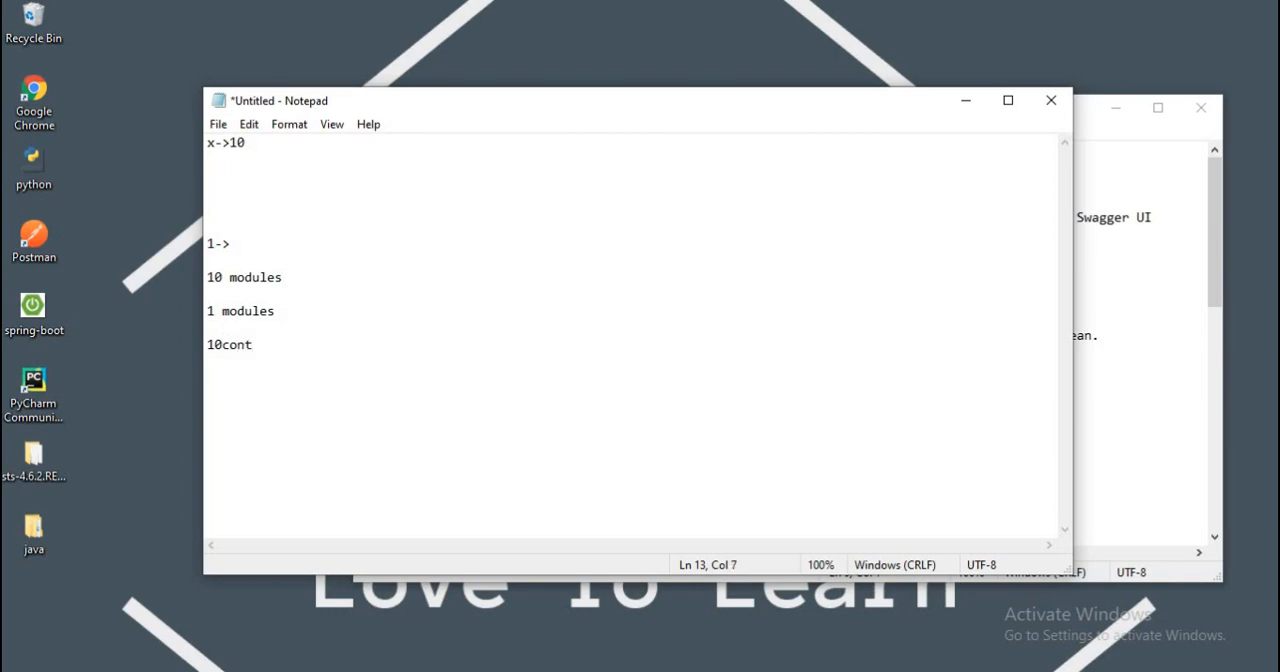
key(enter)
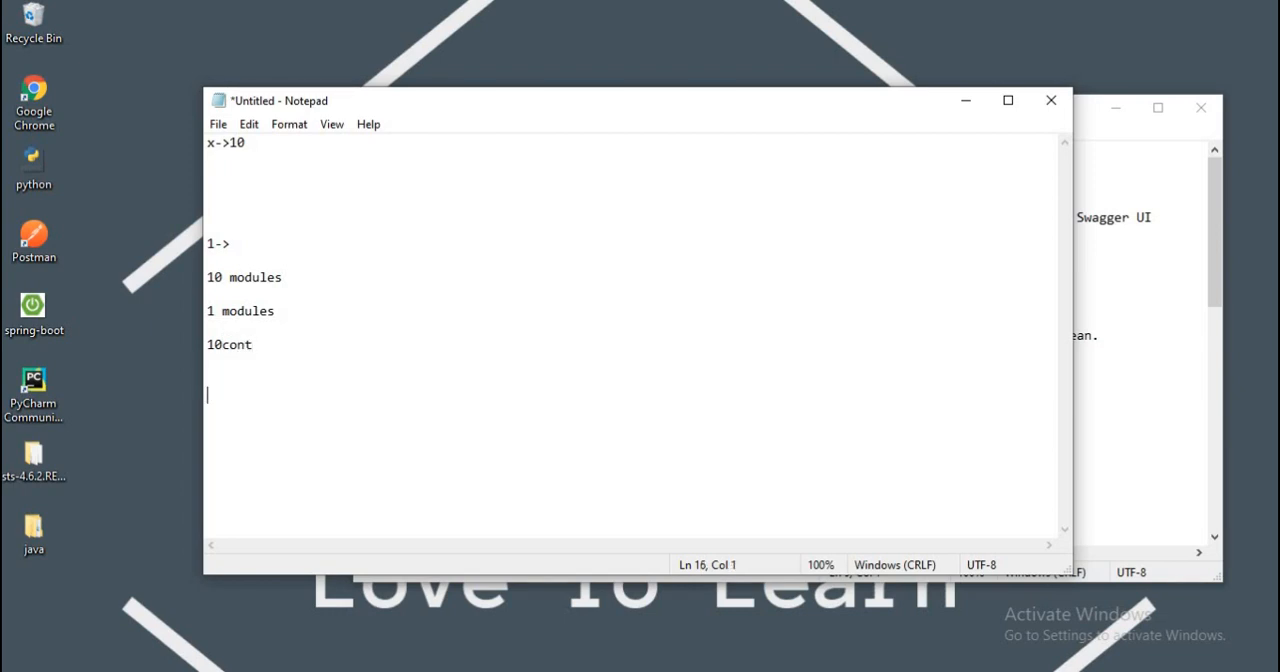
text(10)
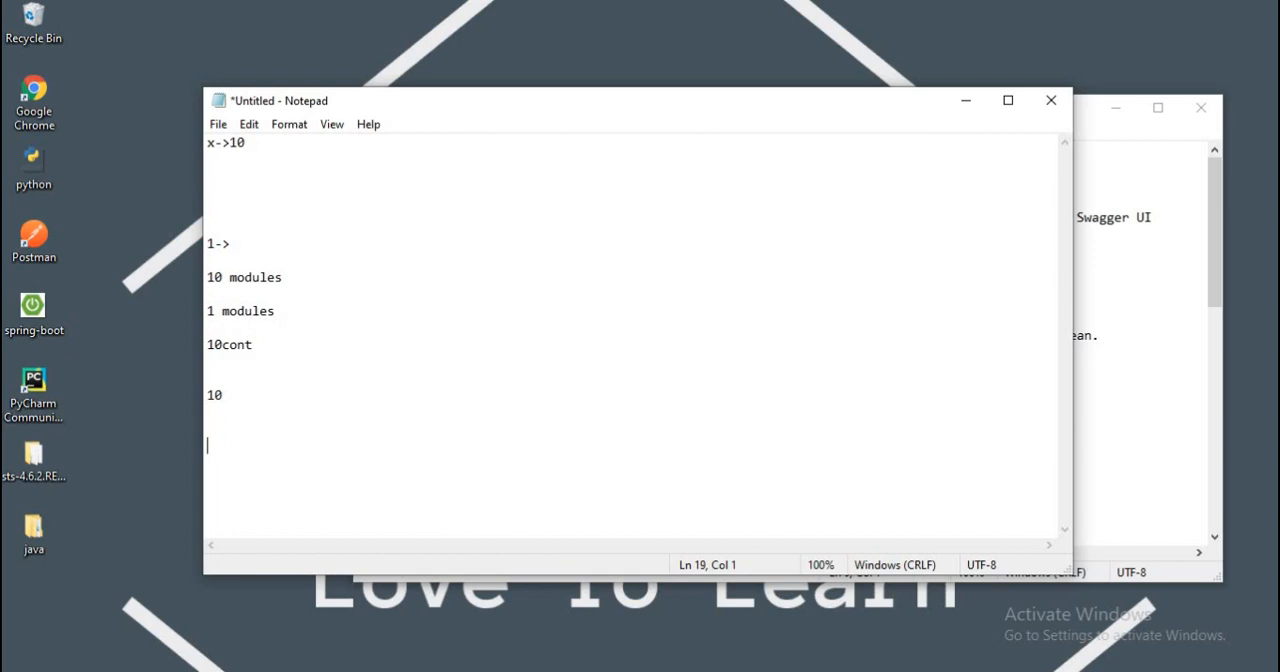
text(100)
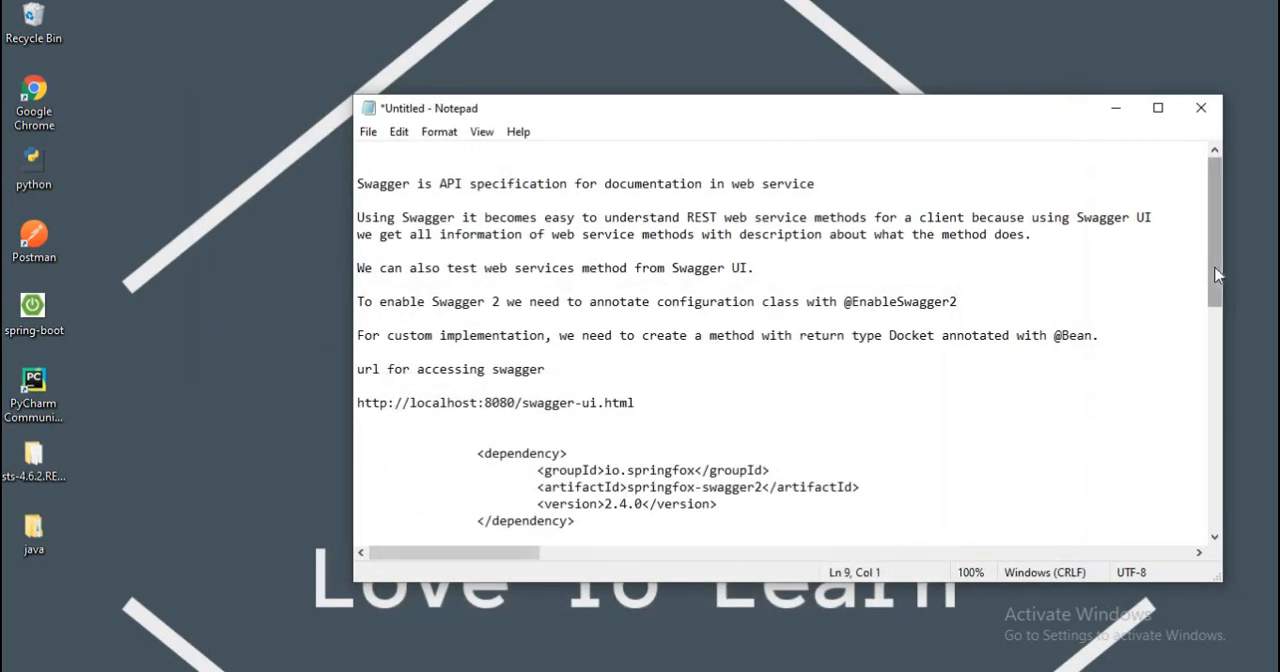
scroll(down, 3)
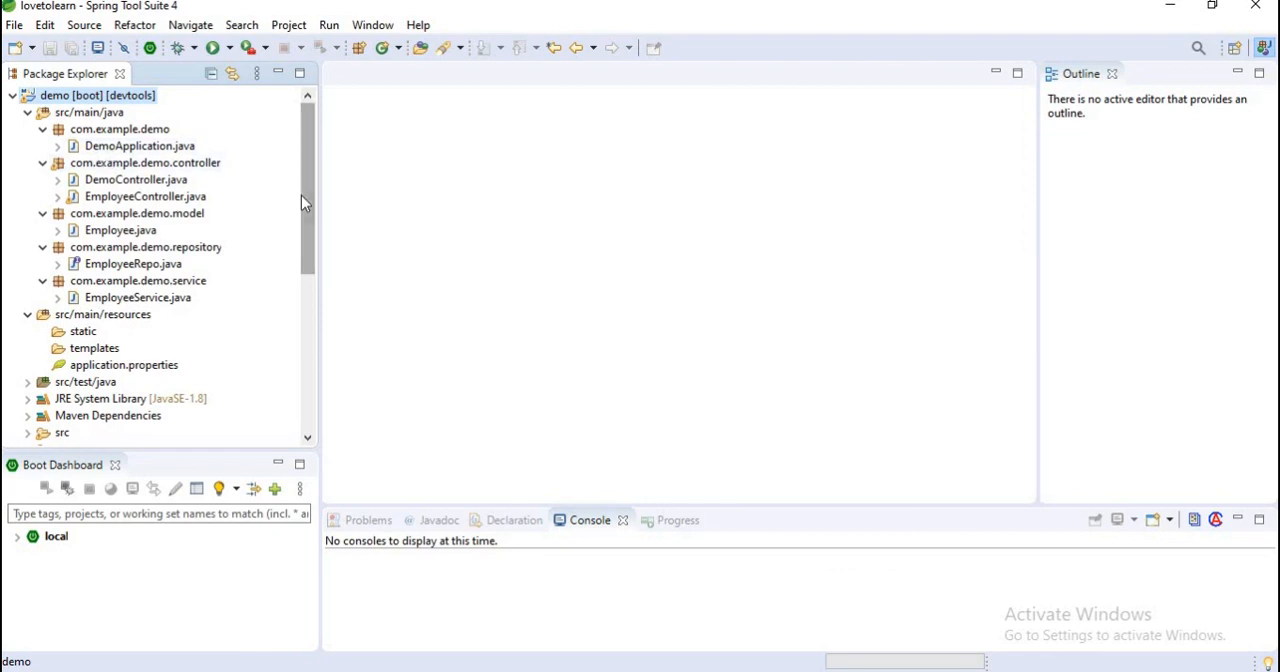
Add springfox-swagger2 and springfox-swagger-ui 2.4.0 dependencies to the demo pom.xml and save
scroll(down, 3)
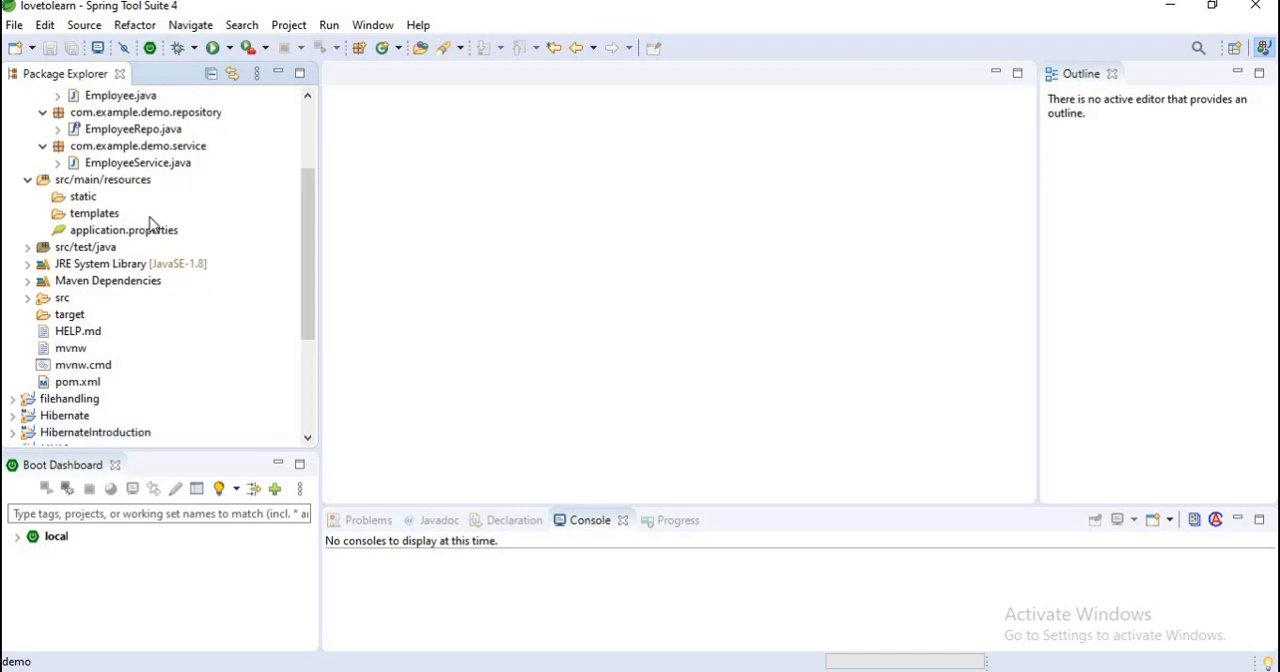
click(77, 381)
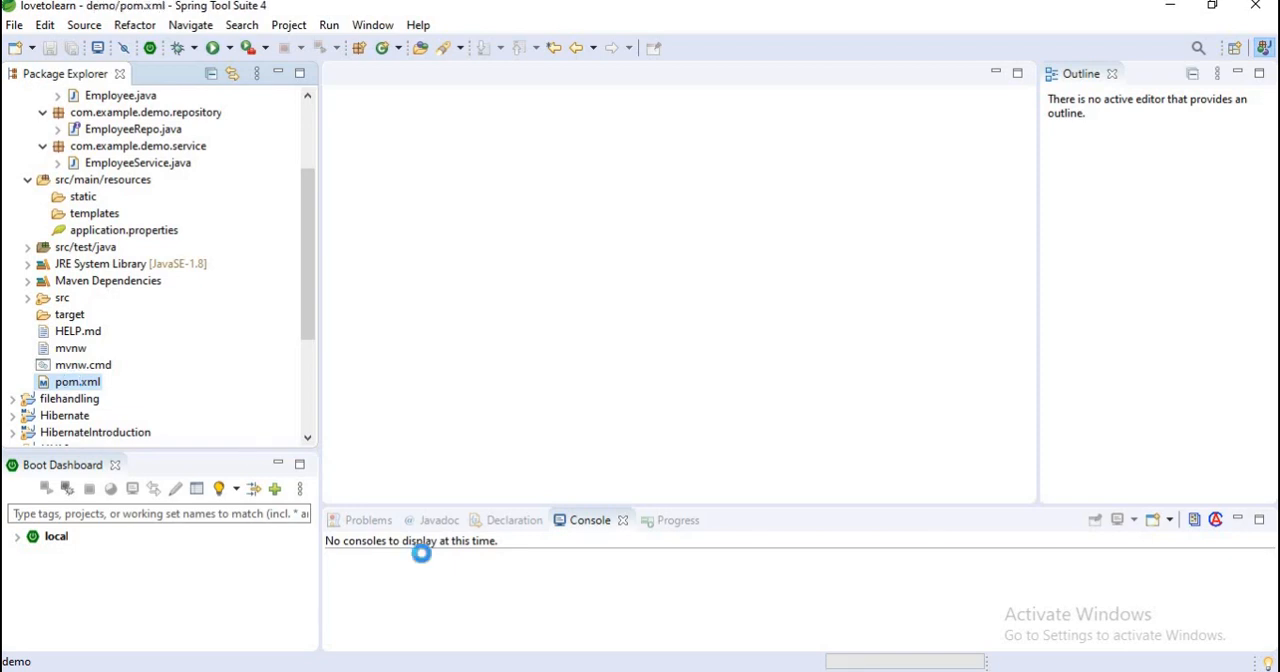
double_click(77, 382)
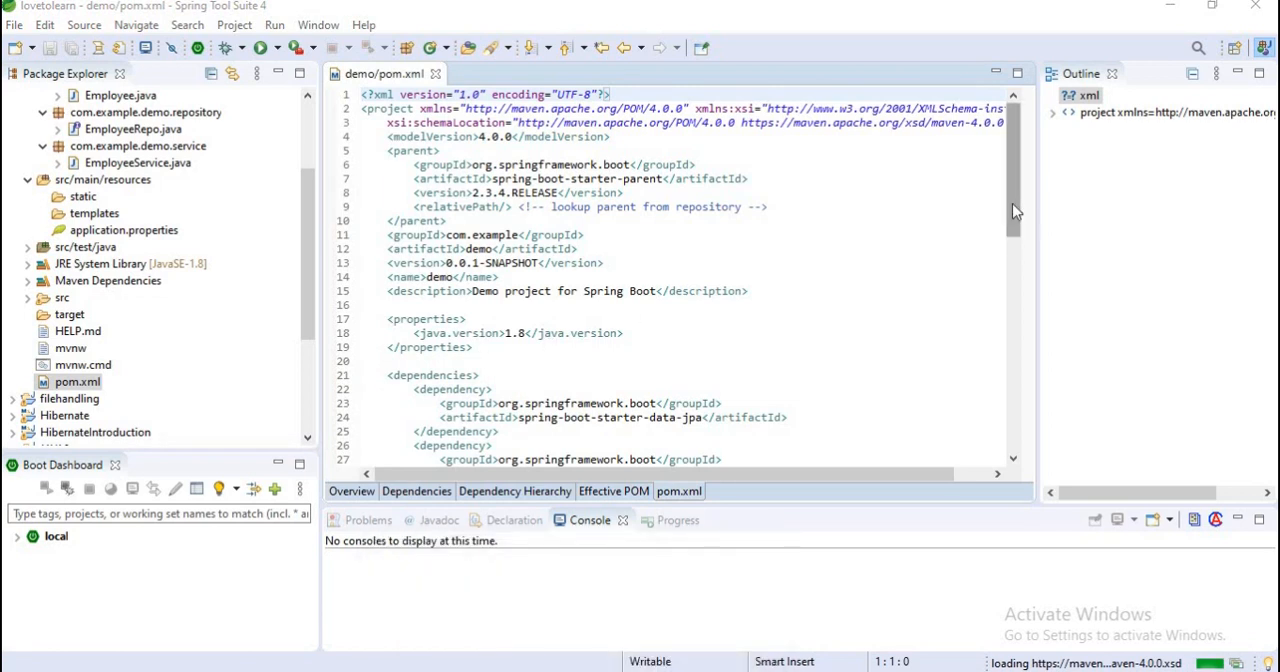
scroll(down, 3)
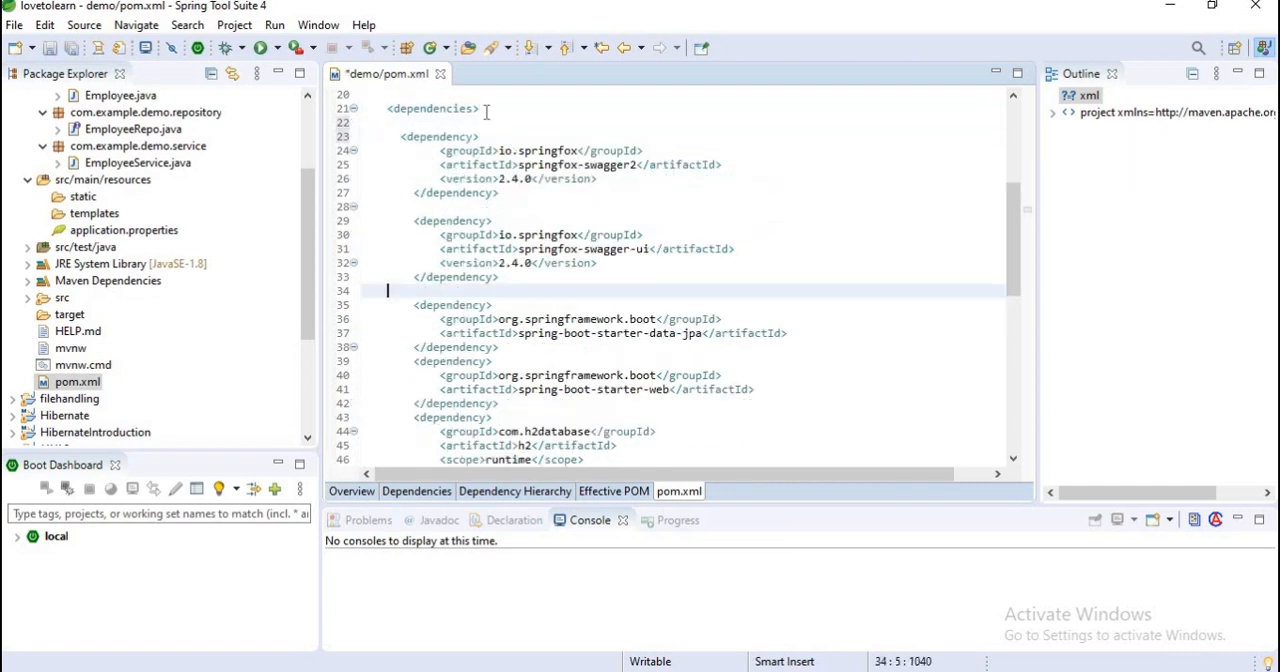
key(ctrl+s)
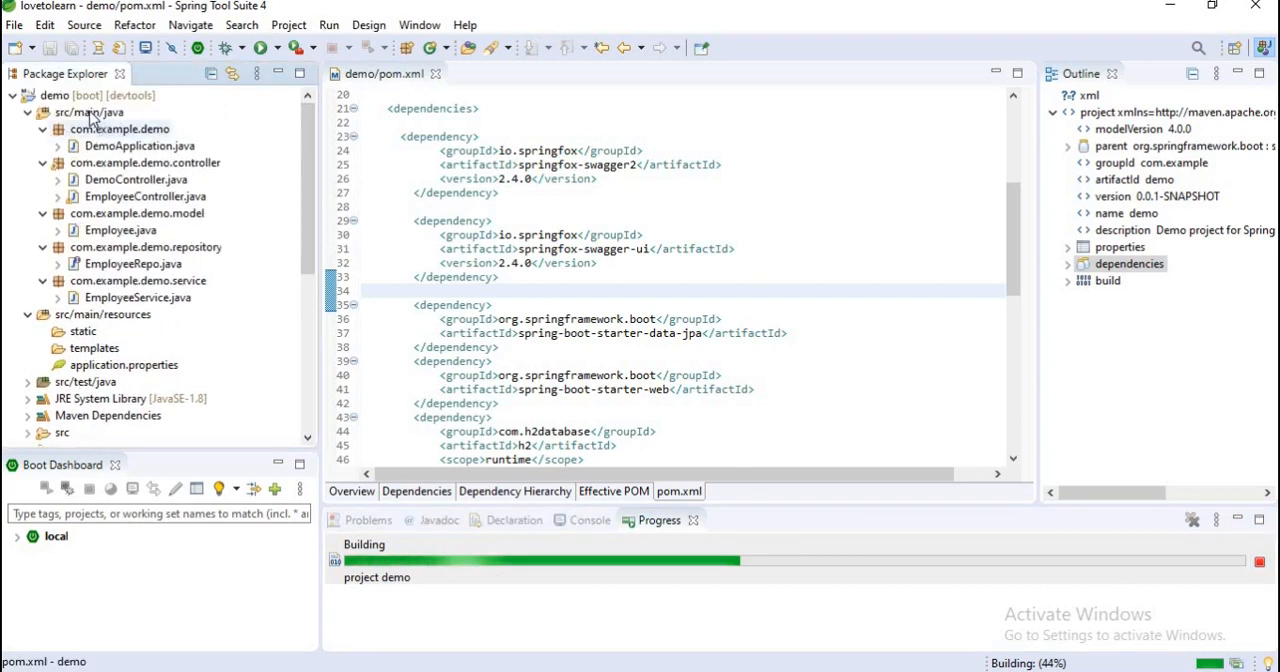
Create the com.example.demo.swagger package under com.example.demo and bring up its New menu
click(119, 129)
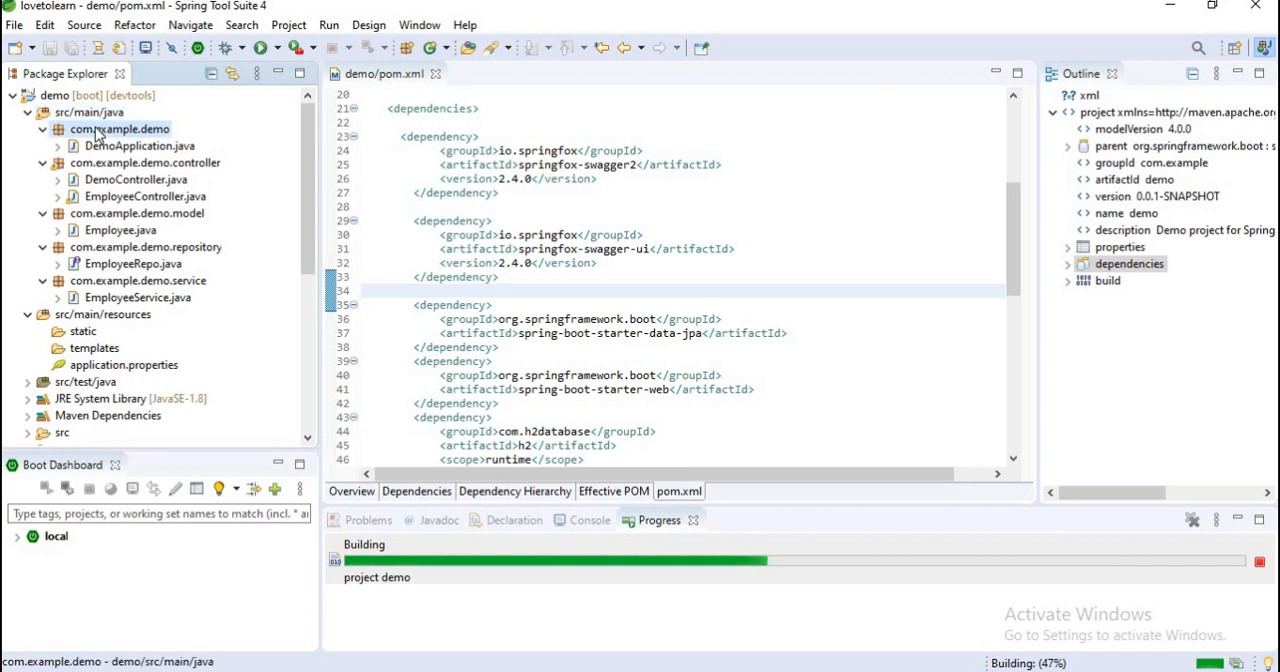
right_click(120, 129)
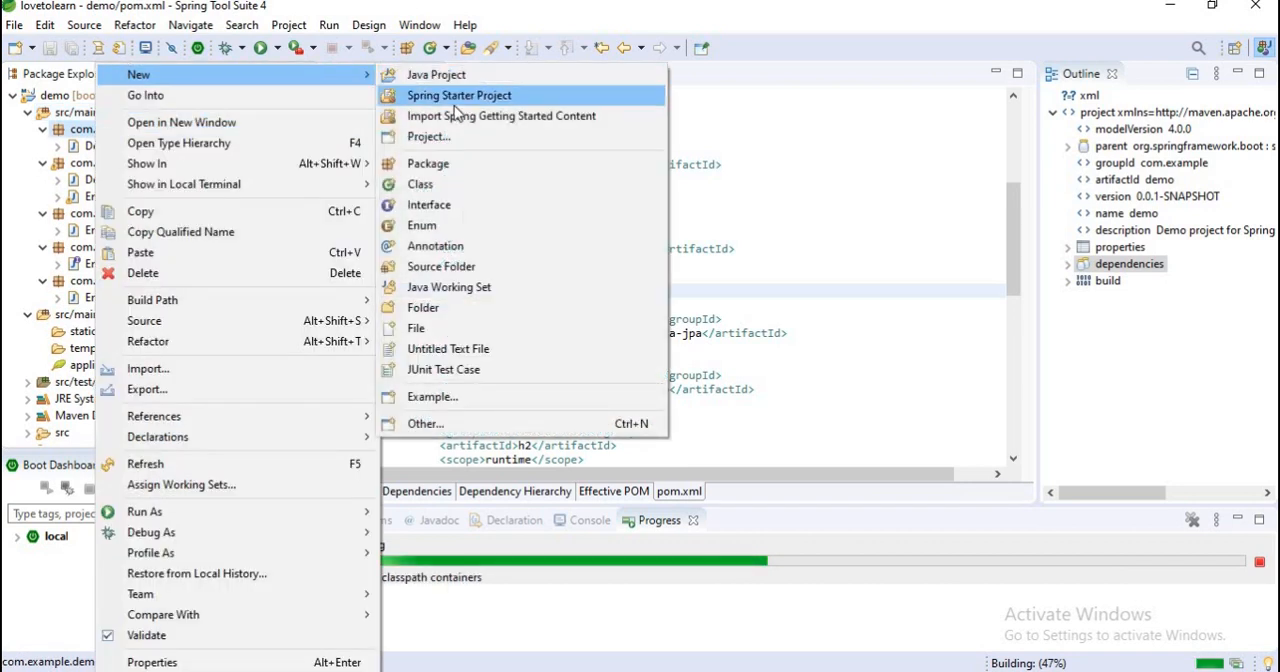
click(428, 163)
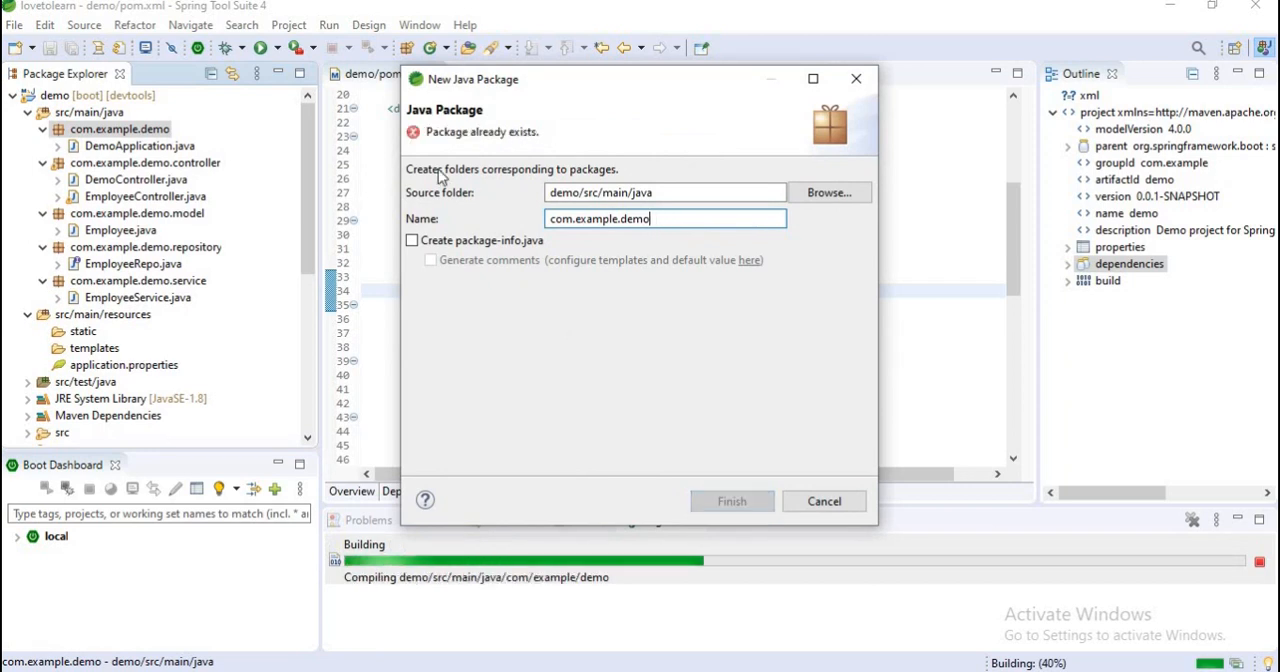
text(.swag)
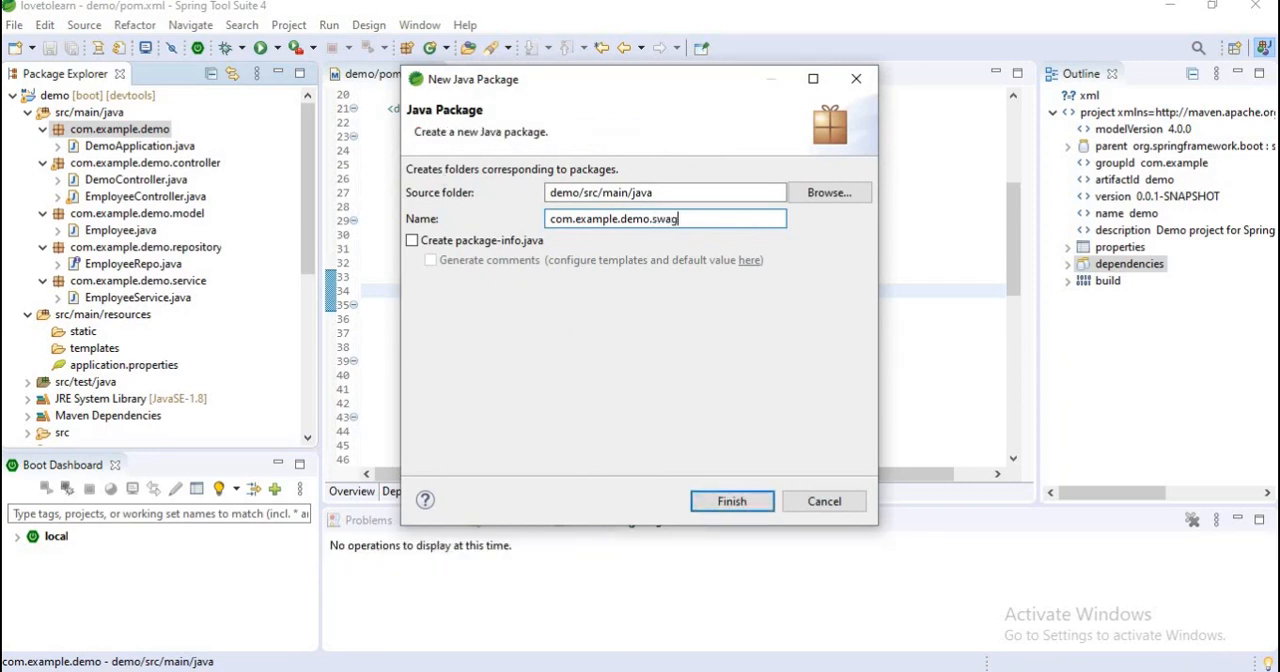
click(731, 501)
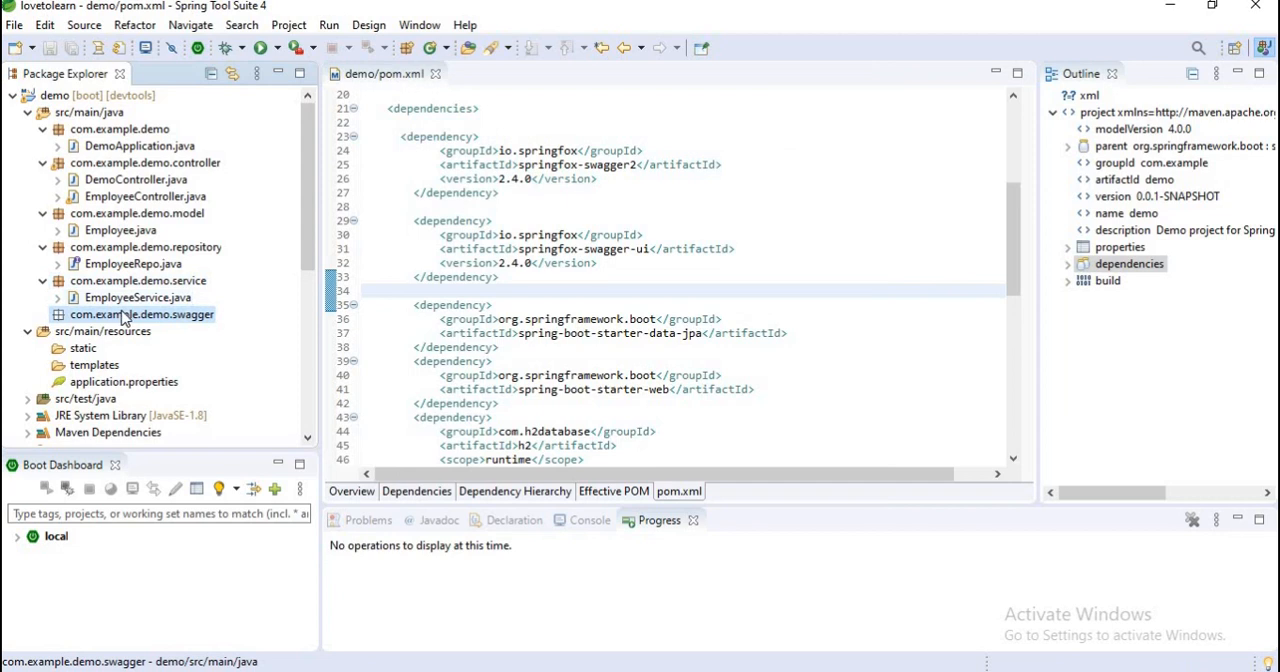
right_click(141, 314)
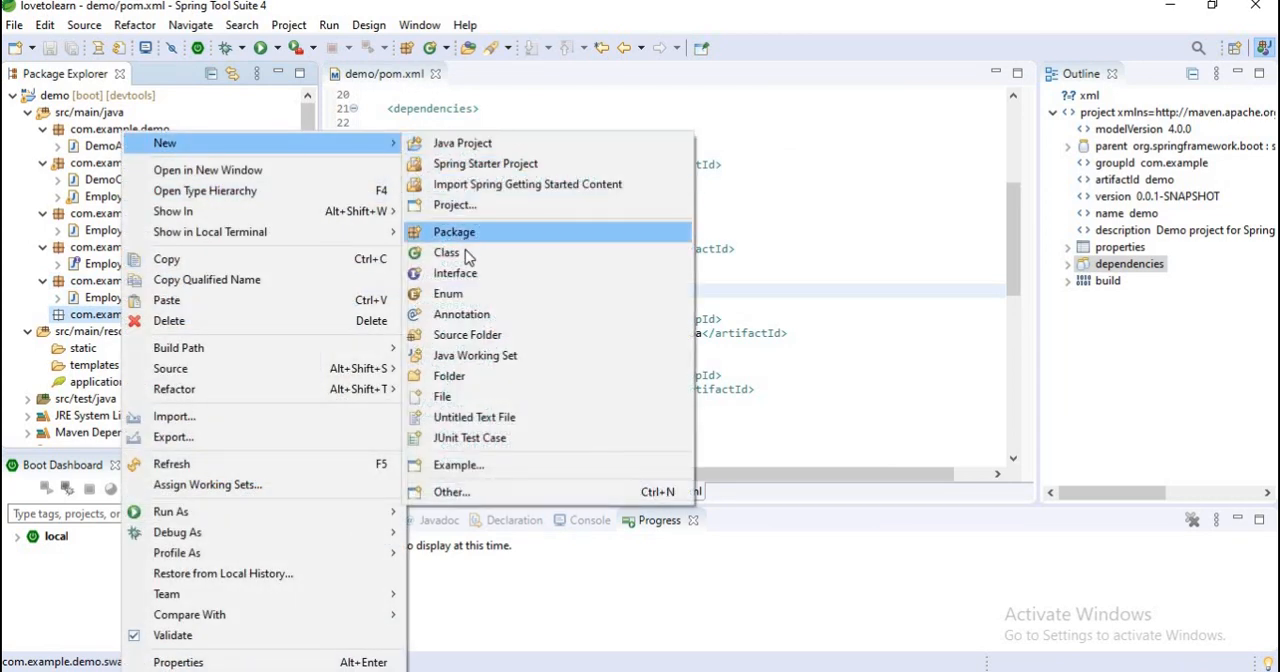
Create the SwaggerConfig class in com.example.demo.swagger and open it in the editor
click(446, 252)
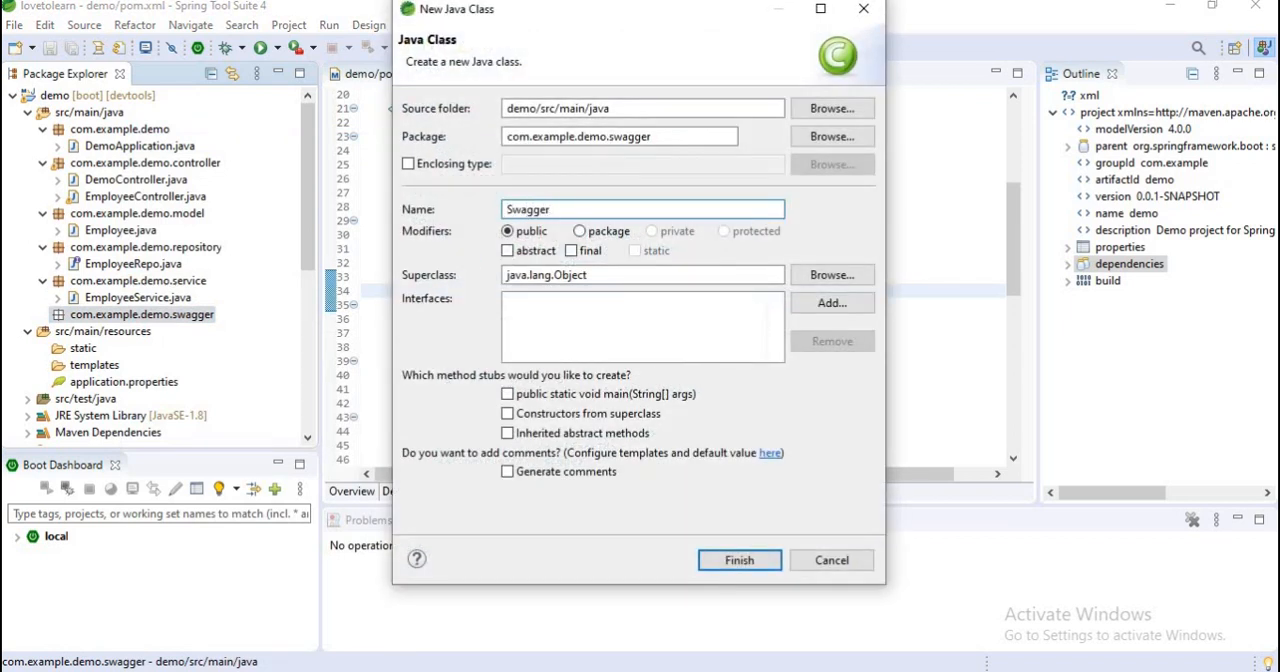
text(Config)
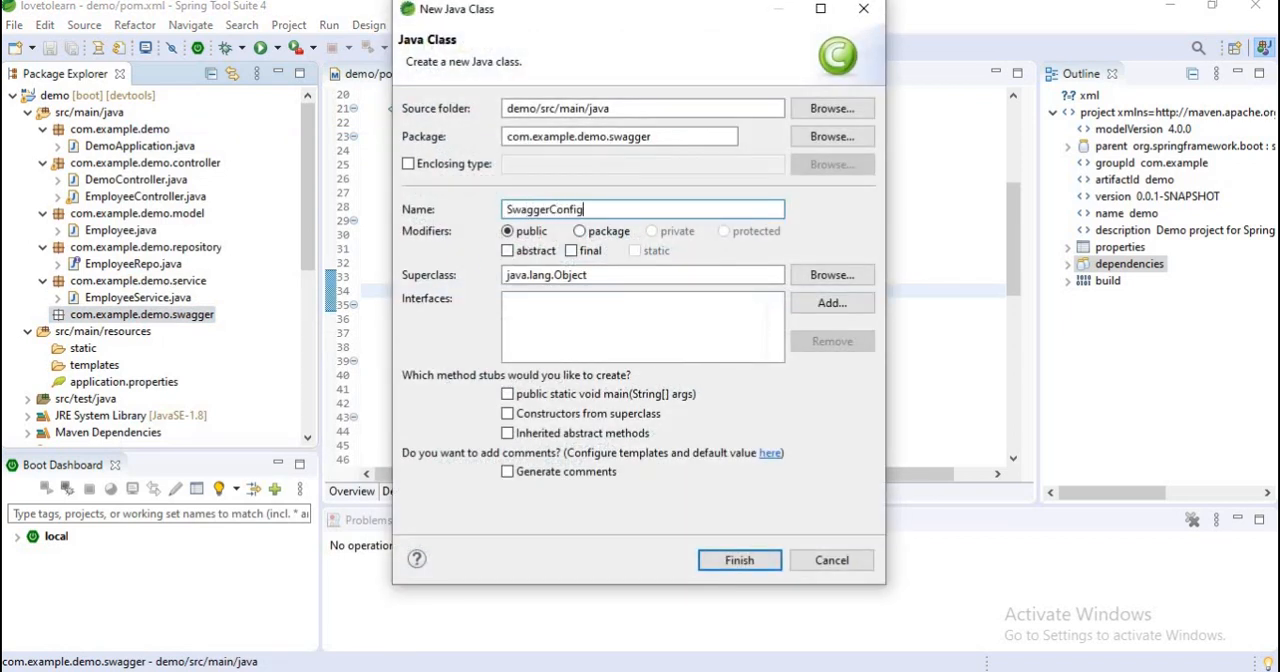
click(739, 559)
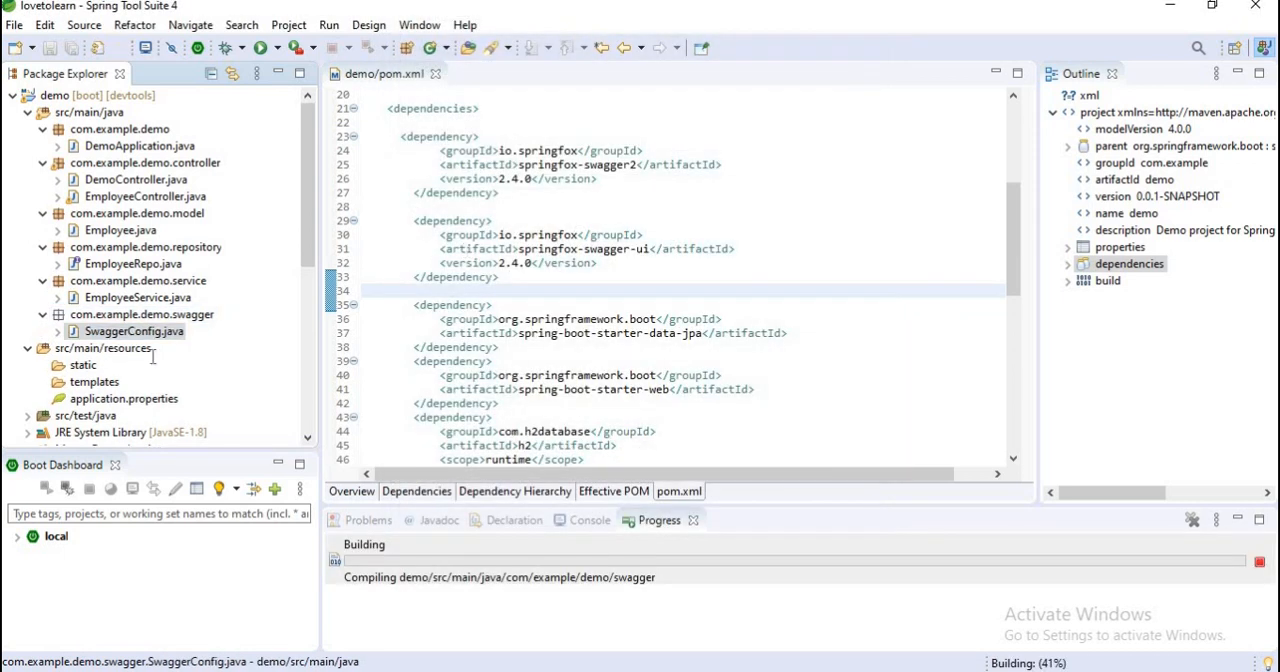
double_click(133, 331)
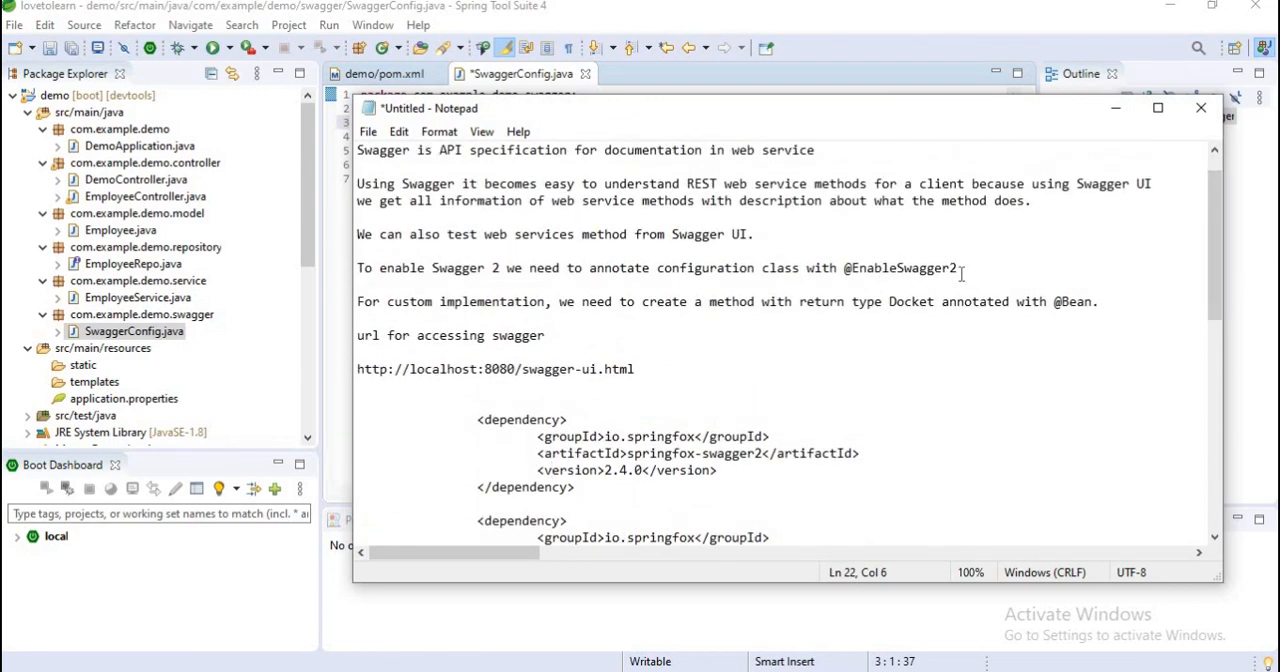
double_click(900, 268)
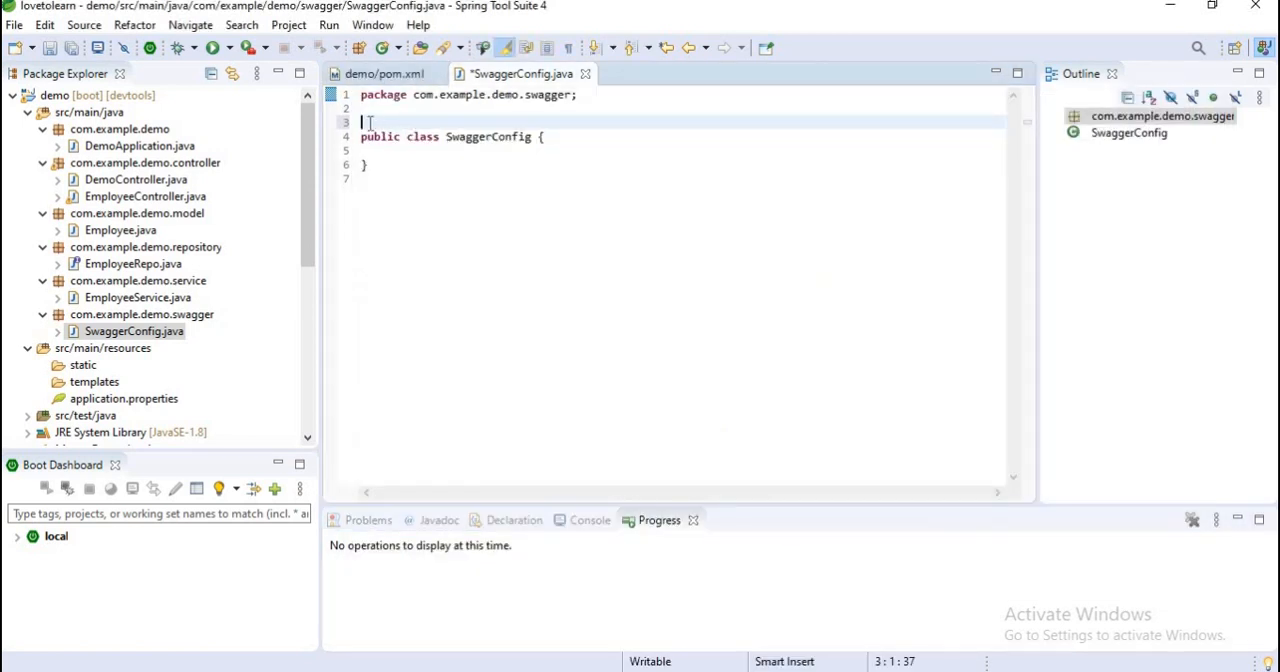
text(@EnableSwagger2)
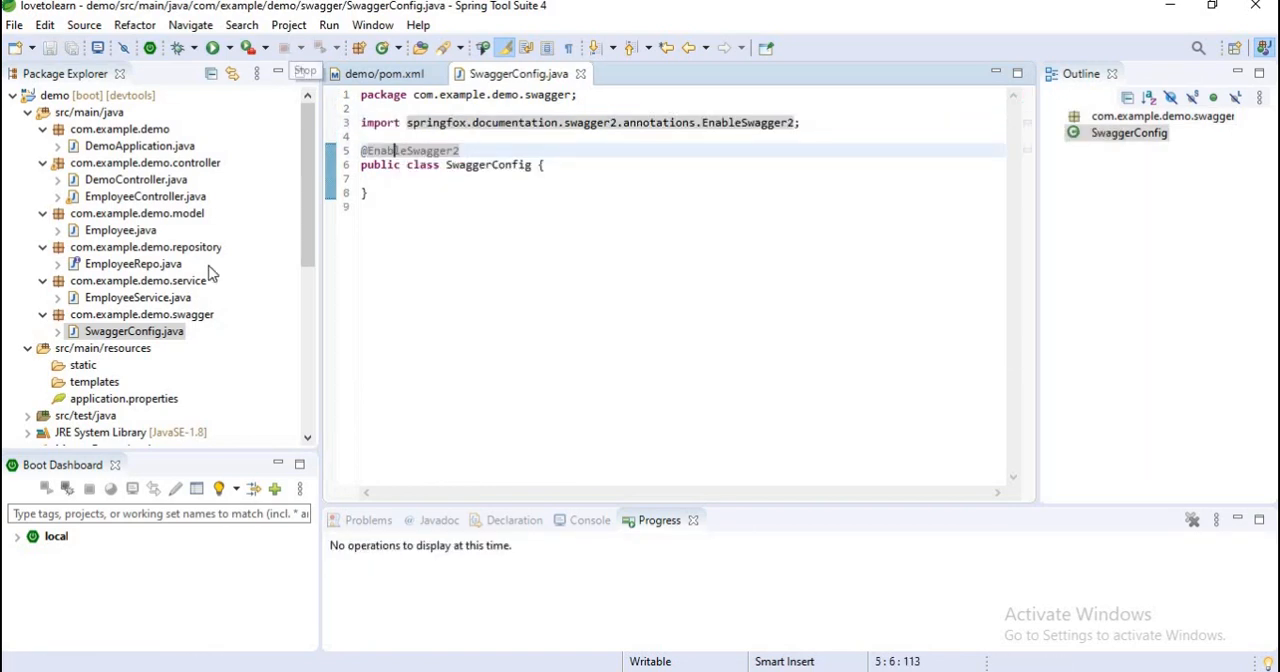
Open DemoApplication.java and run it as a Java application
click(138, 145)
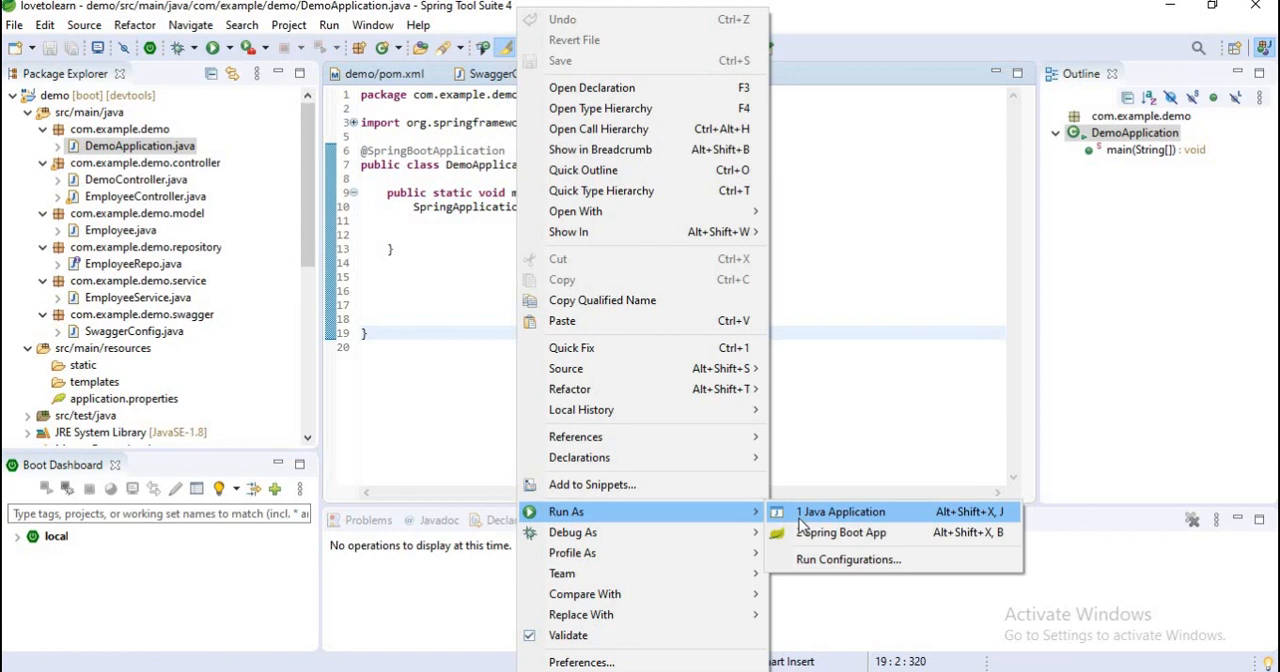
click(600, 108)
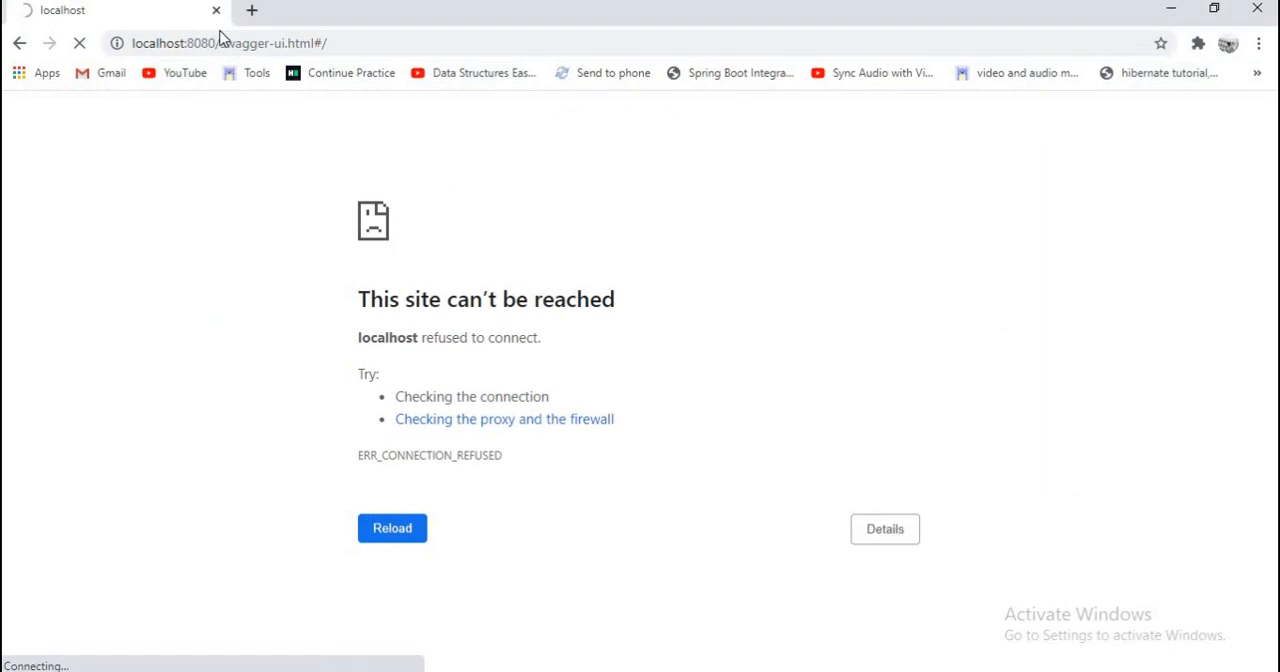
Reload localhost:8080/swagger-ui.html in Chrome, which reports connection refused
click(215, 42)
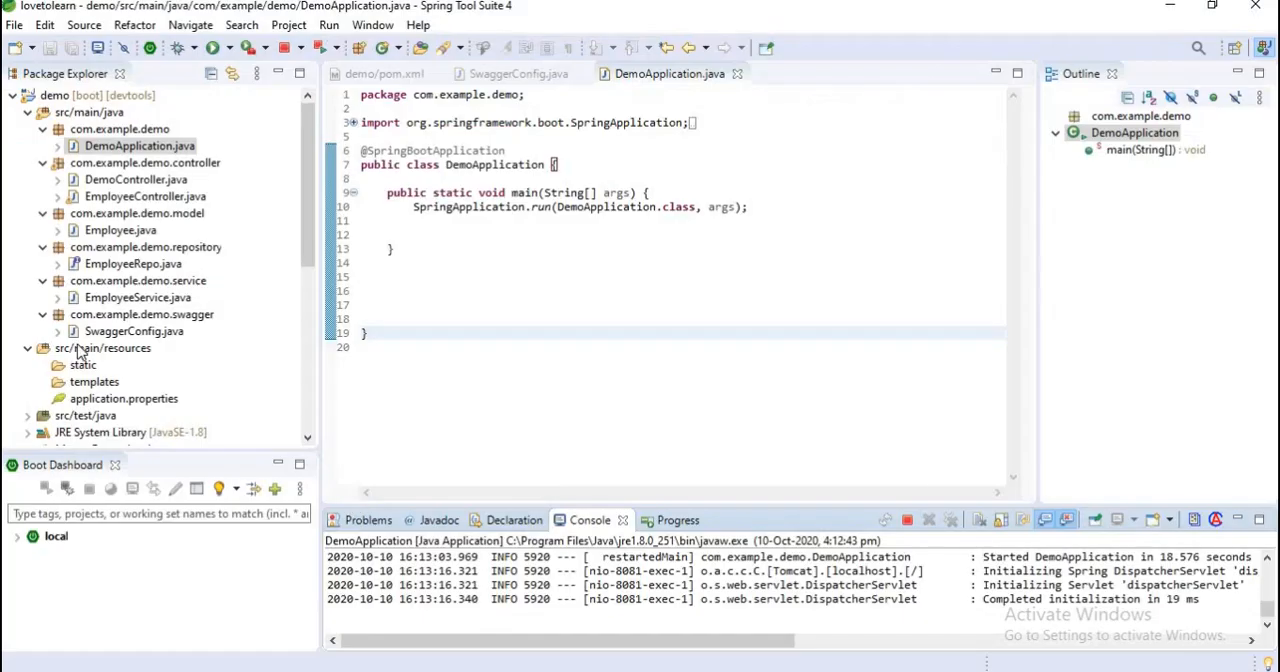
double_click(134, 331)
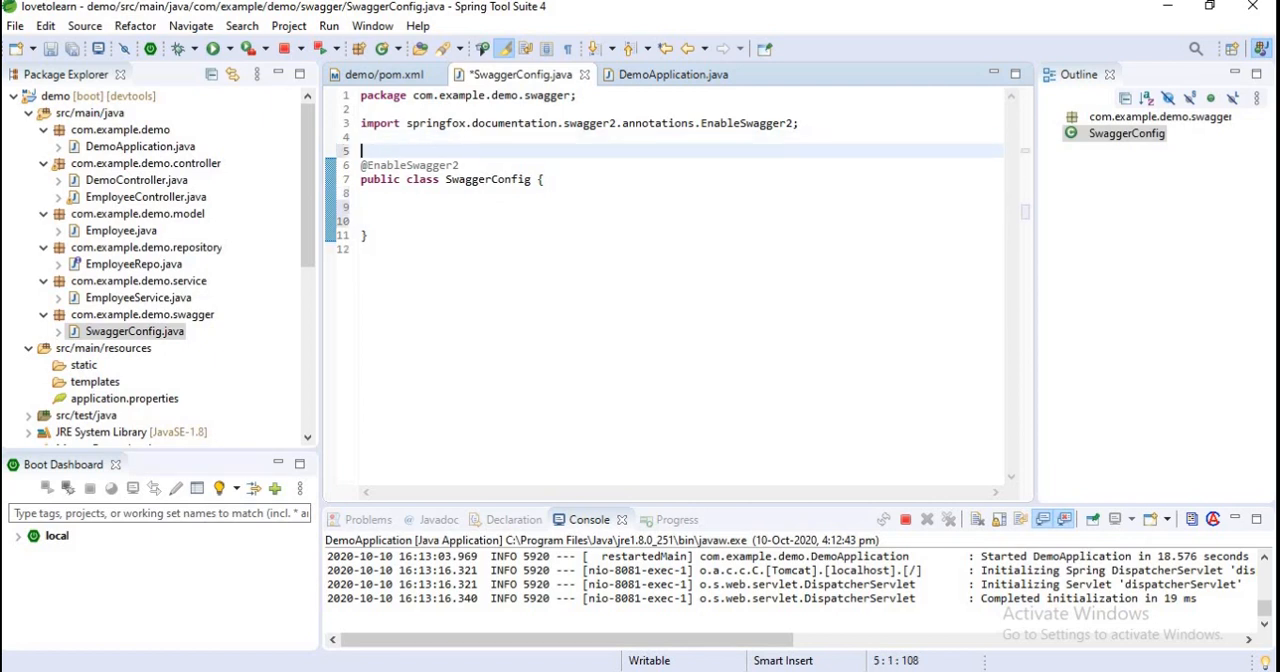
text(@Configu)
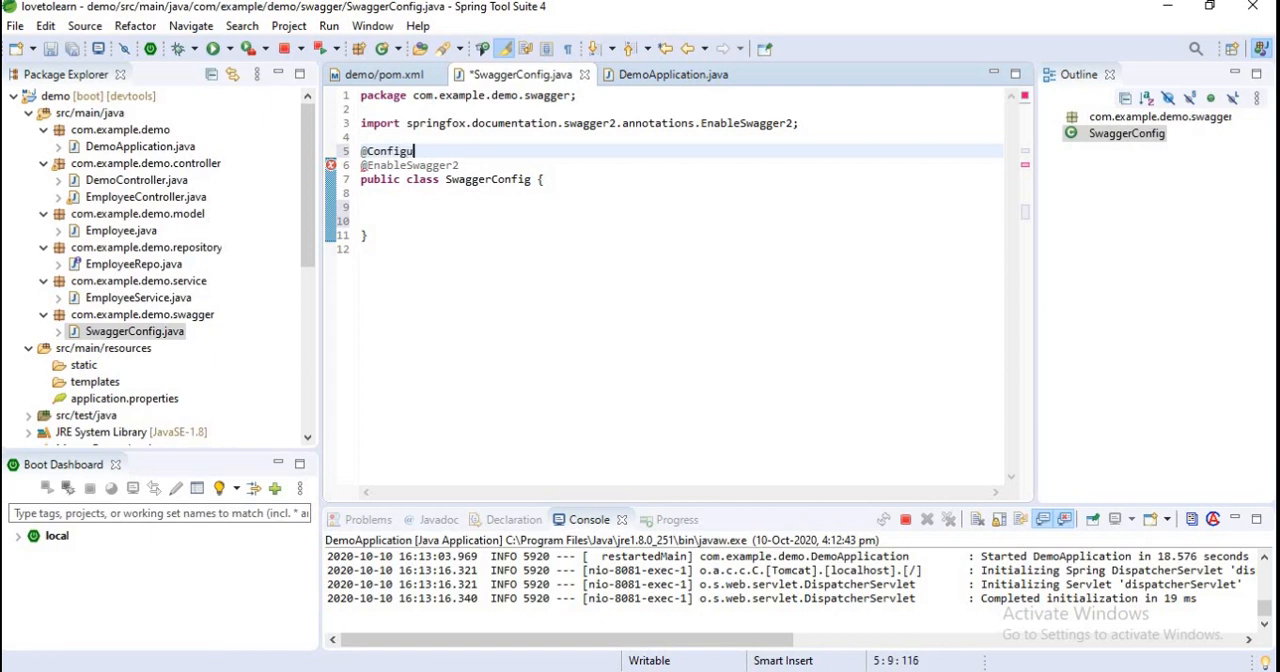
text(ation)
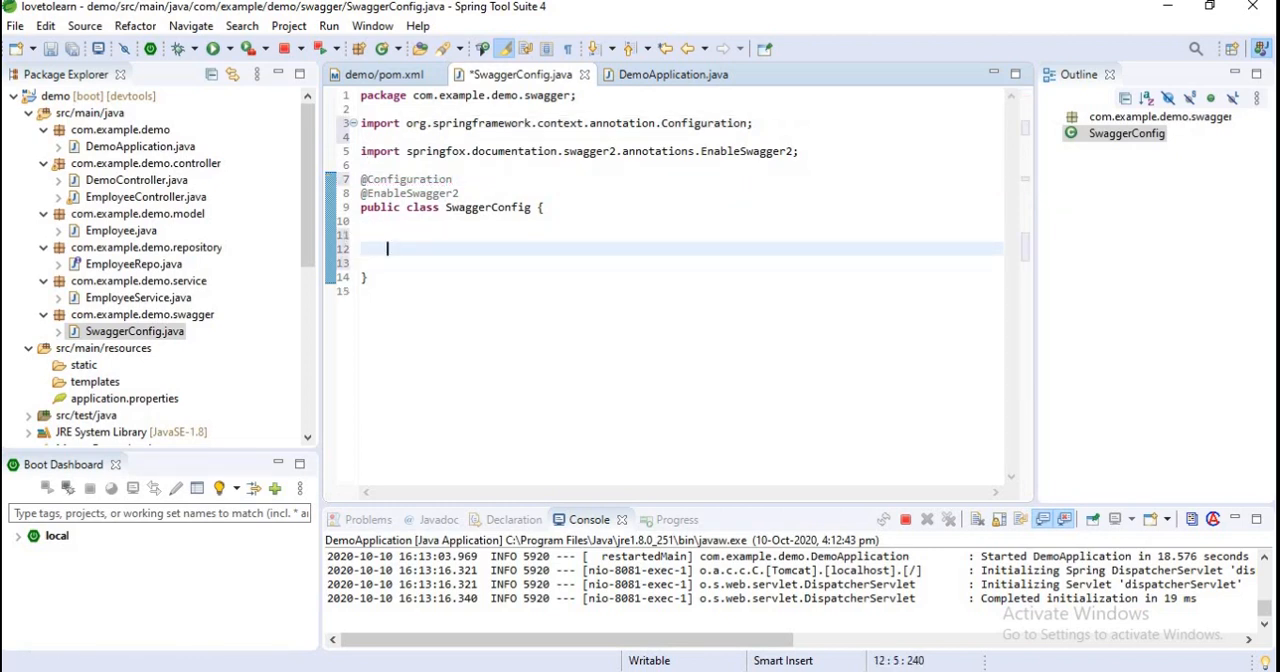
text(public)
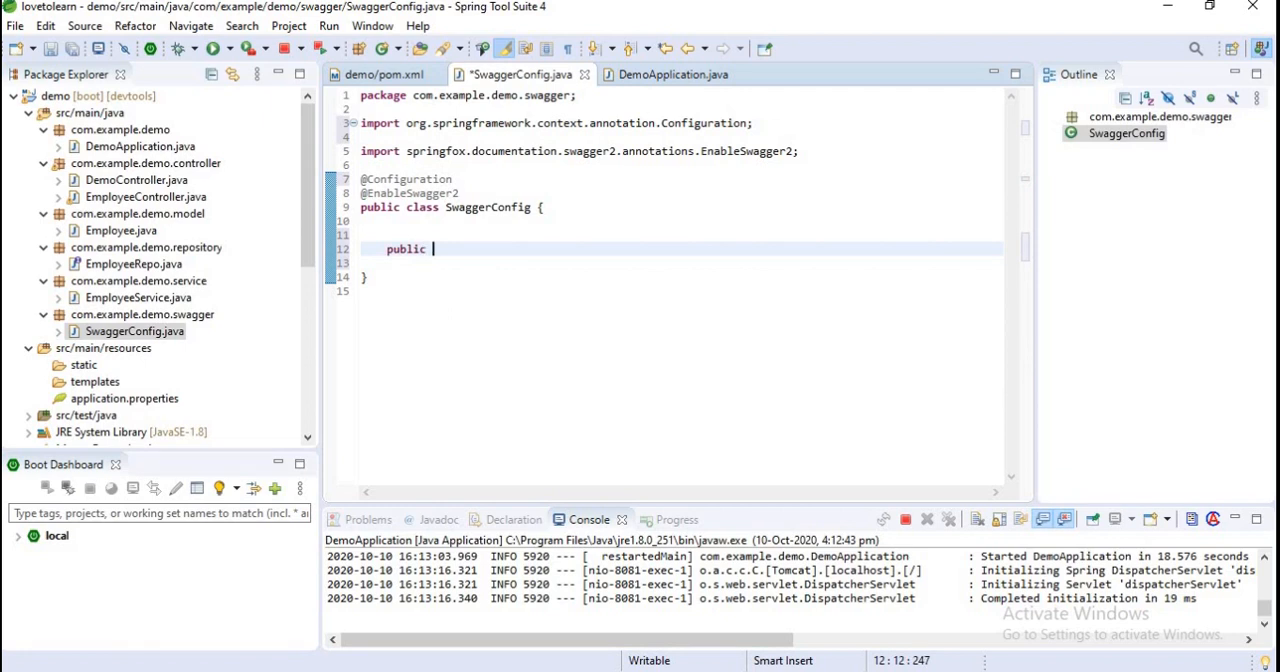
text(Docket postApi() {)
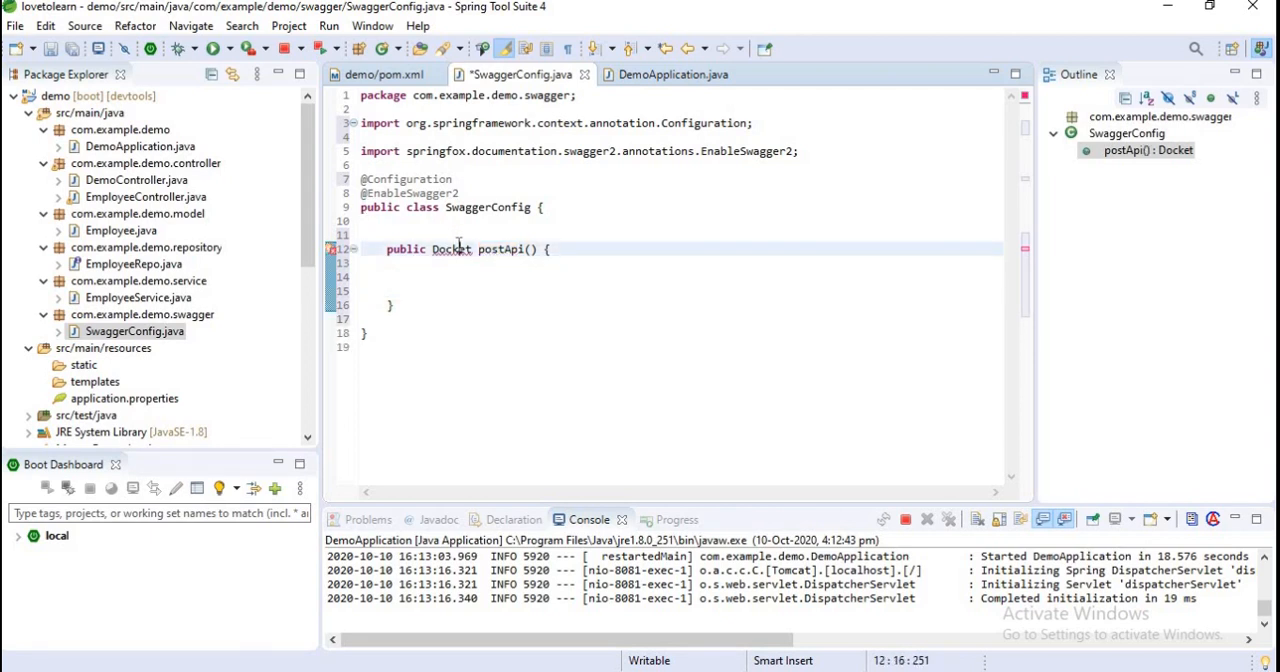
text(import springfox.documentation.spring.web.plugins.Docket;)
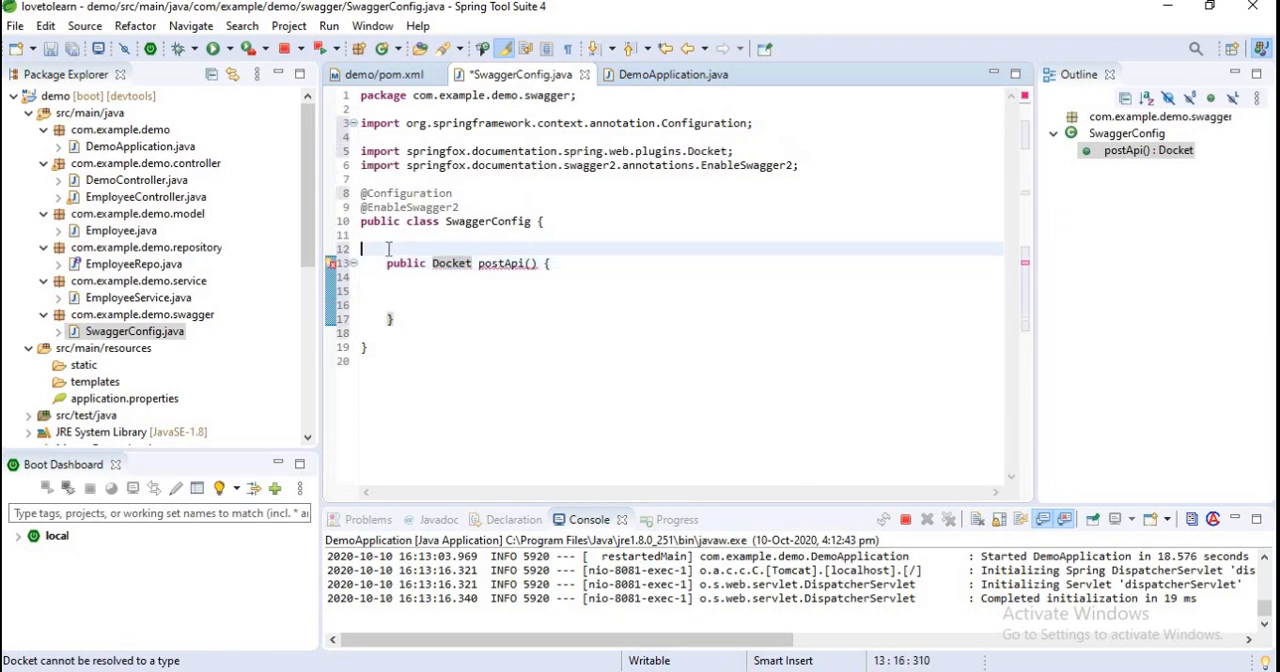
text(@Bean)
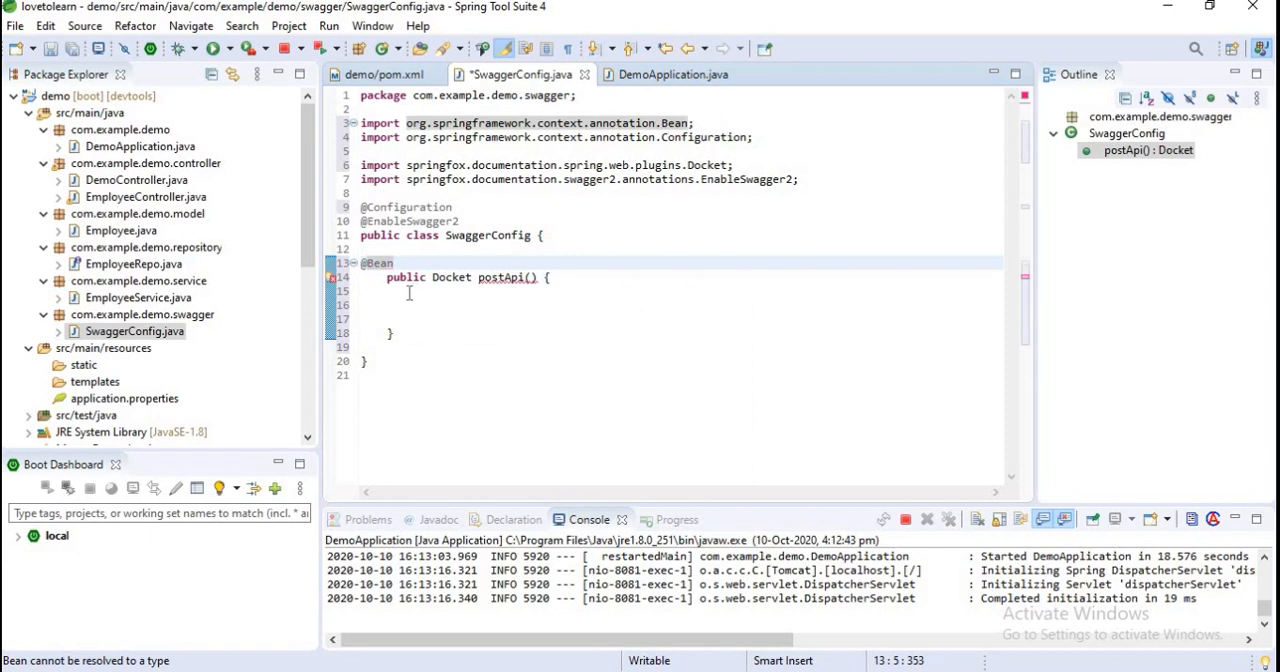
Start postApi()'s return statement with a new Docket using DocumentationType.SWAGGER_2
text(return new)
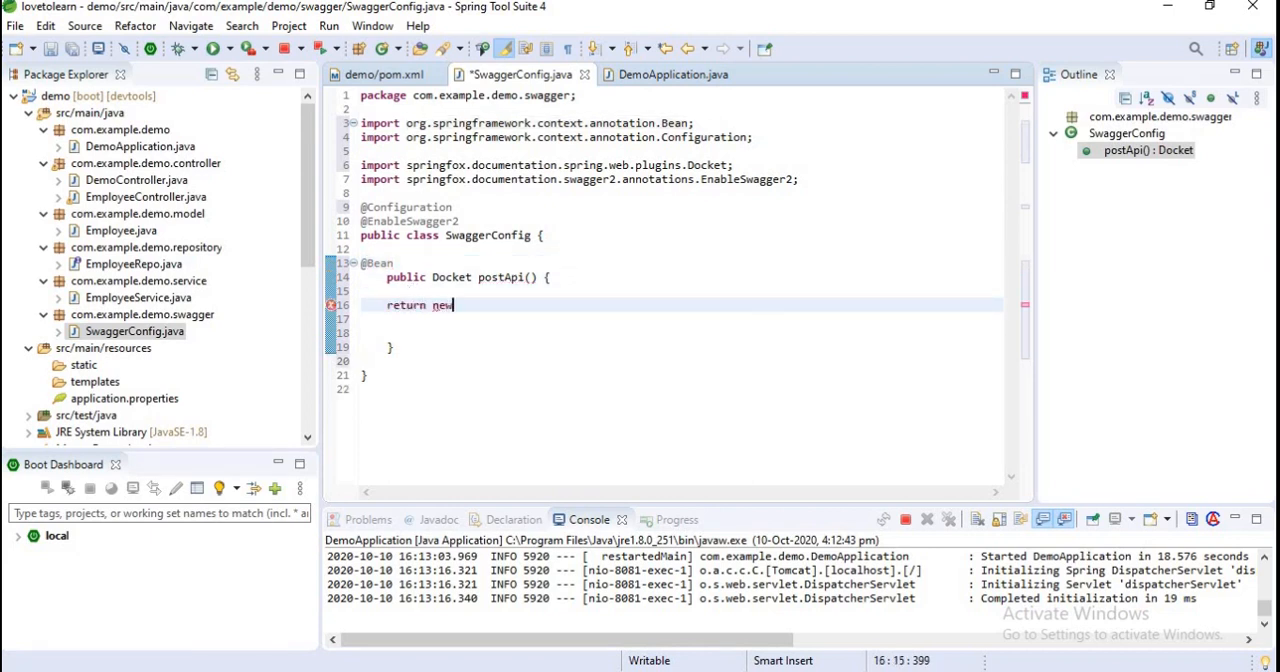
text(Doc)
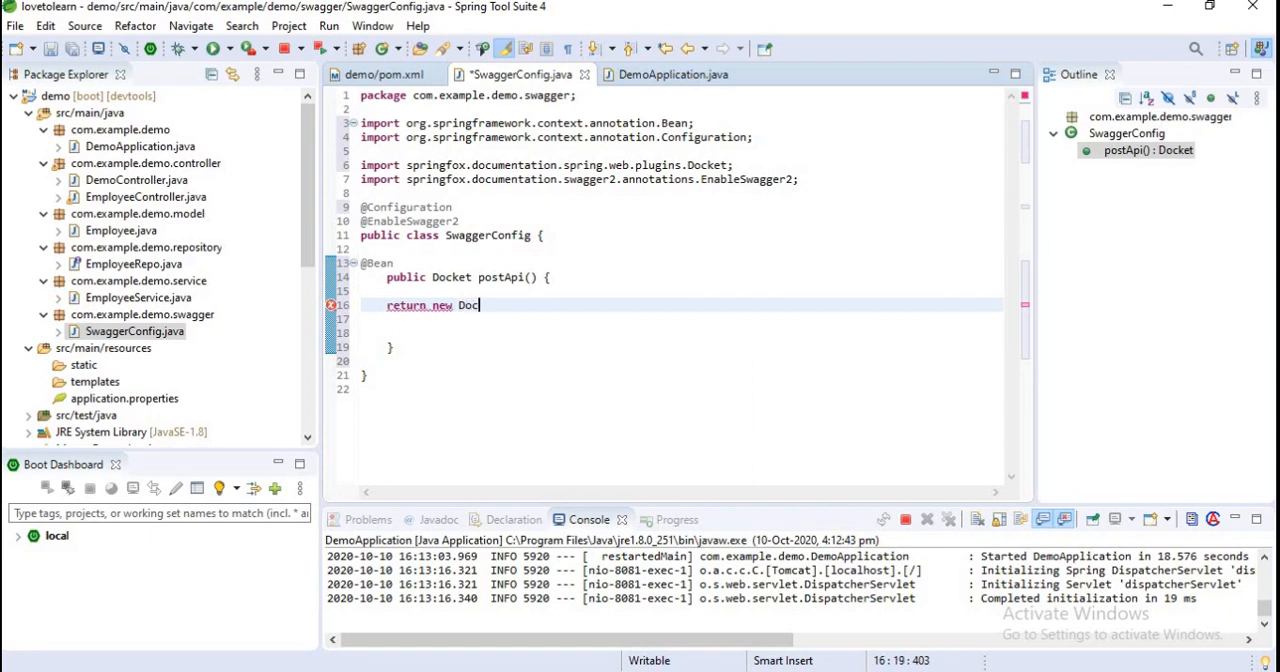
text(ke)
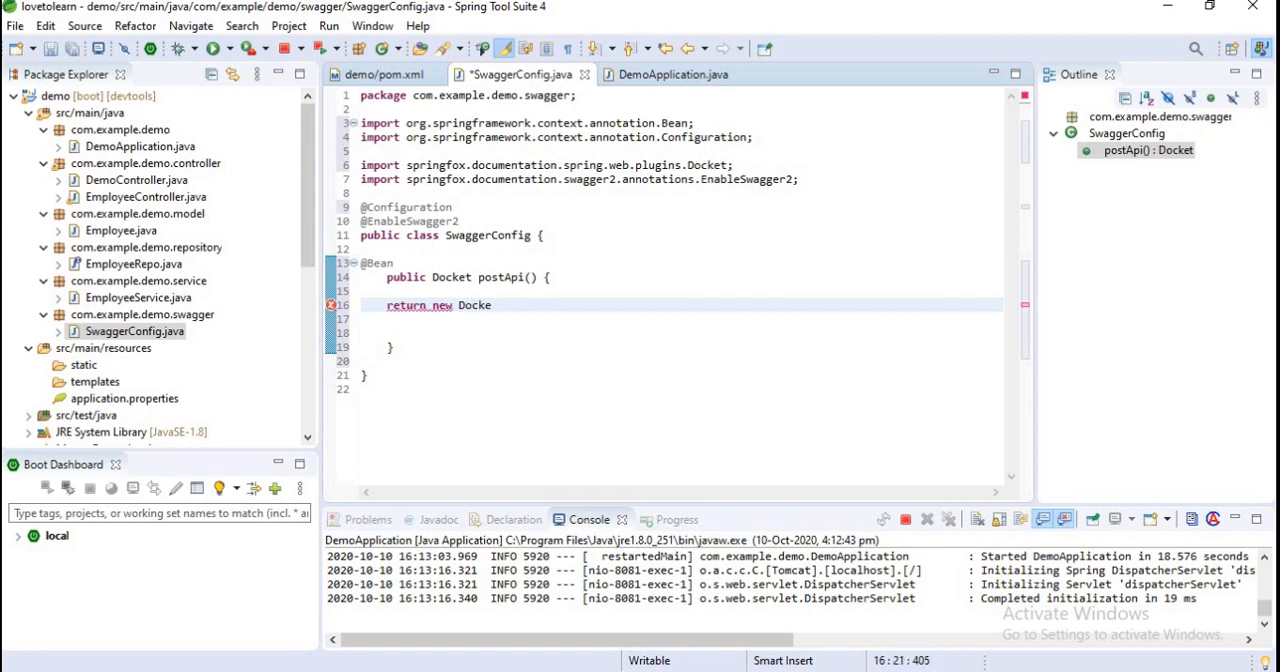
text(Docket())
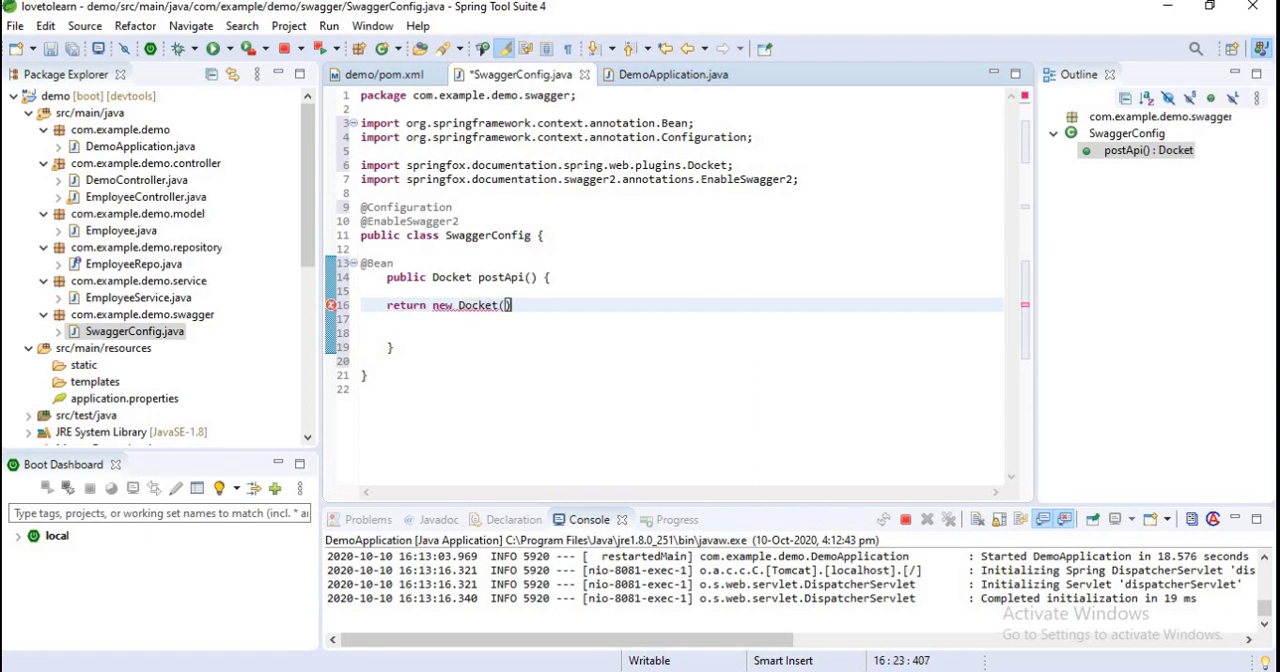
text(DoctumentationT)
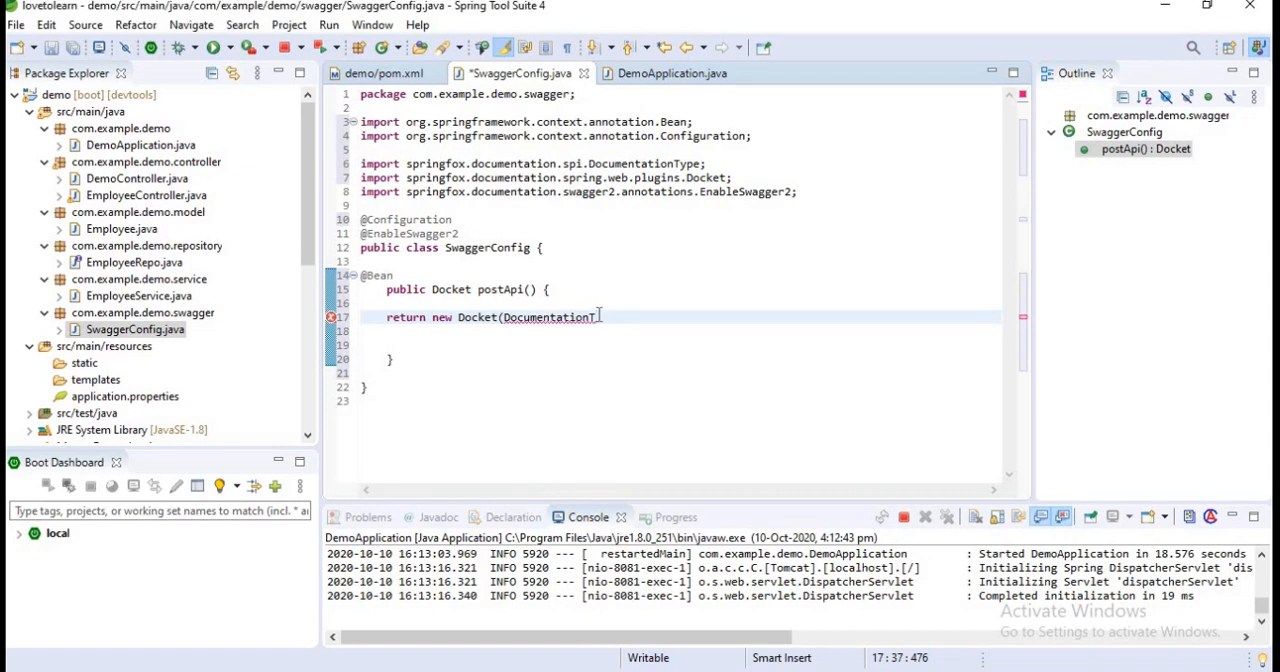
Chain select() and begin an apis() call with RequestHandlerSelectors
text(.)
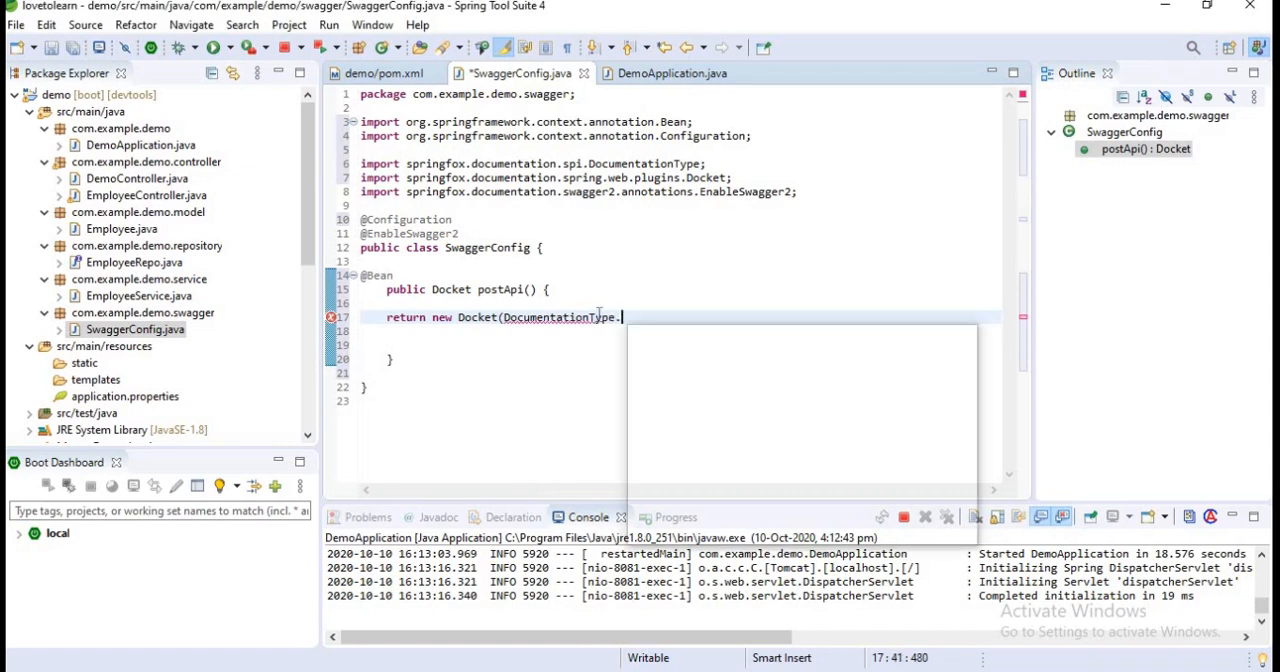
text(.select()
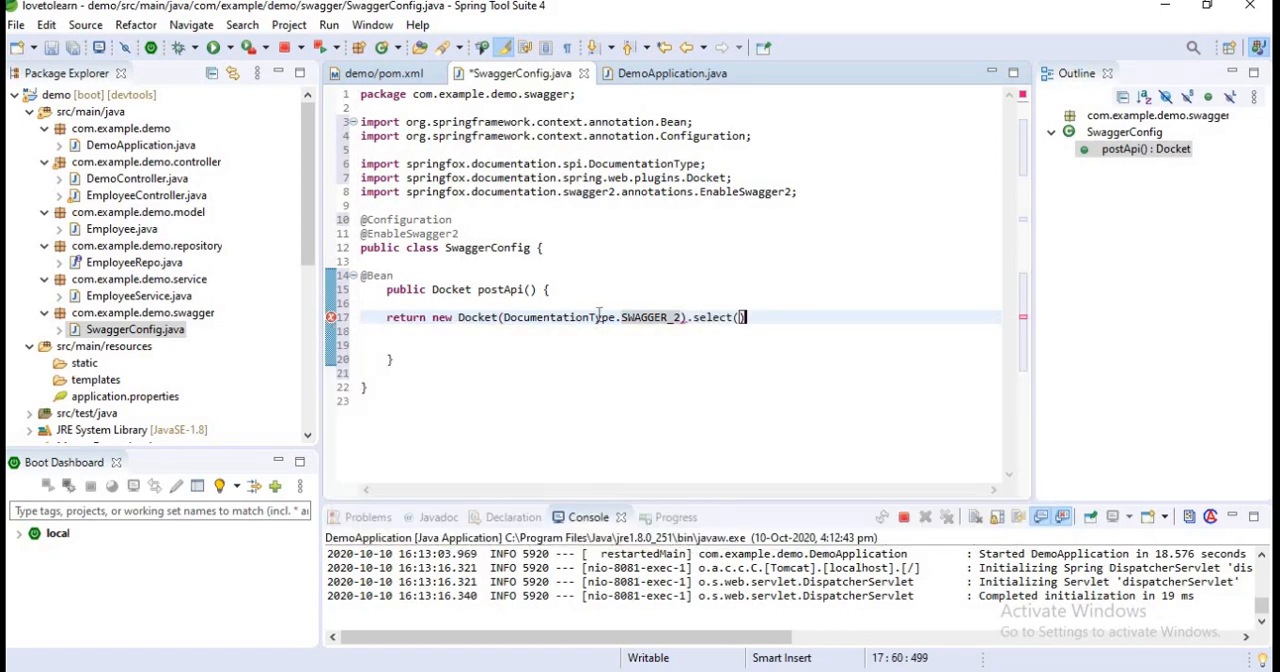
text(.)
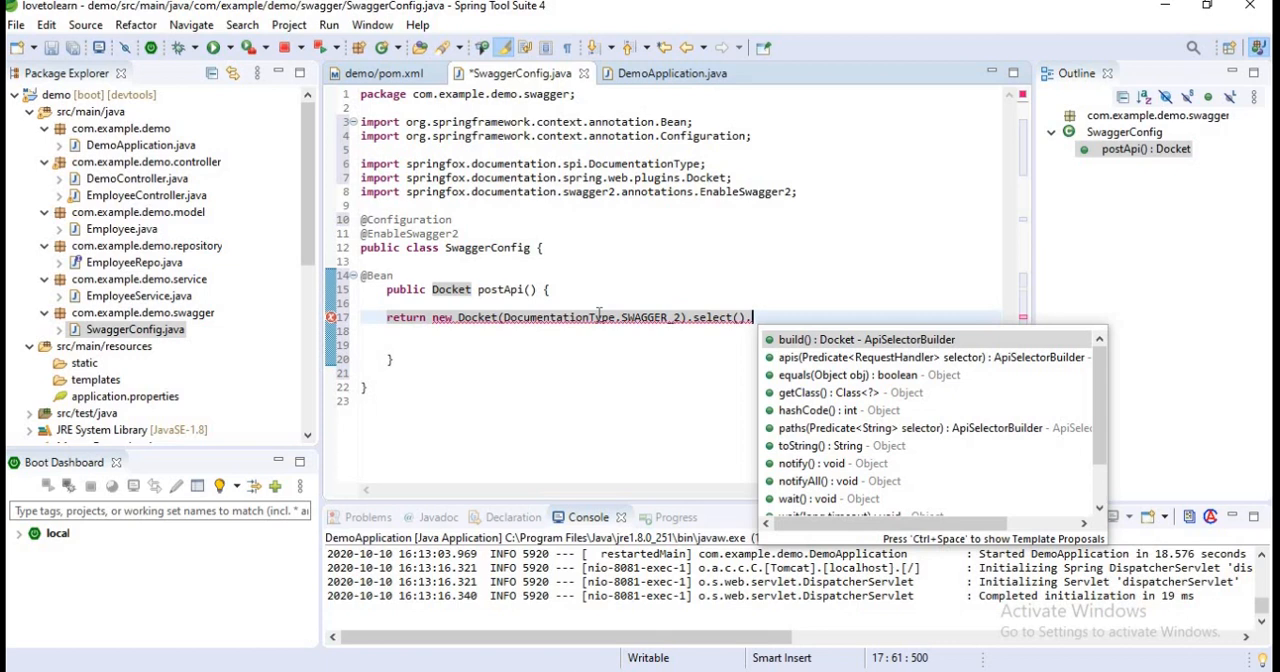
text(apis)
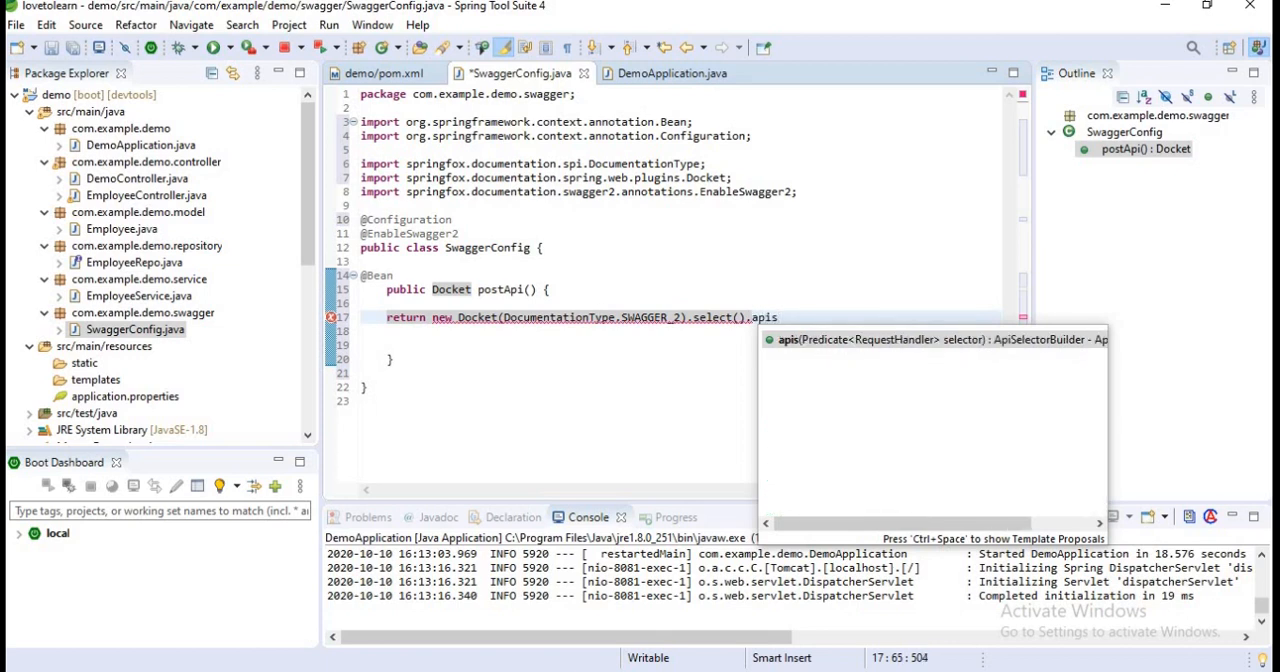
text((Re)
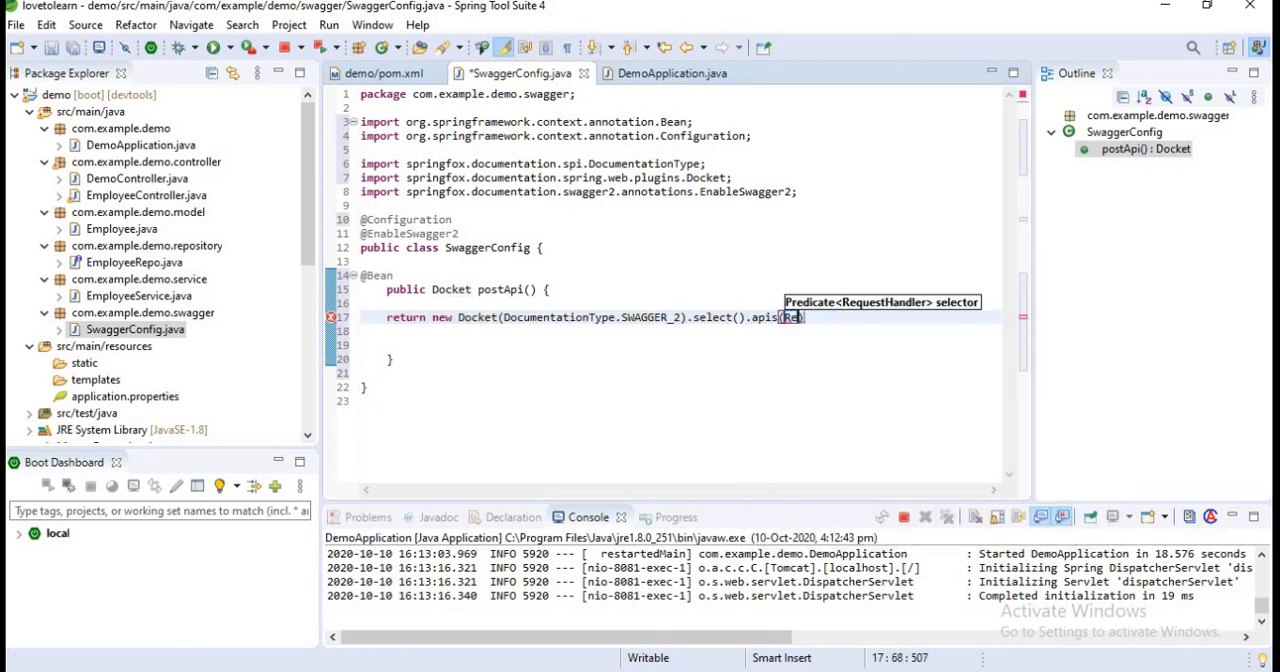
text(questHan)
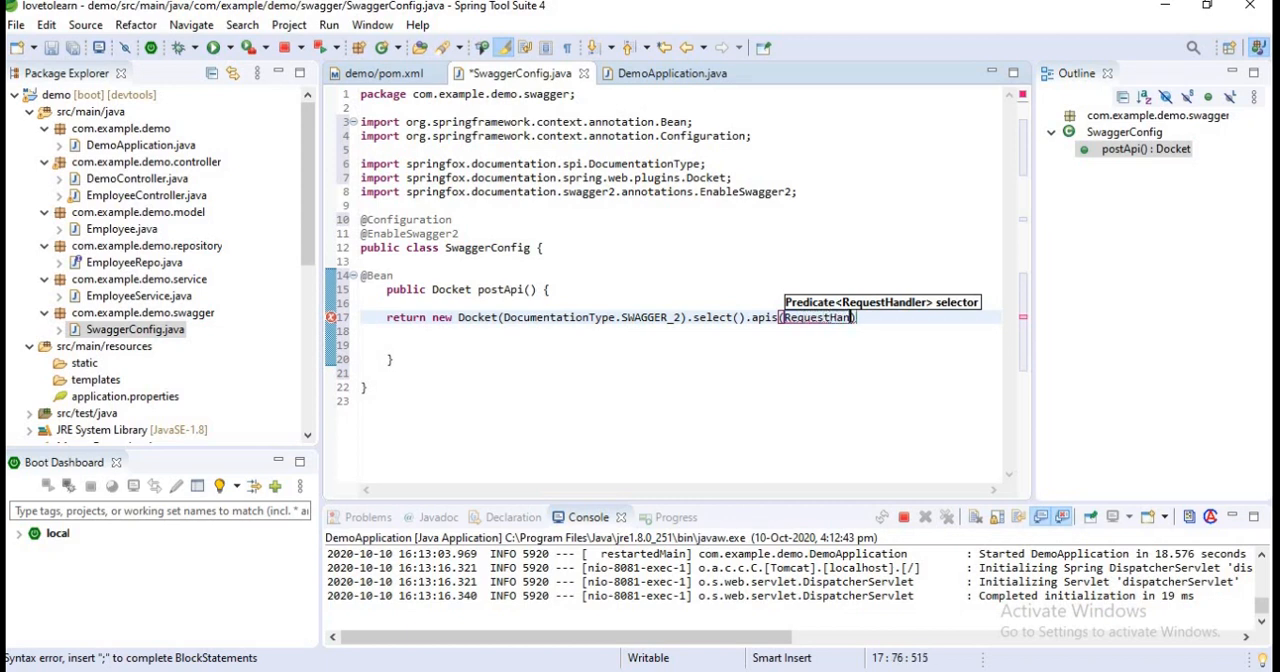
text(dler)
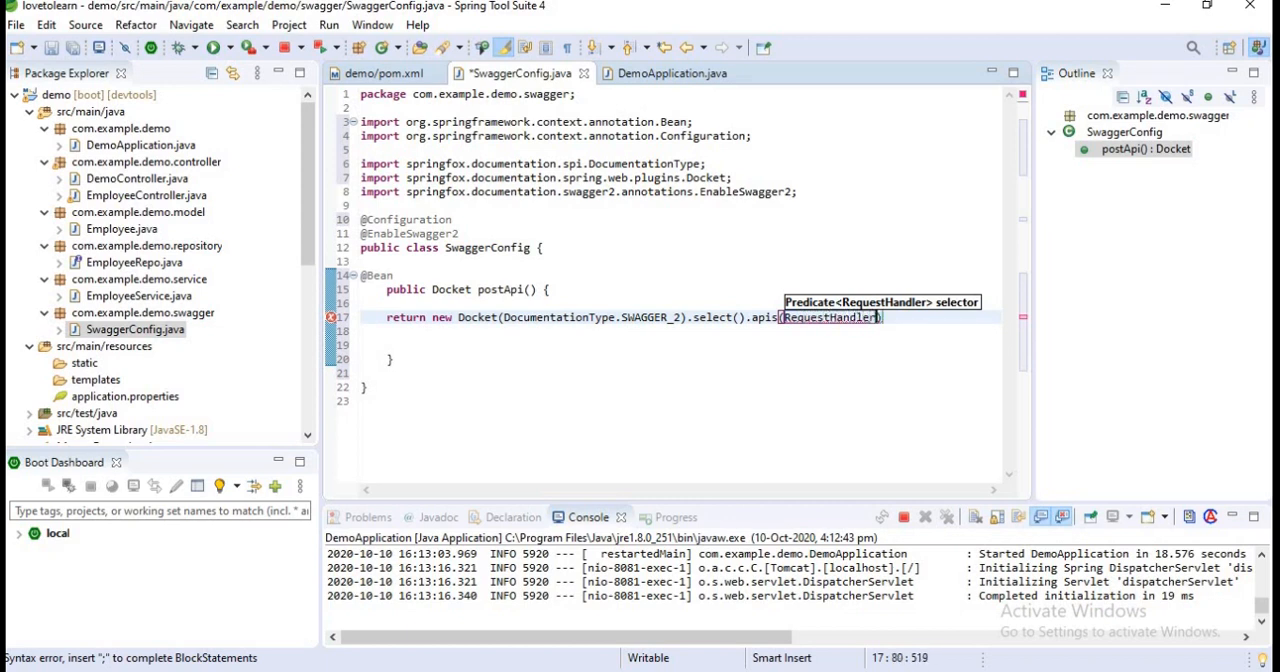
text(Sele)
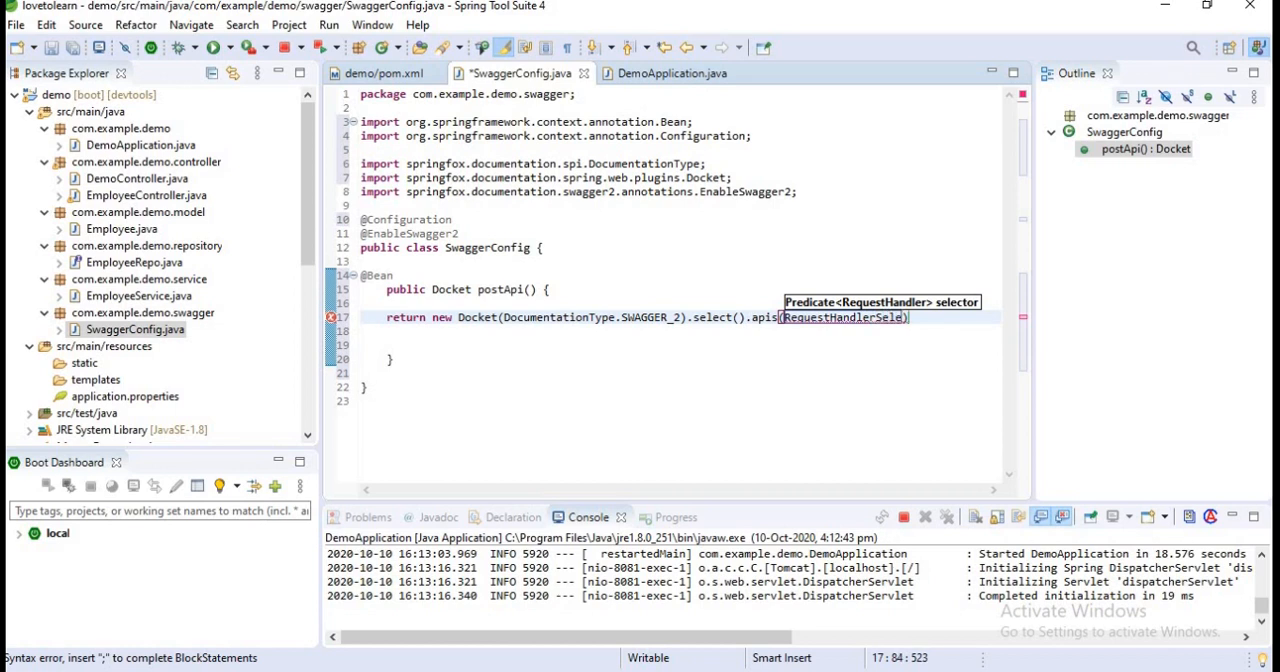
text(ctor.)
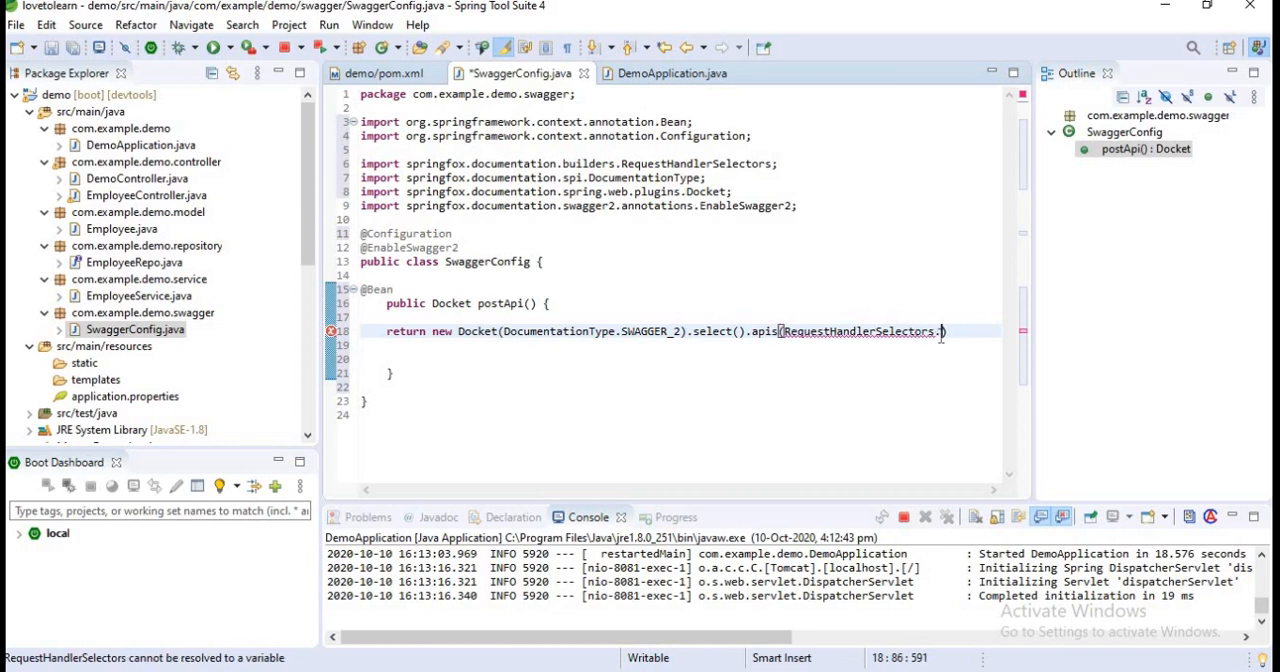
Pass RequestHandlerSelectors.any() to apis() and follow it with .build()
text(.)
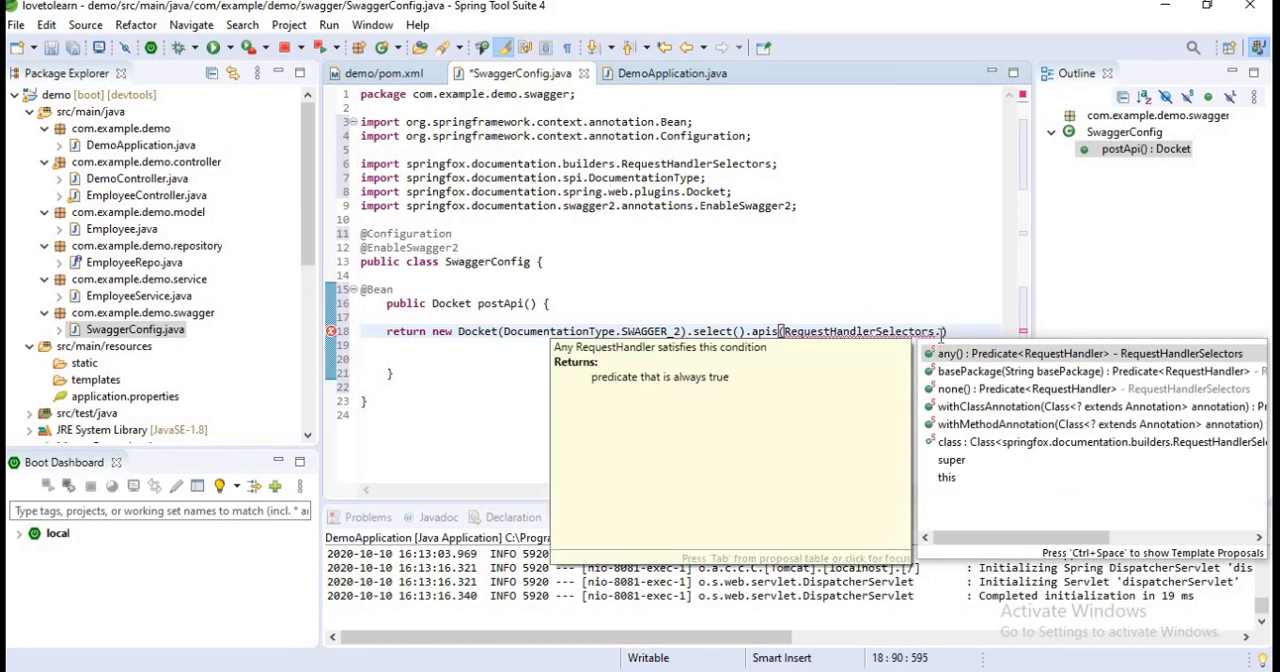
click(955, 353)
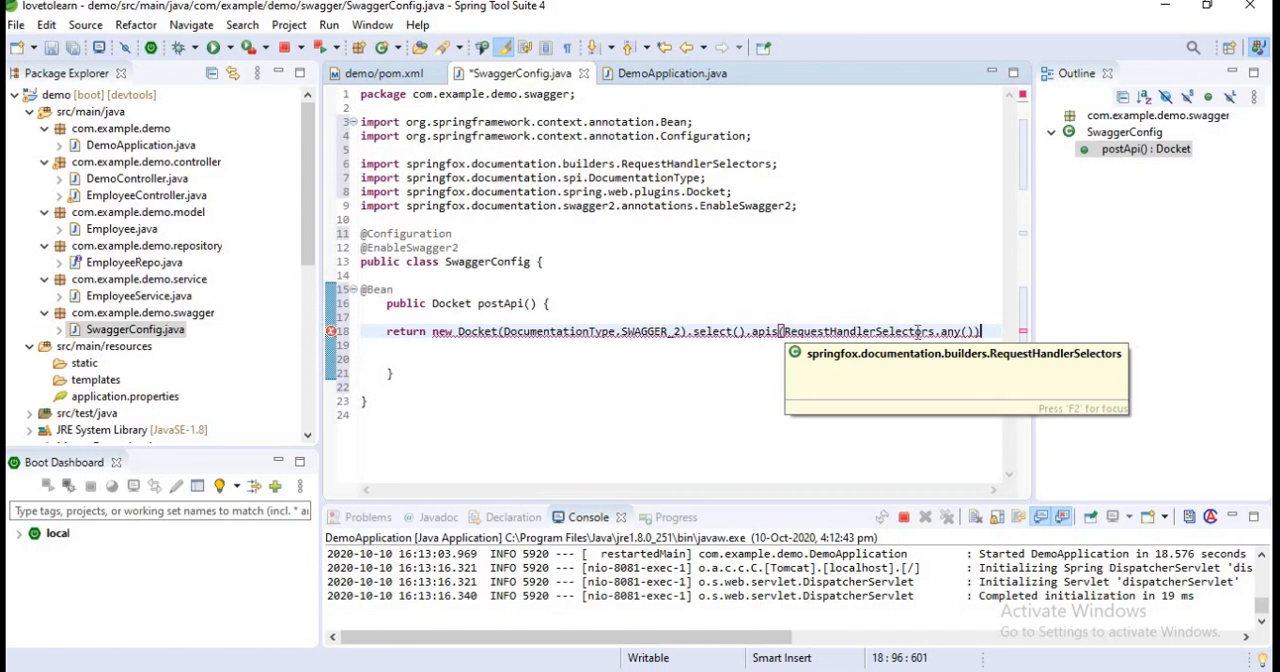
text(.build()
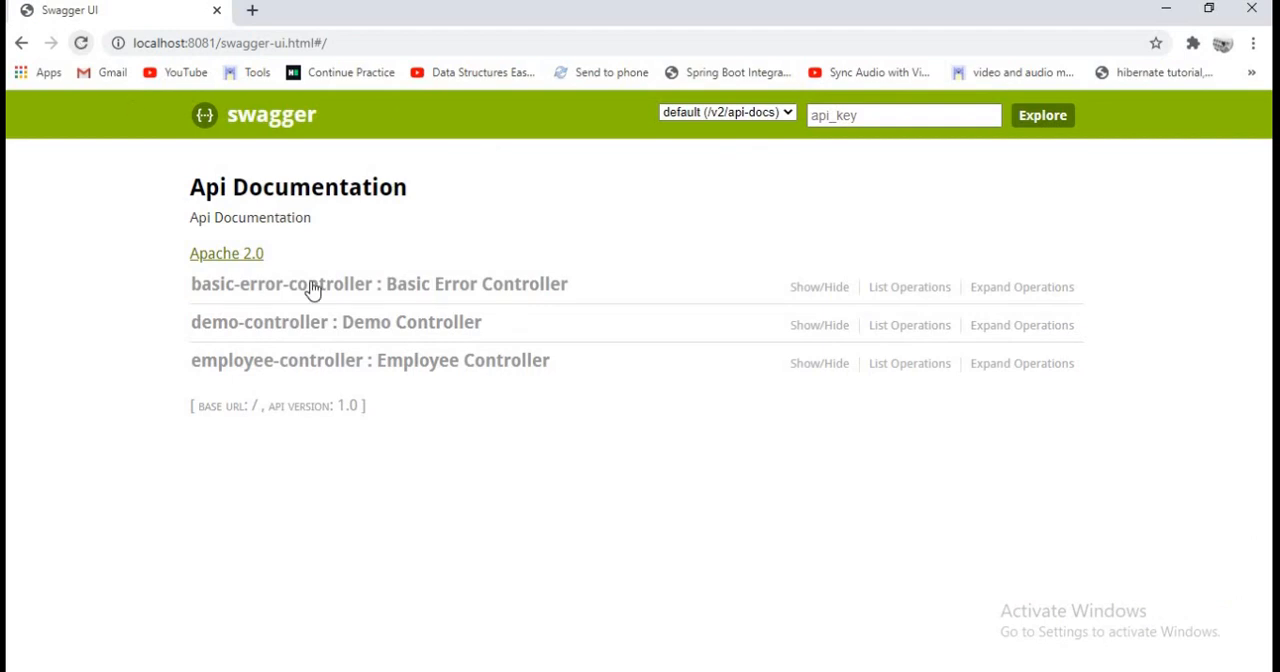
mouse_move(259, 322)
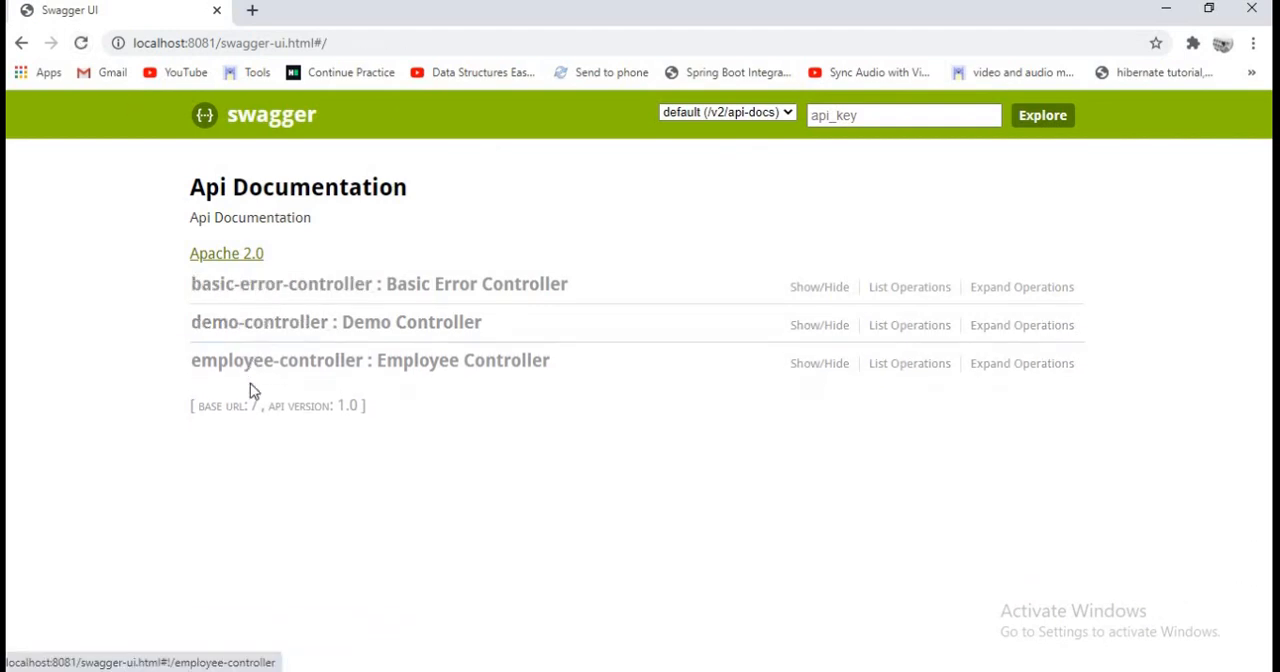
Reload Swagger UI at localhost:8081 to view the basic-error, demo and employee controllers
click(277, 360)
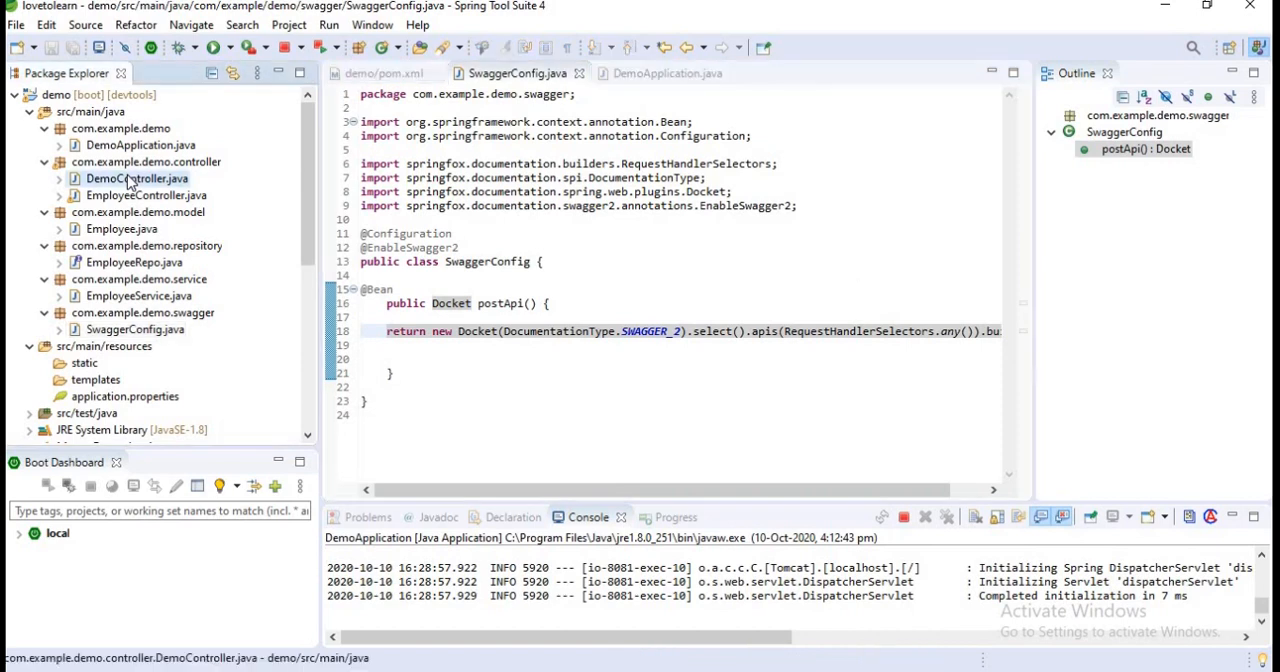
Change apis() to RequestHandlerSelectors.basePackage("com.example.demo") and end the chain with build()
click(146, 195)
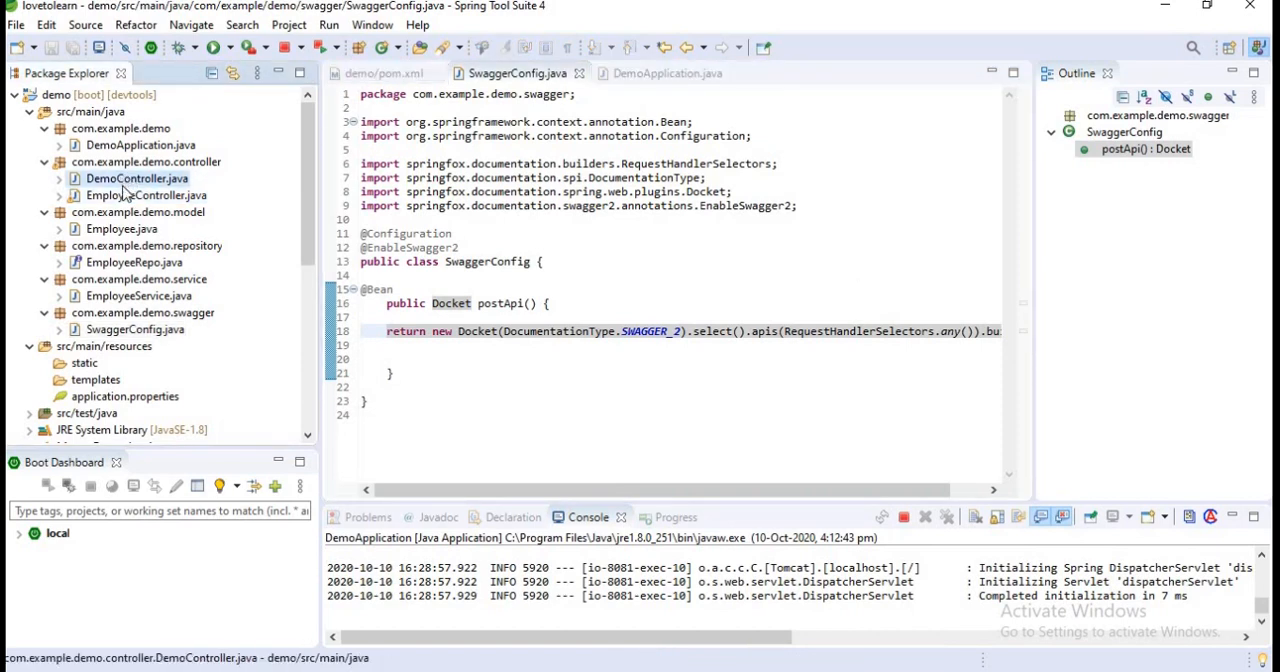
click(147, 195)
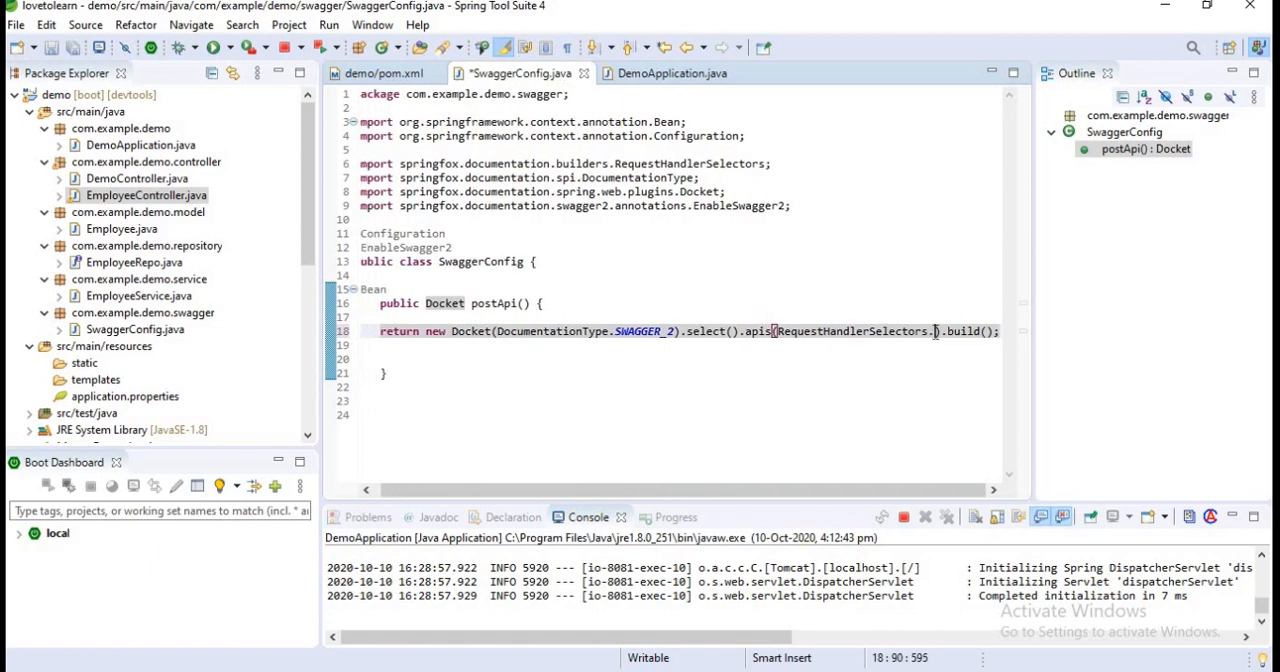
text(.)
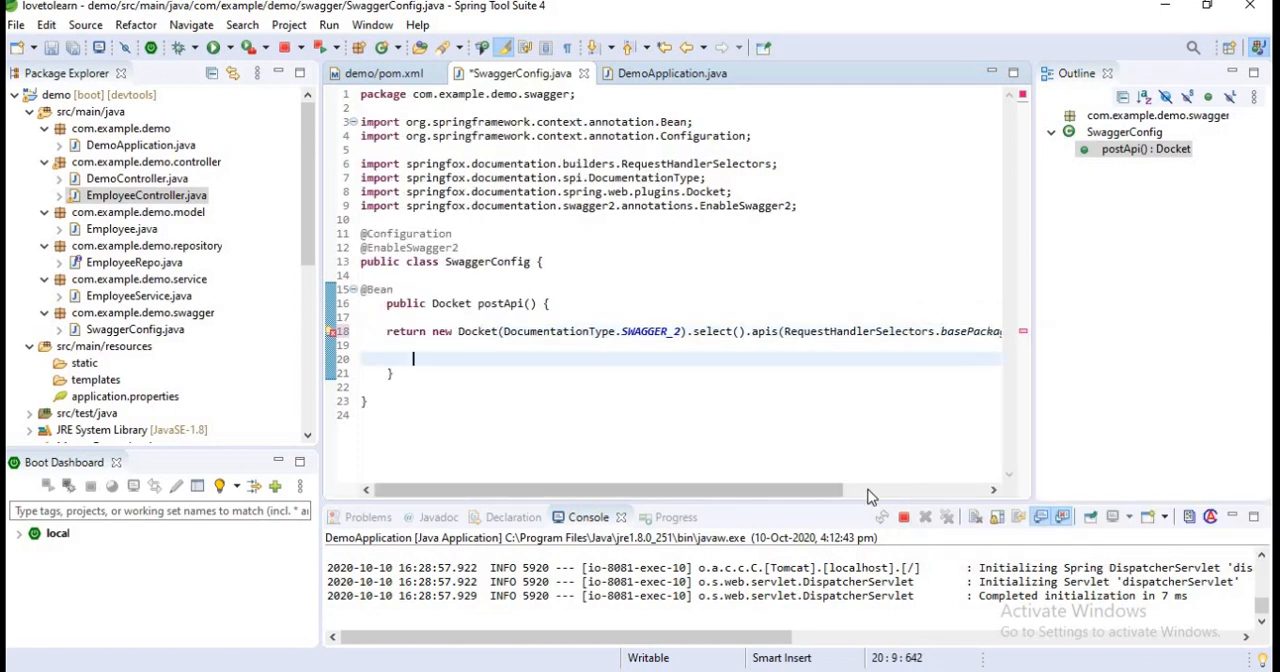
scroll(right, 3)
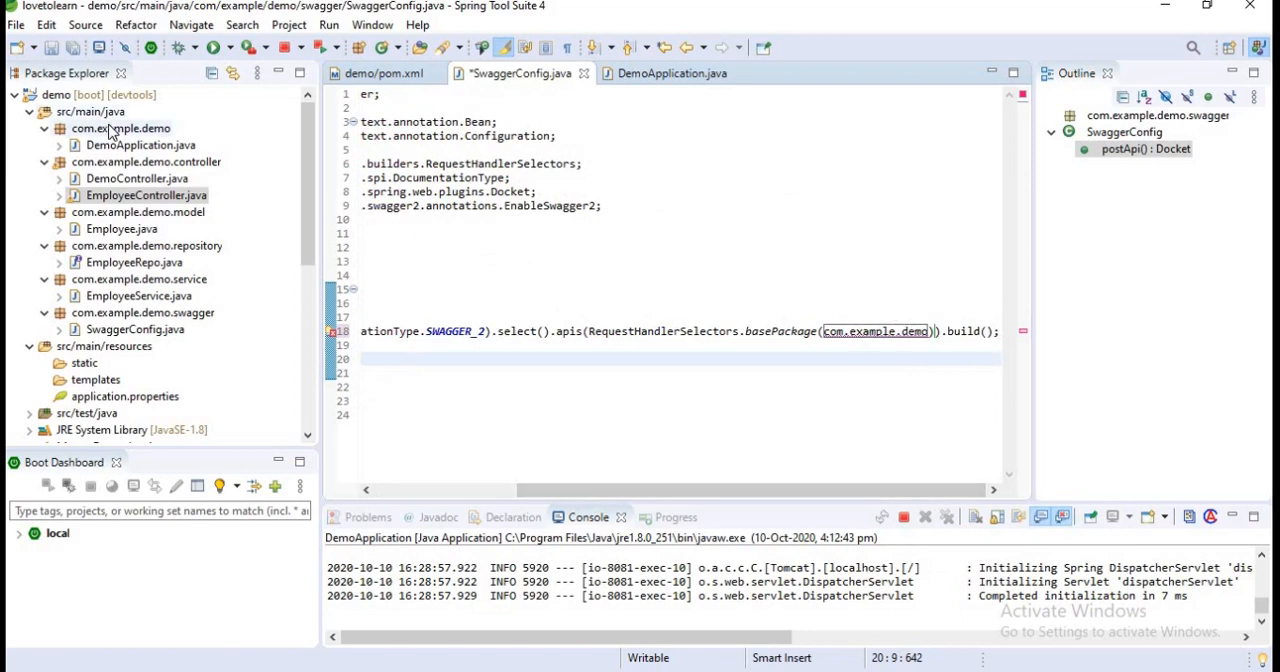
click(120, 128)
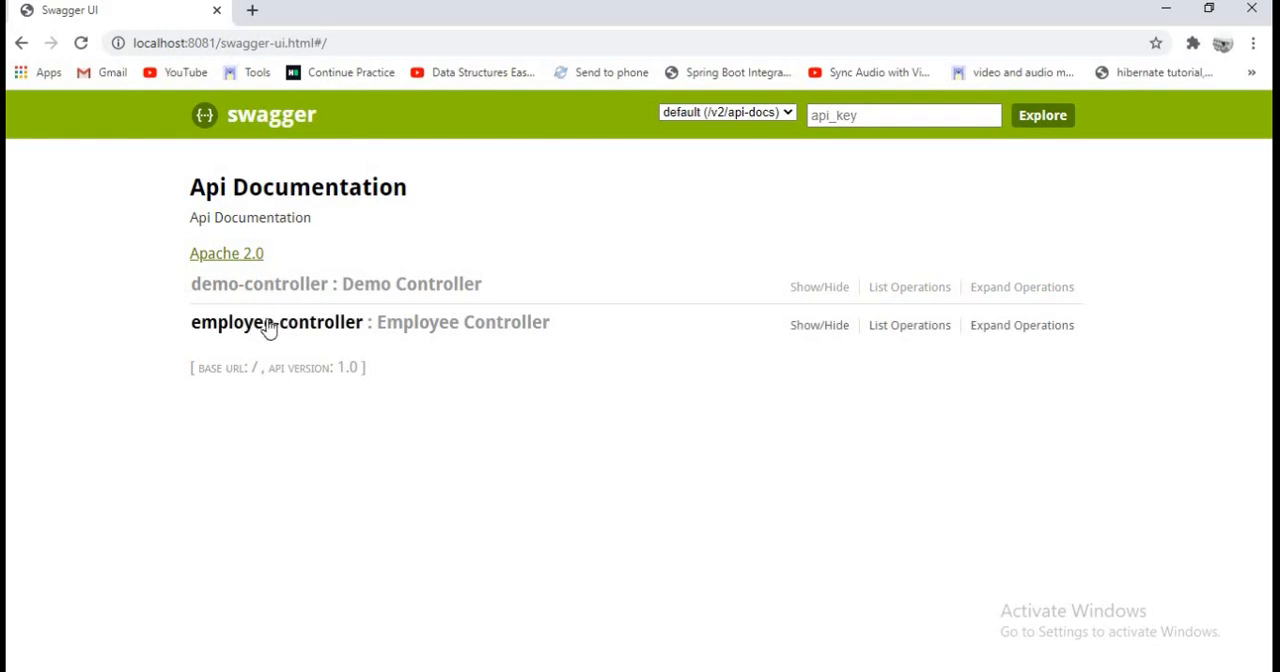
Expand employee-controller and demo-controller in Swagger UI to show their endpoints
click(277, 321)
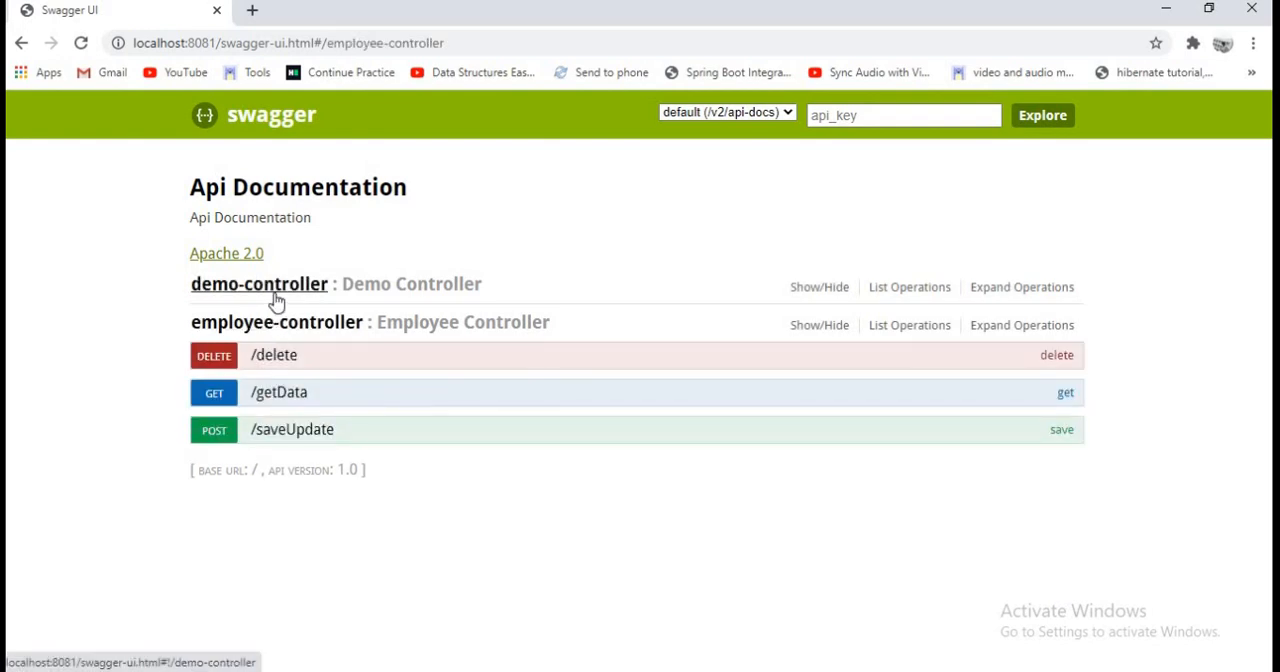
click(258, 284)
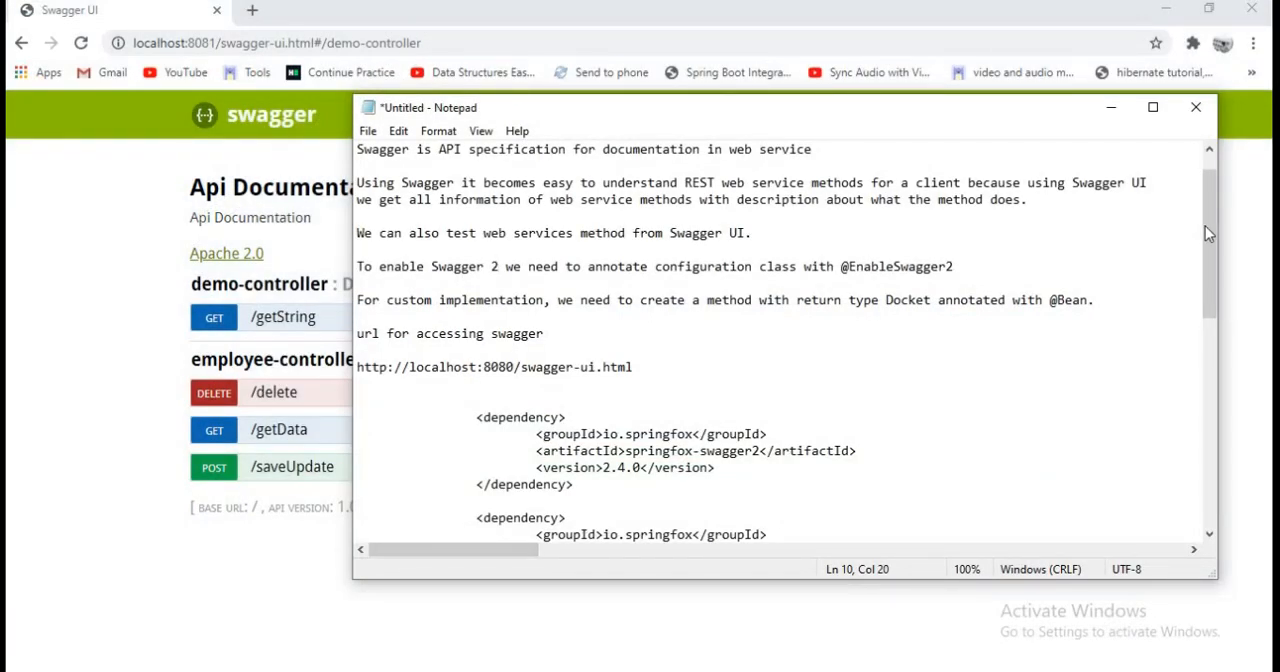
Highlight the Notepad notes on select(), apis() and build(), then return to STS
scroll(down, 3)
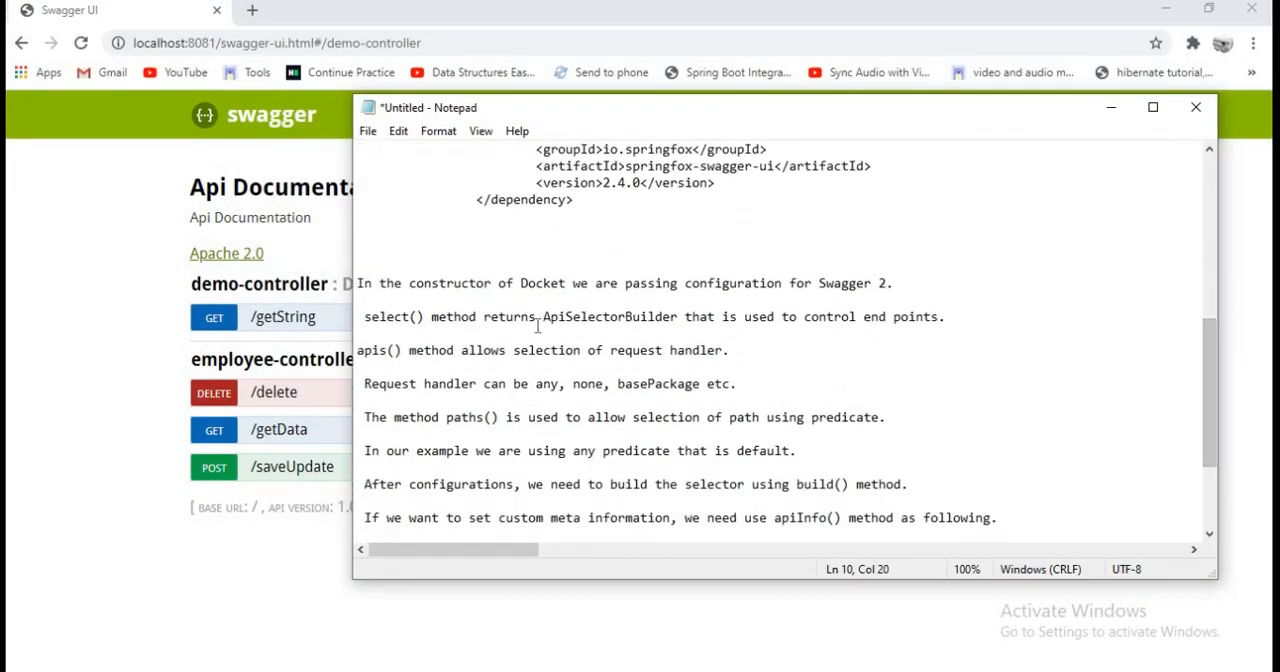
mouse_move(594, 442)
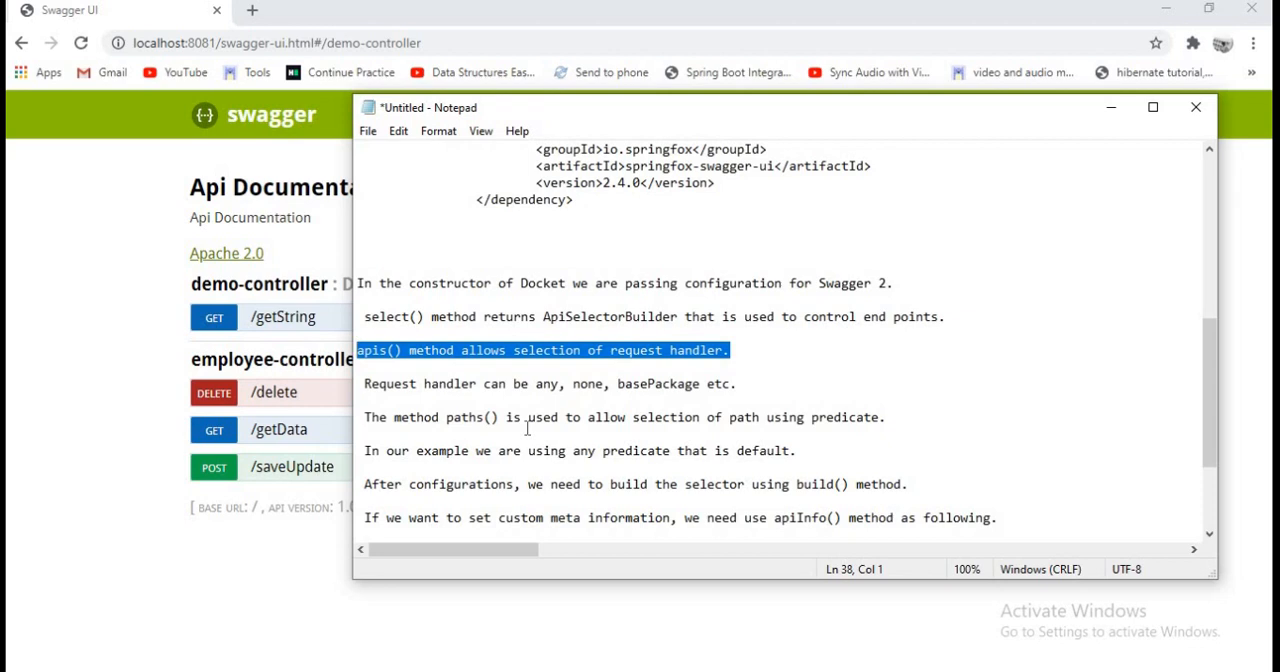
click(740, 384)
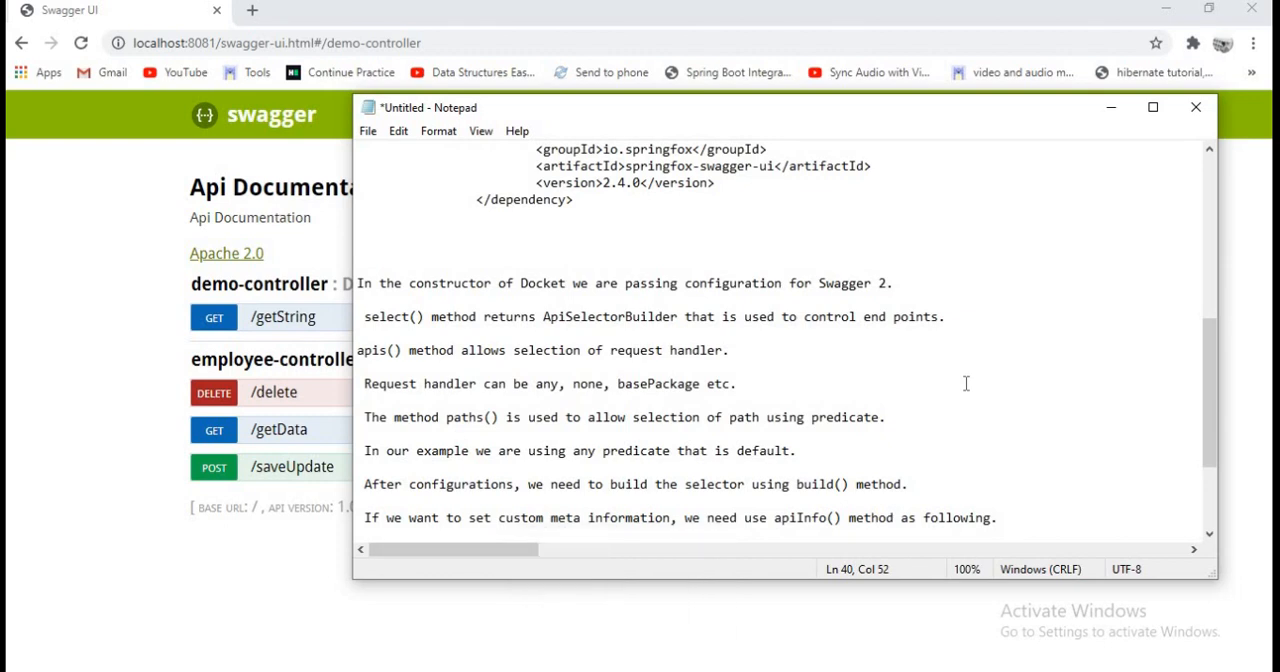
mouse_move(755, 383)
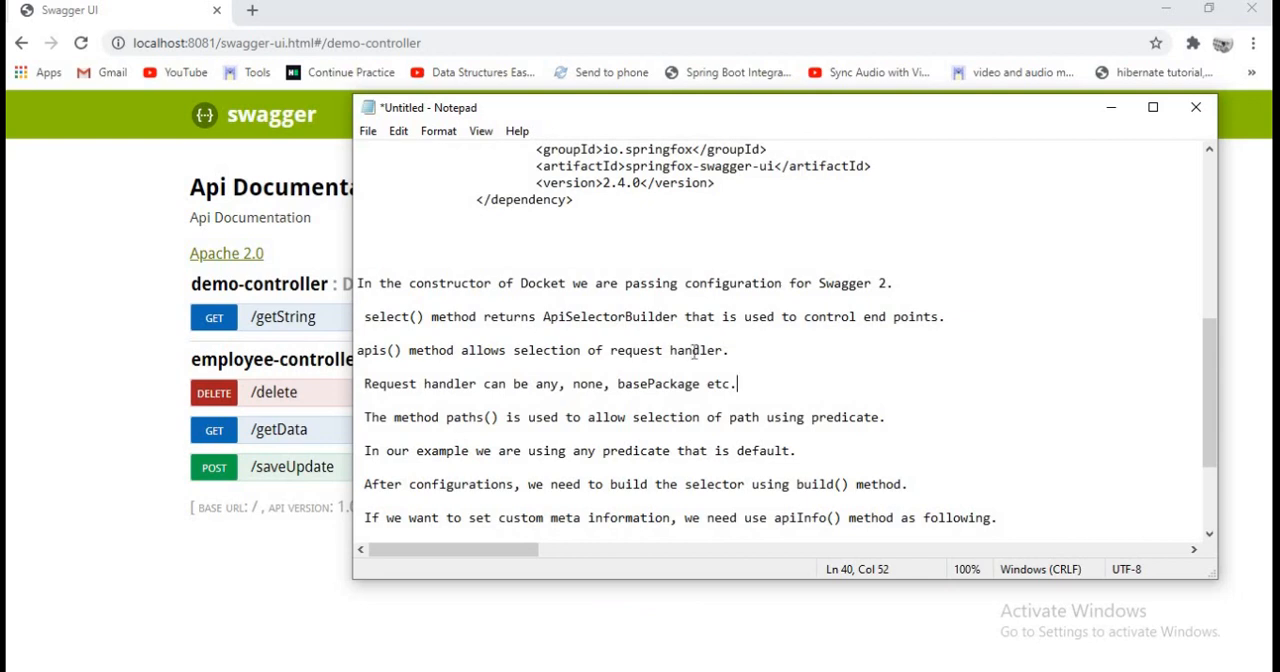
triple_click(650, 316)
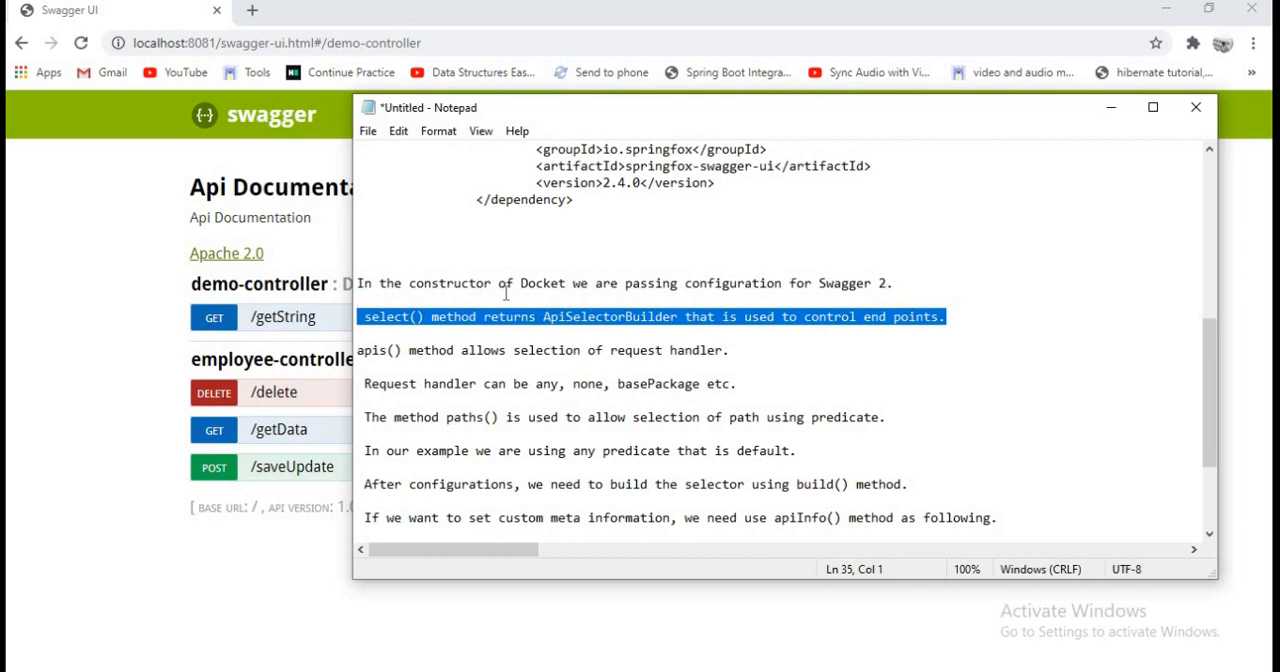
click(357, 300)
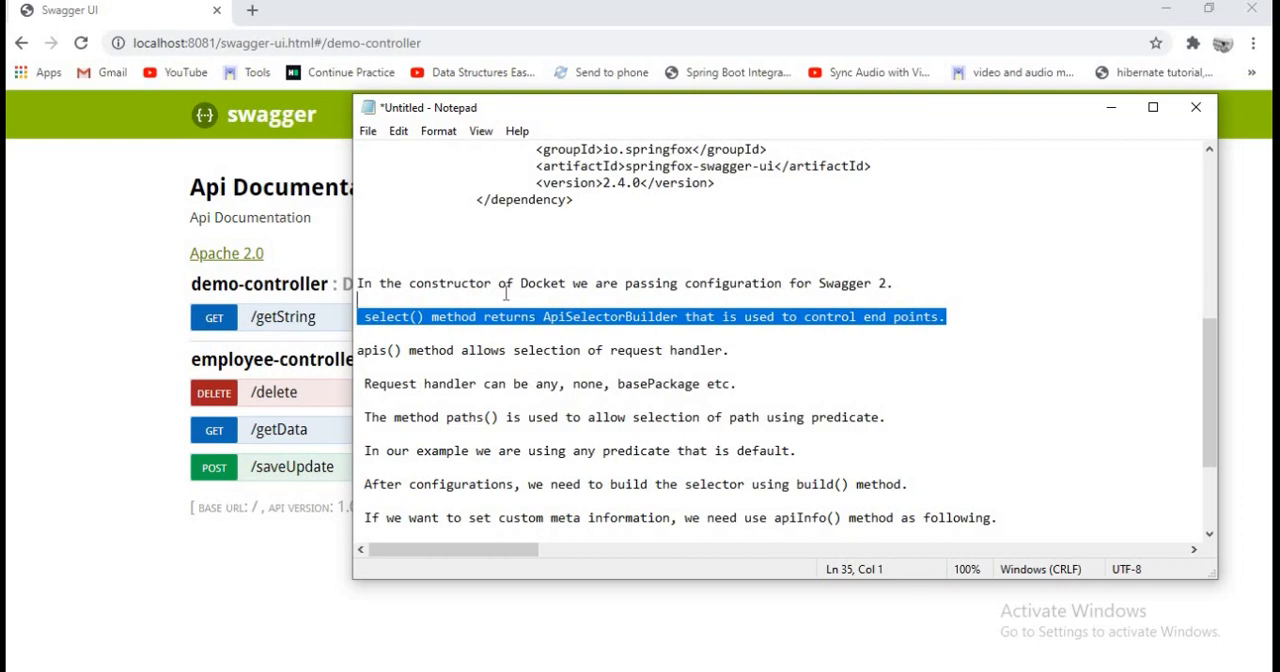
scroll(down, 3)
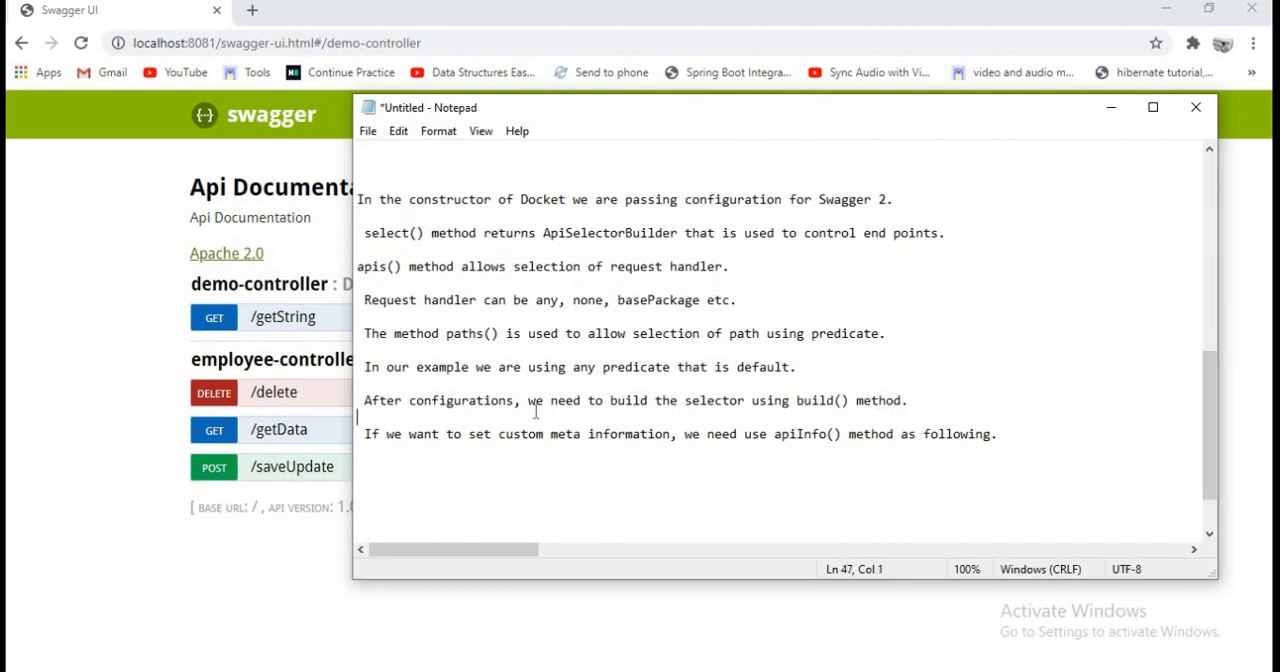
triple_click(635, 400)
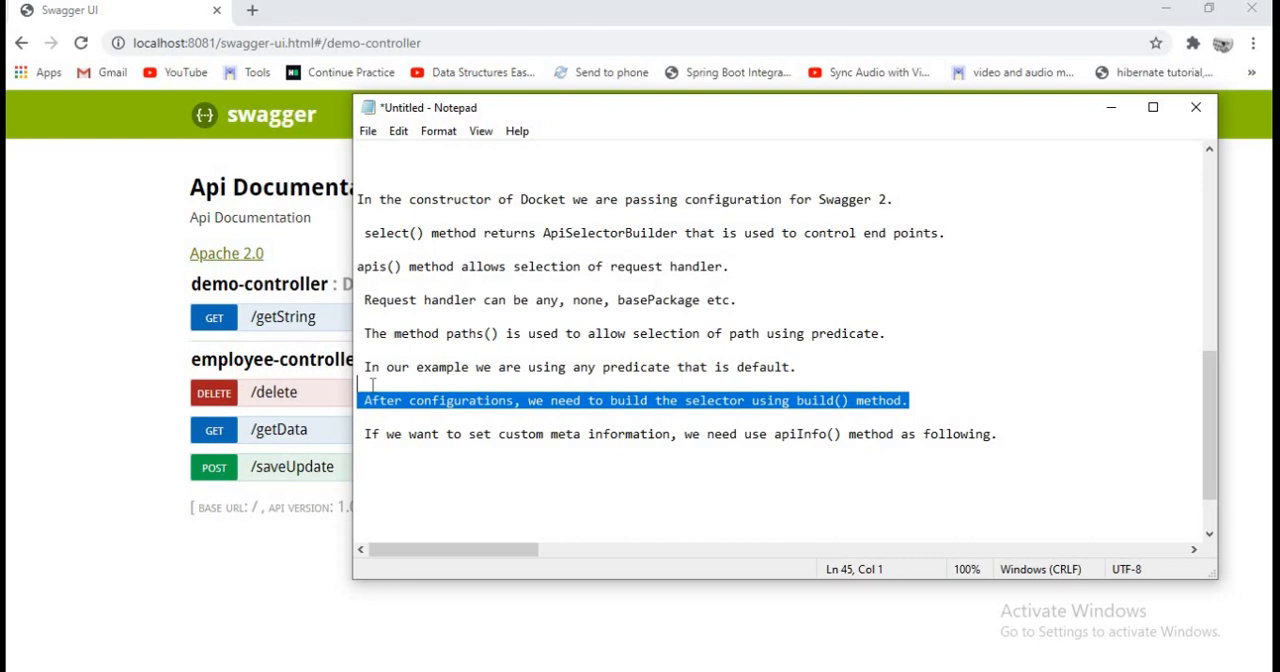
mouse_move(526, 341)
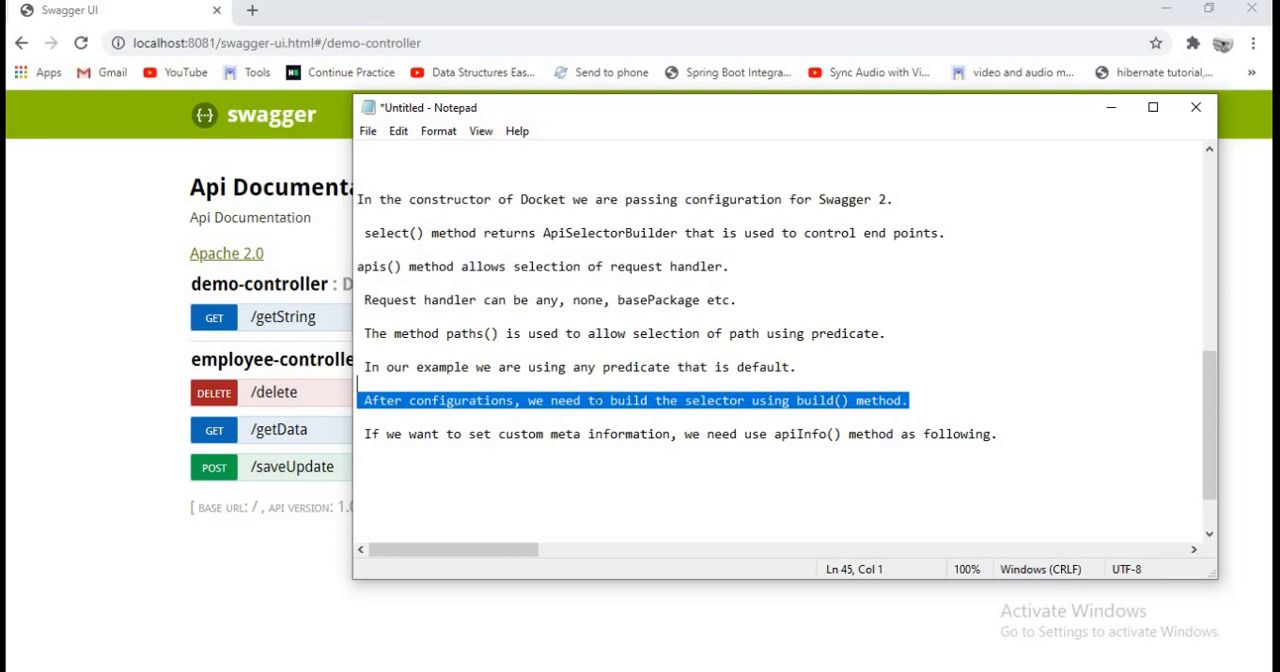
mouse_move(846, 450)
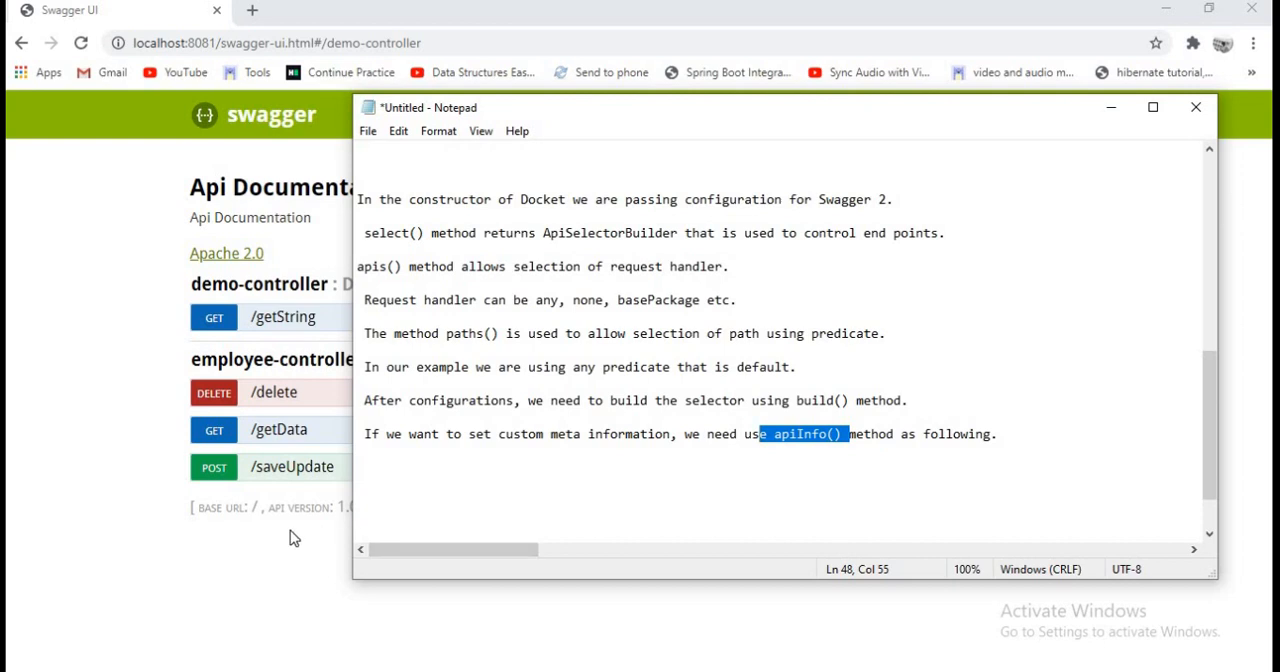
click(1195, 107)
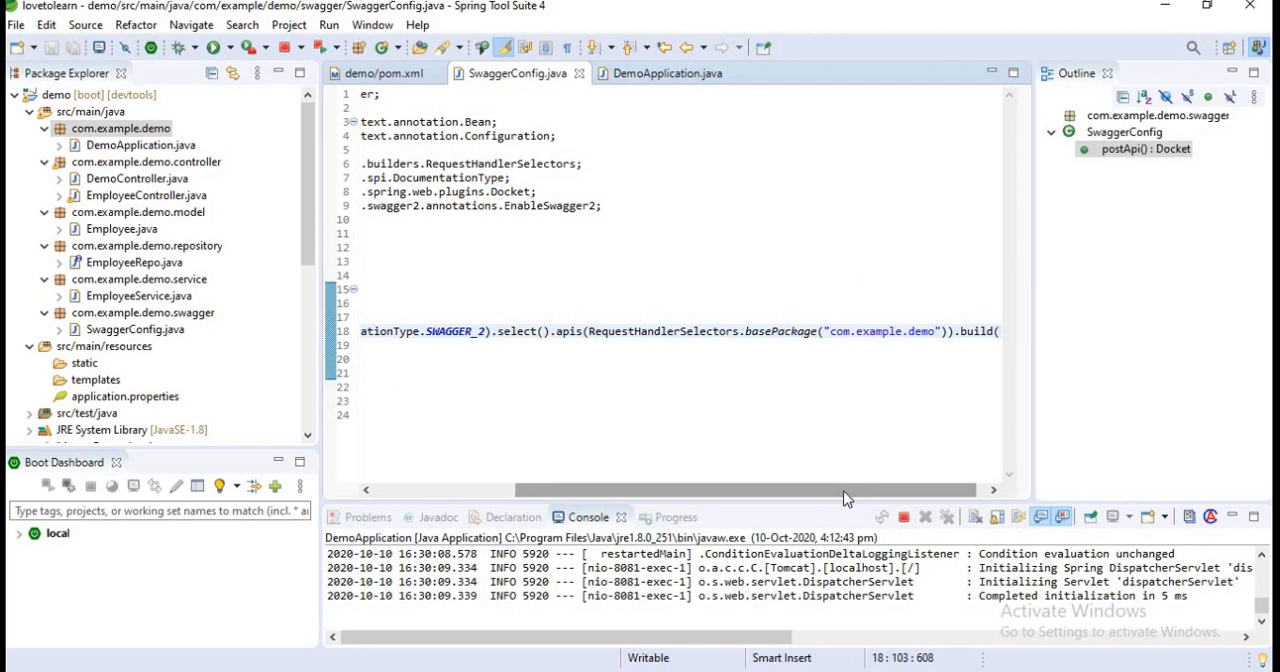
Chain apiInfo() into the Docket and add an empty private ApiInfo apiInfo() method
scroll(right, 3)
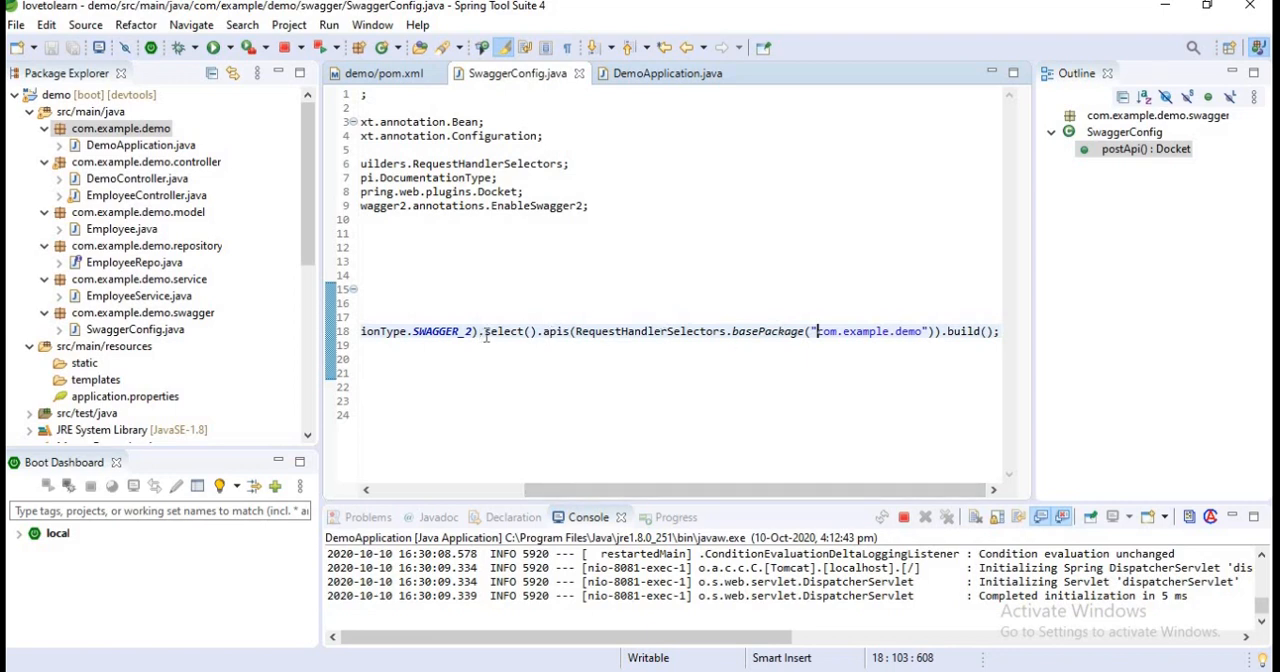
text(apiInfo()
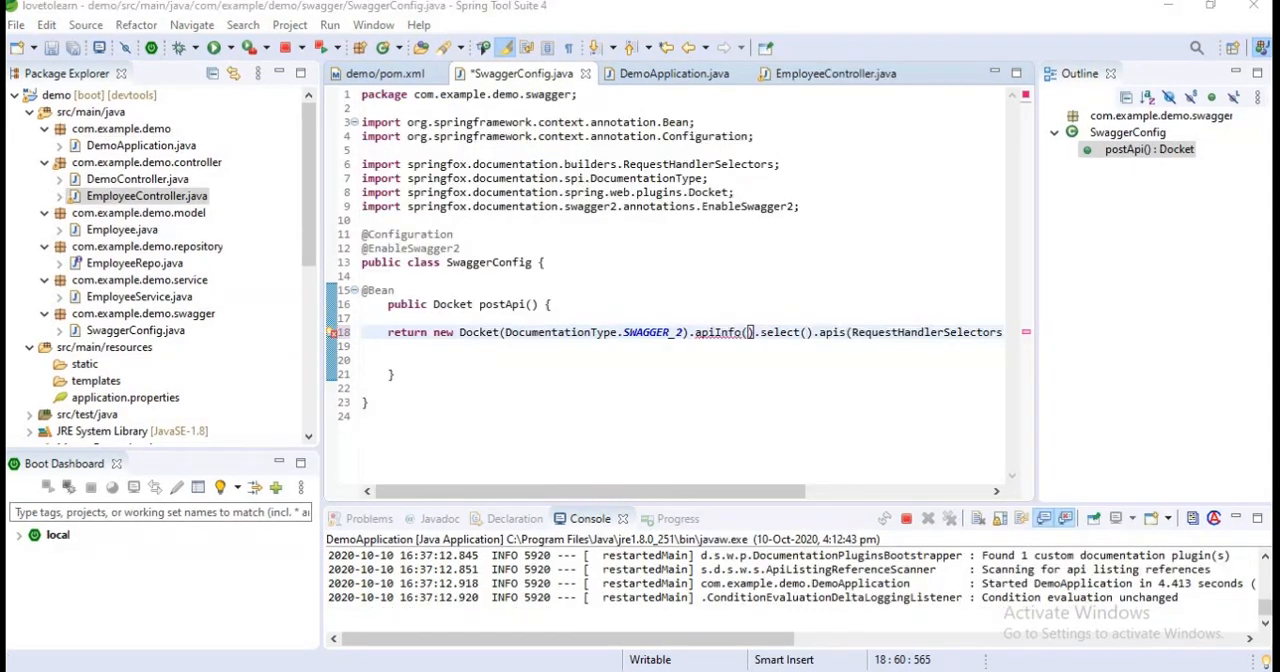
mouse_move(458, 365)
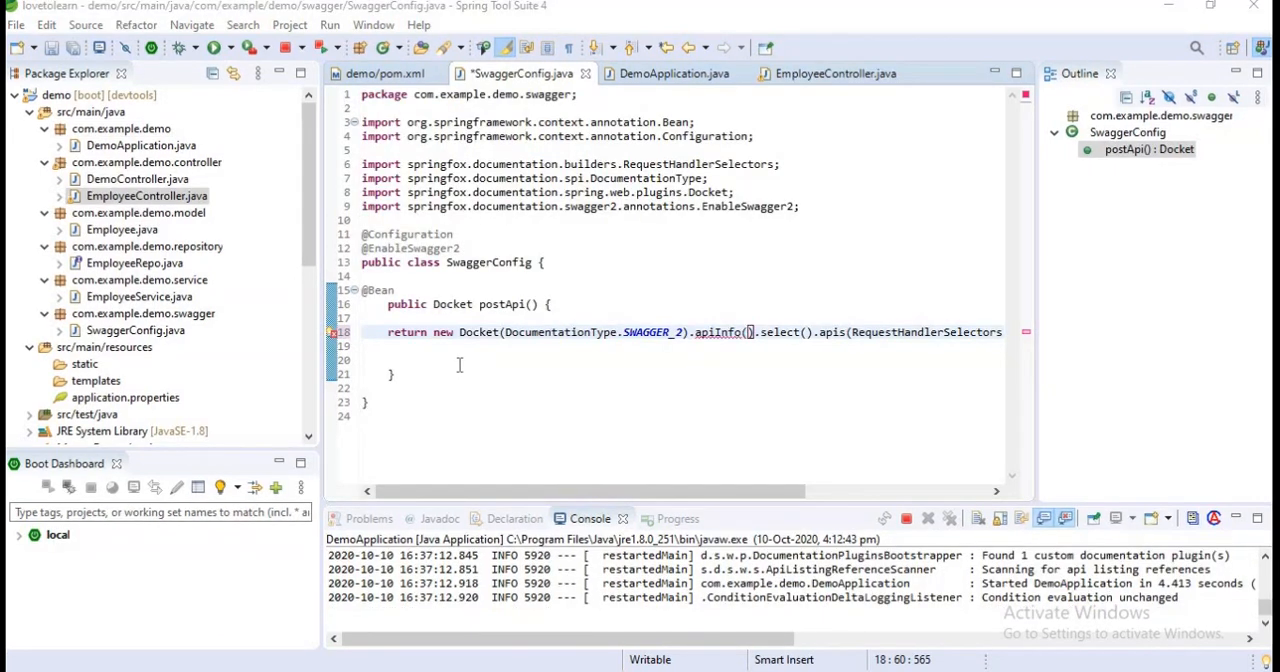
text(p)
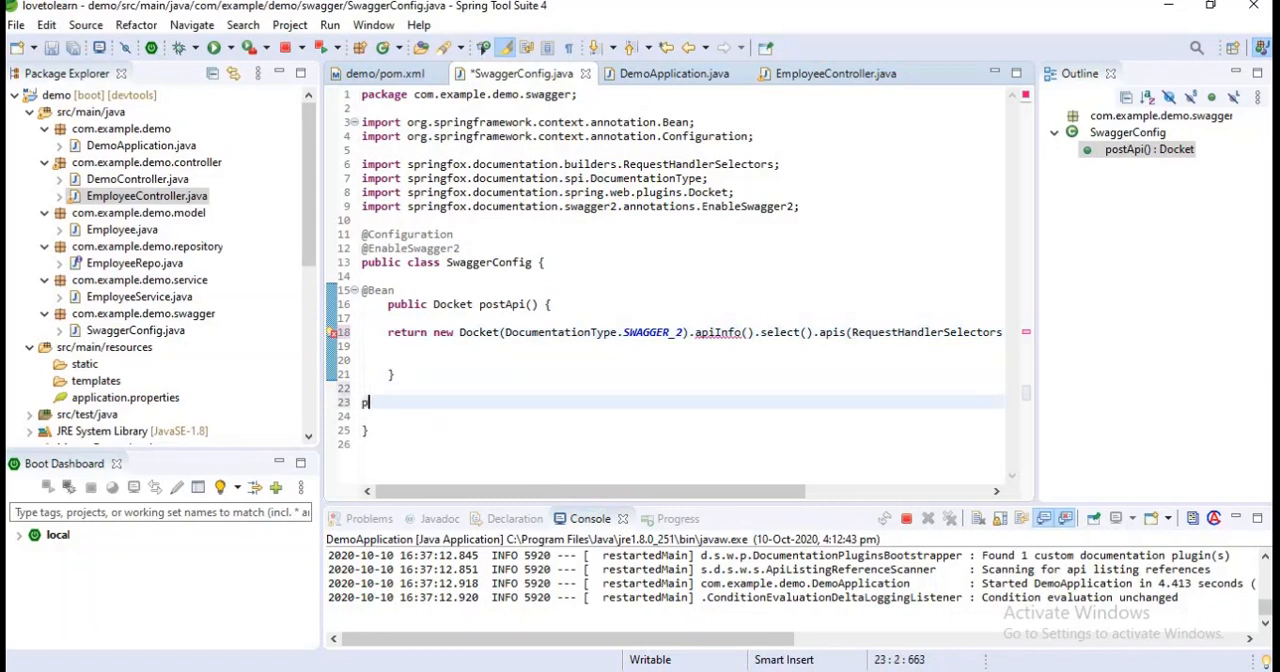
text(ubli)
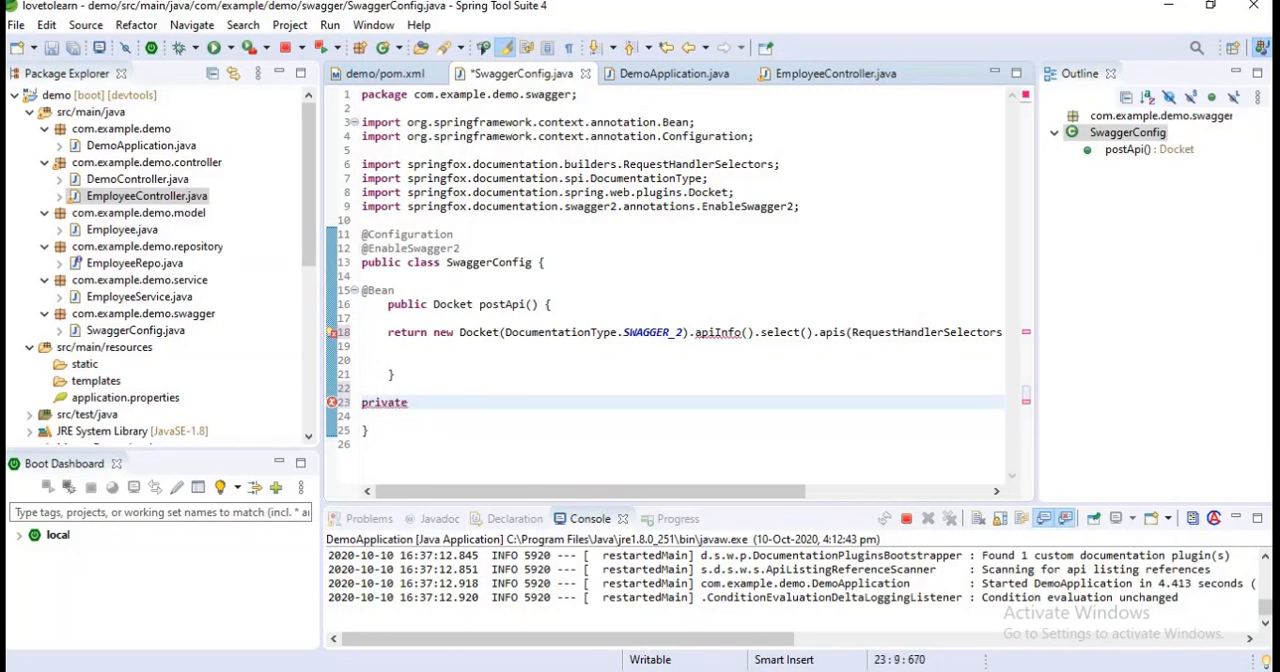
text(Ap)
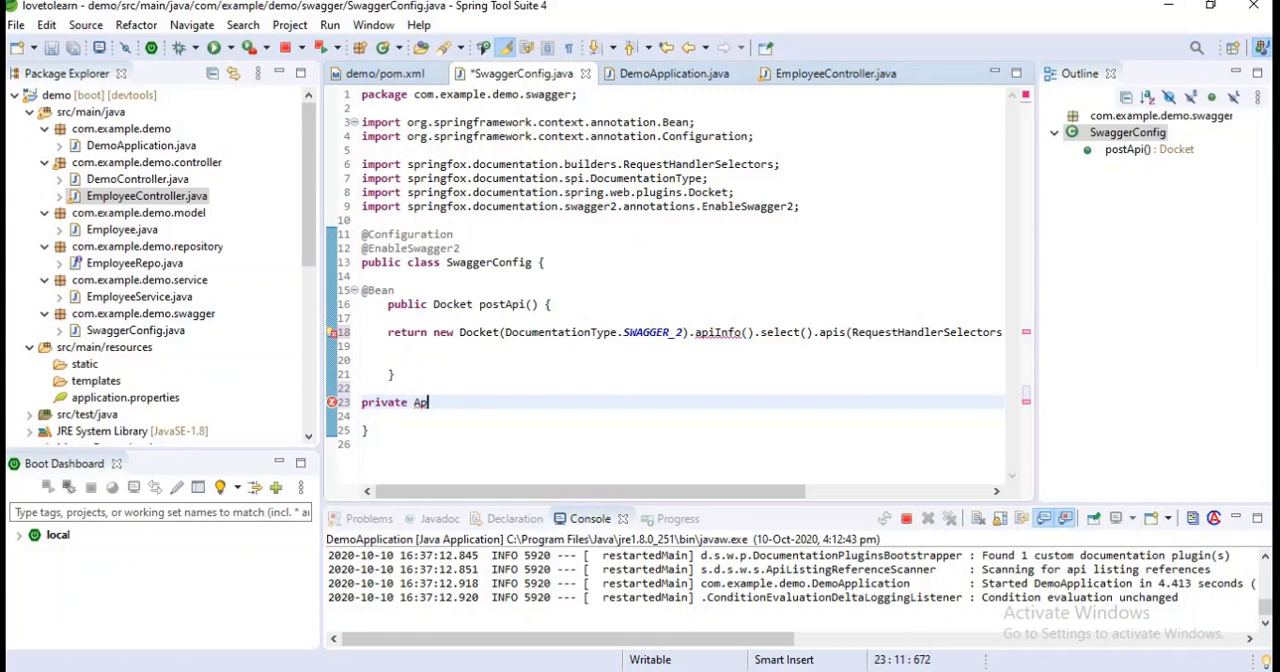
text(iInfo)
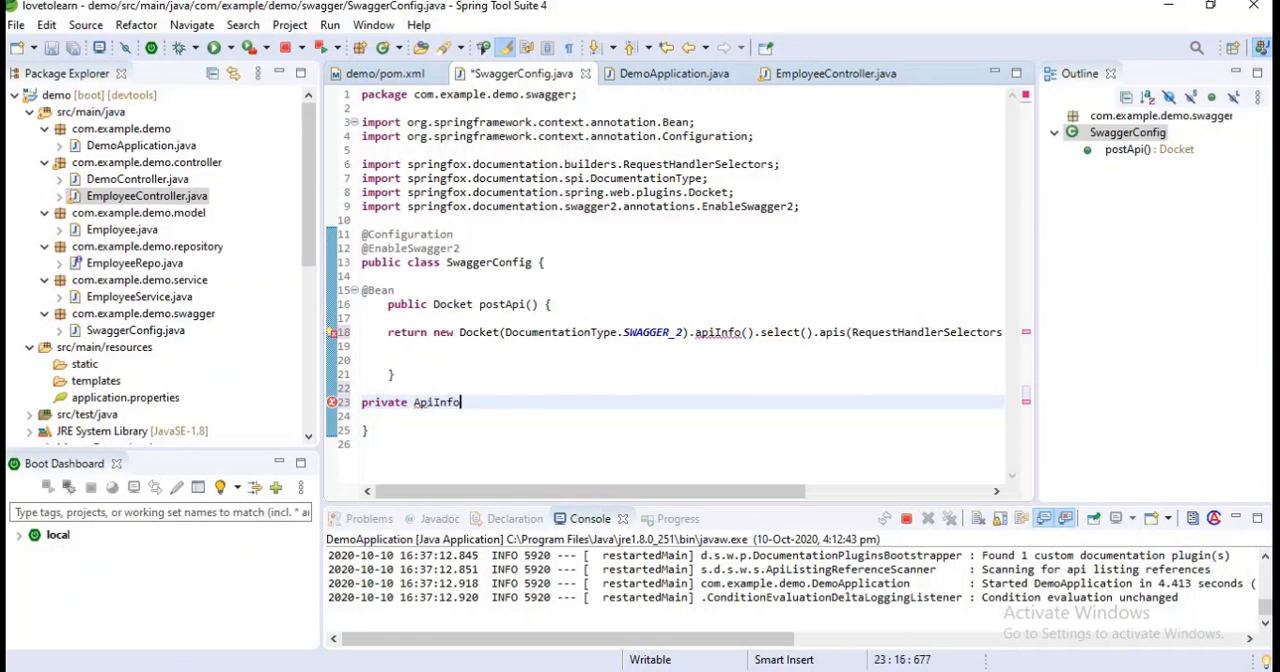
text(apiInfo() {)
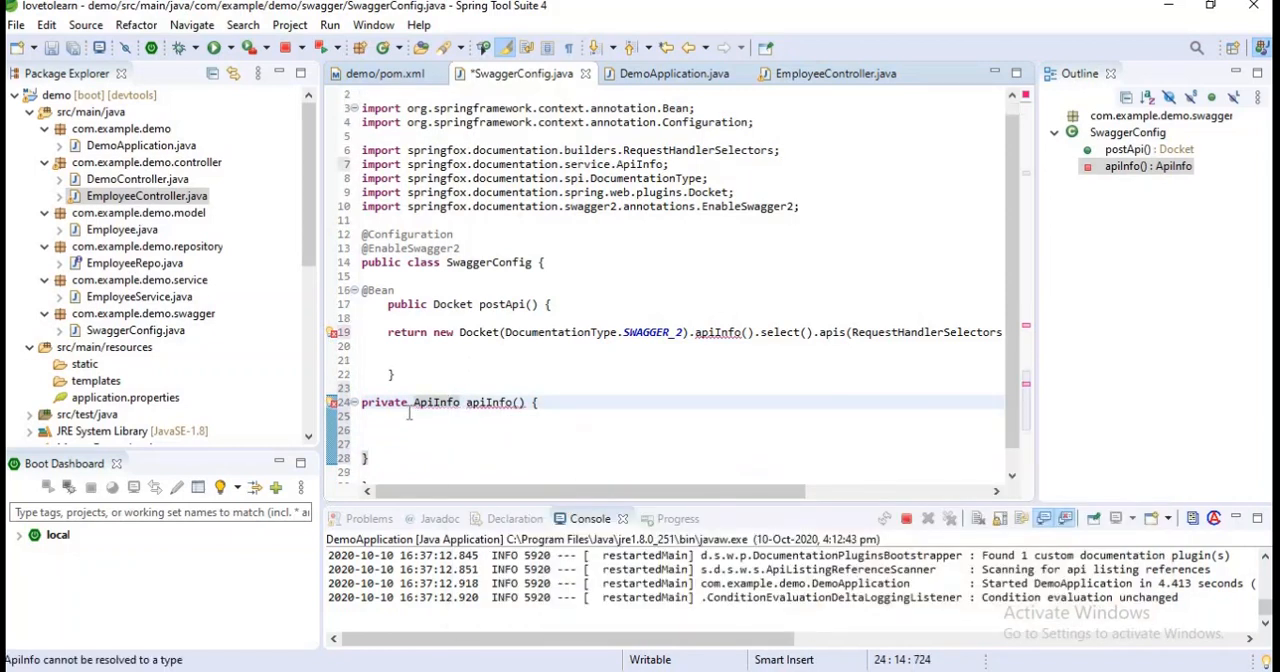
Return new ApiInfoBuilder().title("its a demo swagger").build() from apiInfo(), importing ApiInfoBuilder
text(return new)
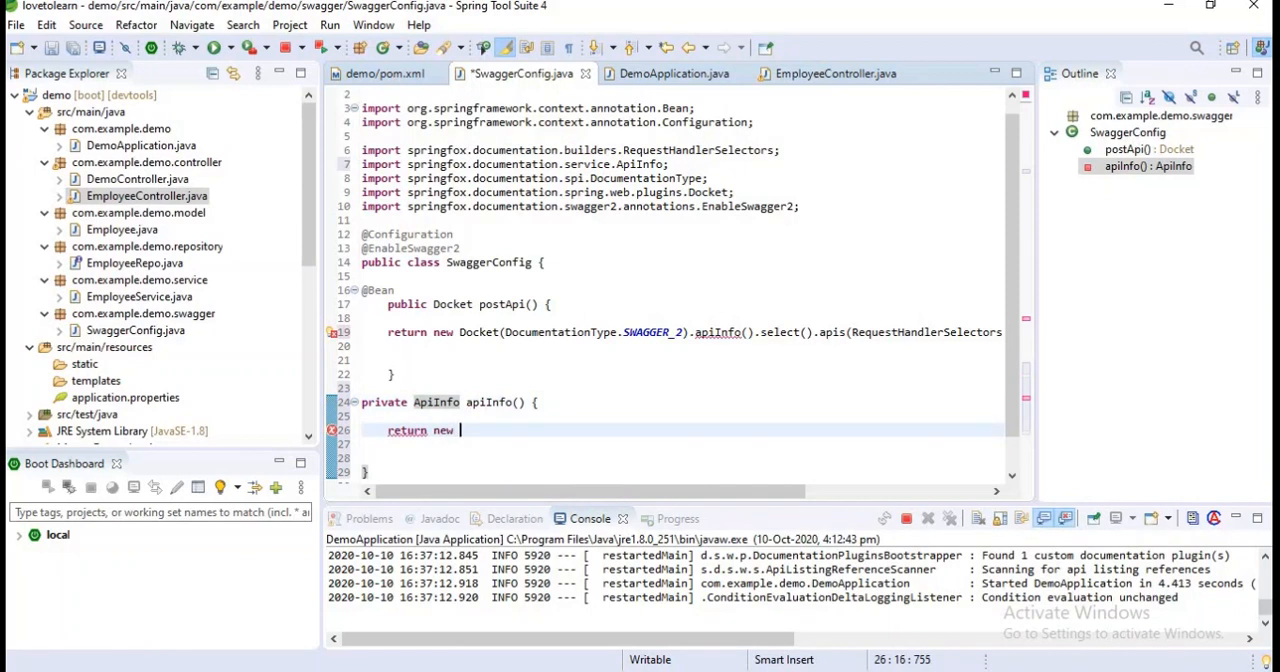
text(ApiI)
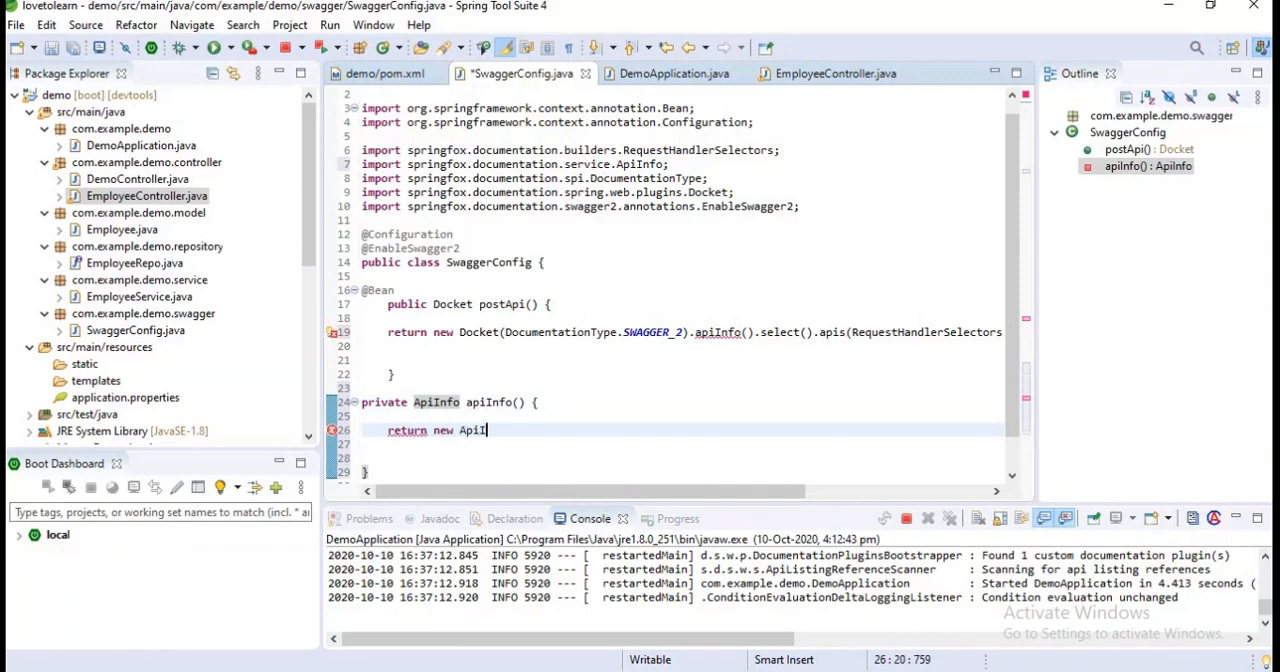
text(nfoBuil)
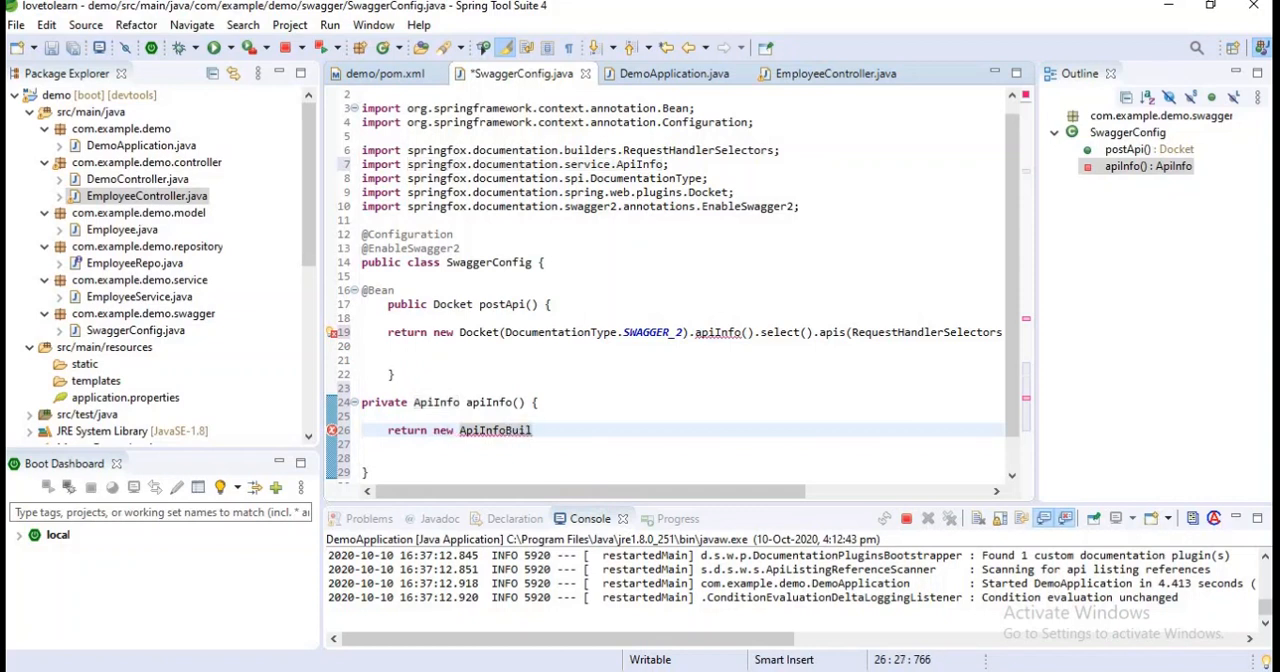
text(der().)
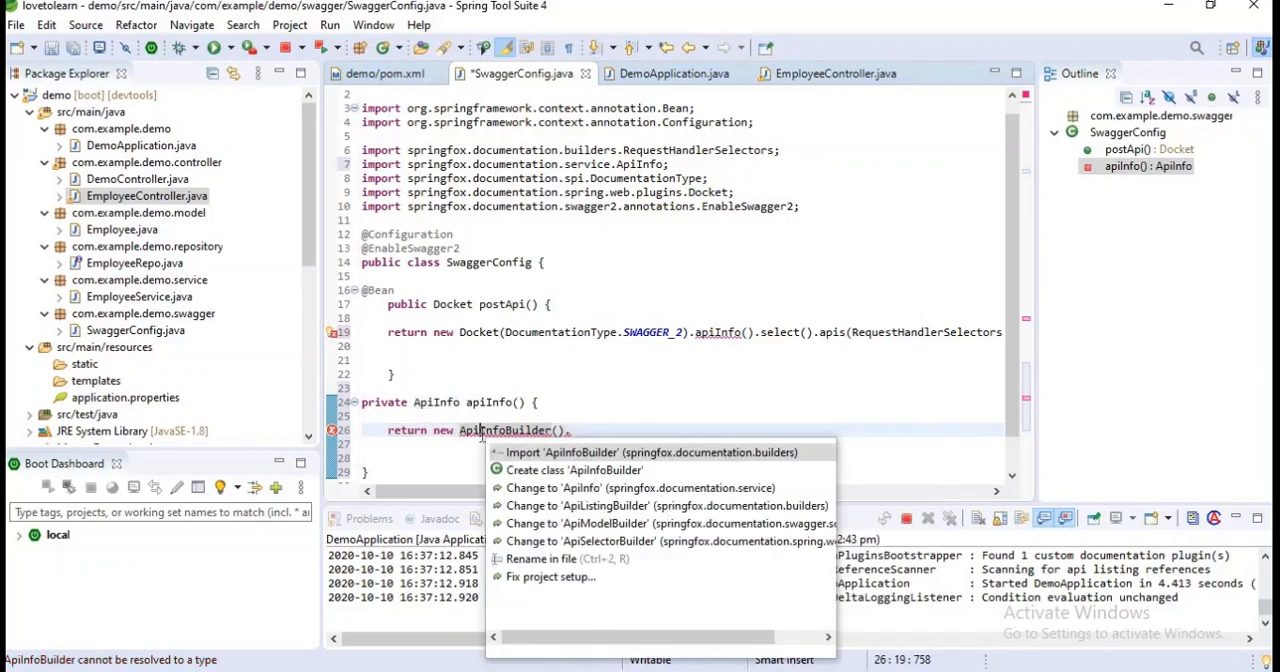
click(650, 452)
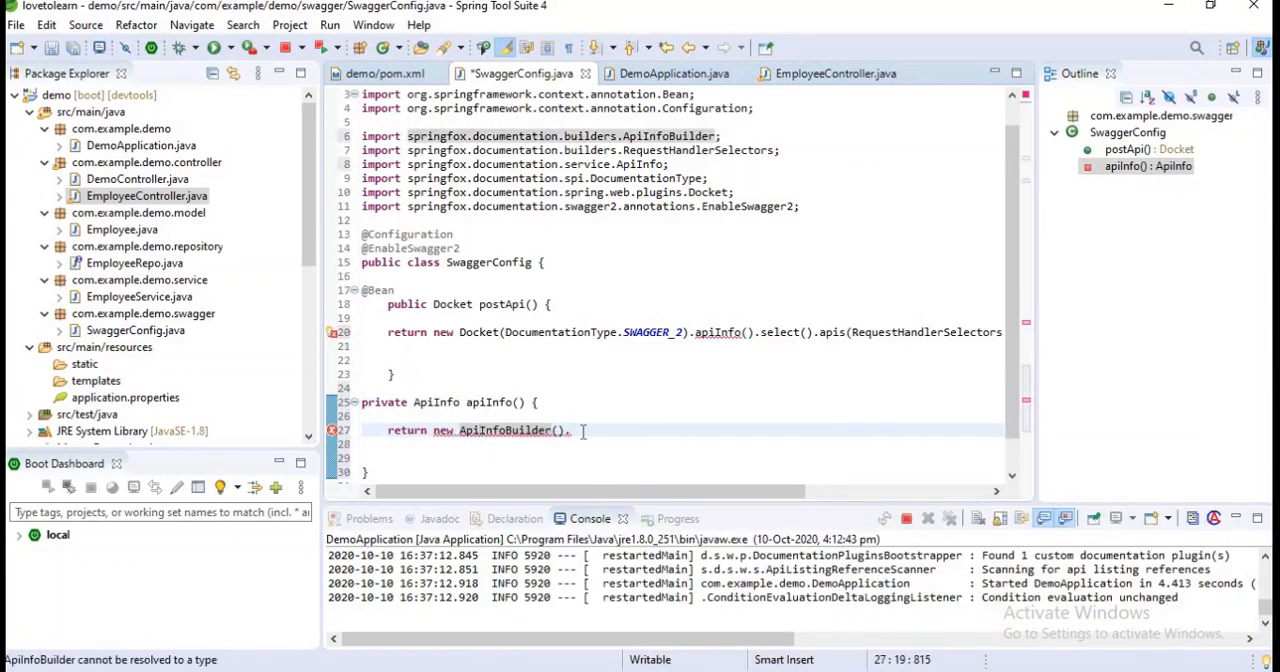
text(.)
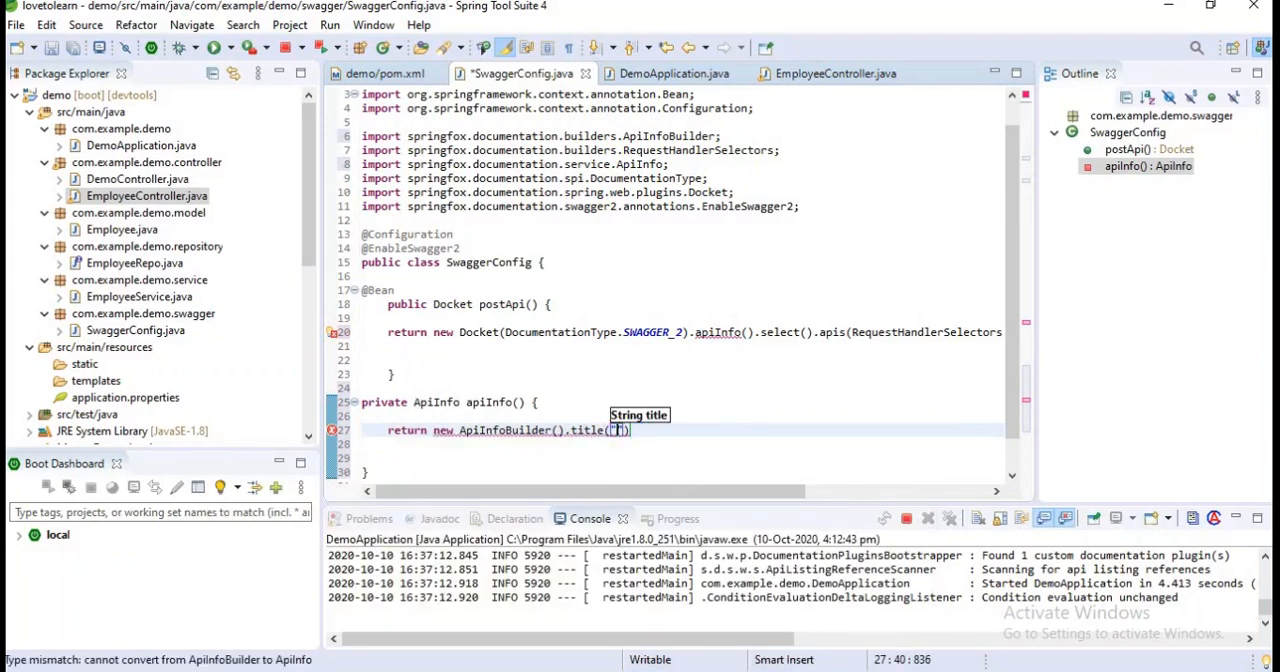
text(its a demo swagger)
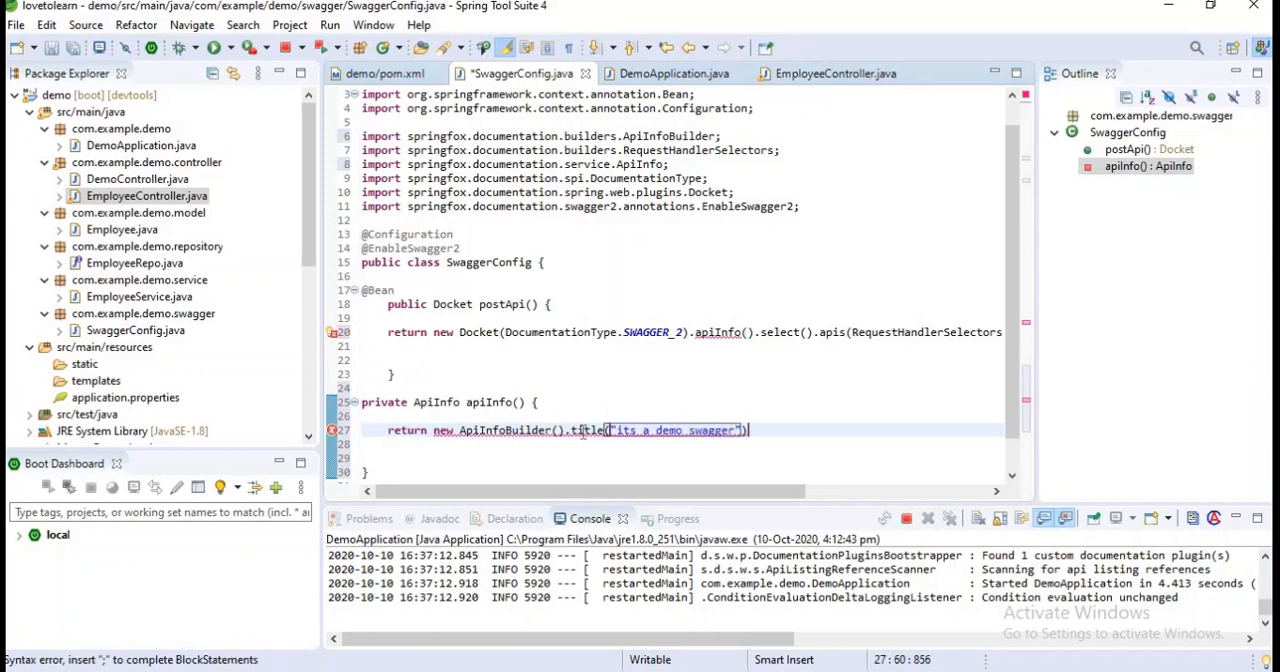
text(.build())
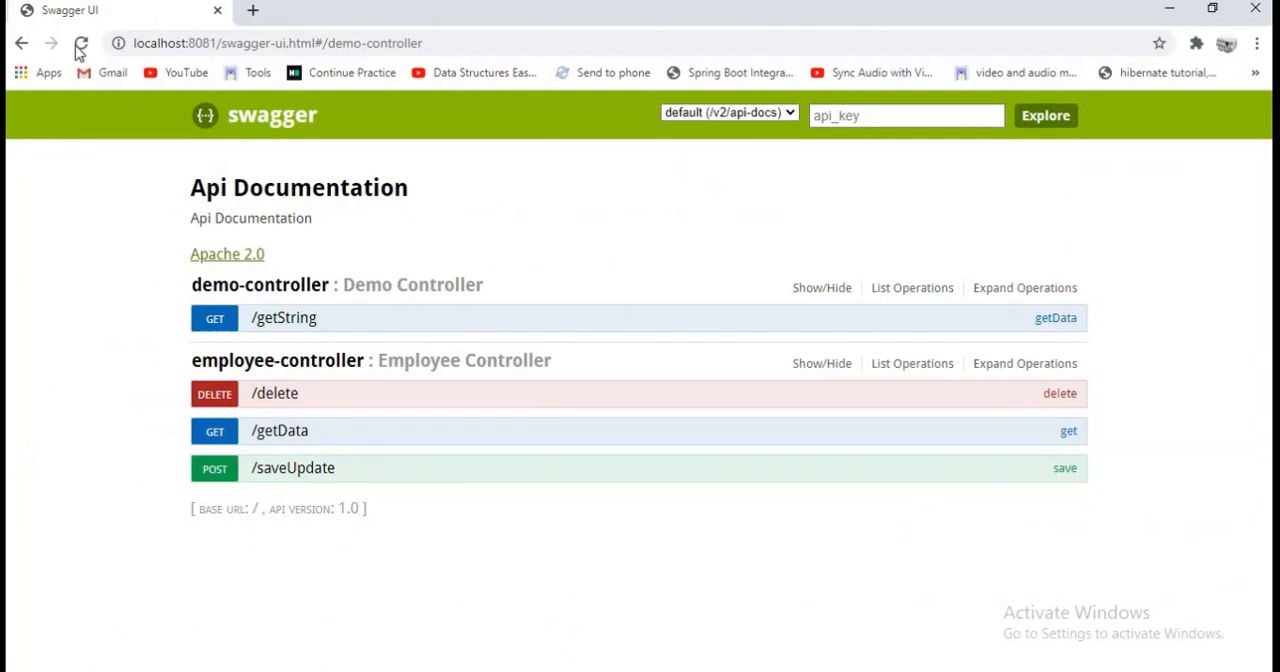
Reload Swagger UI in Chrome to show the heading "its a demo swagger"
click(81, 43)
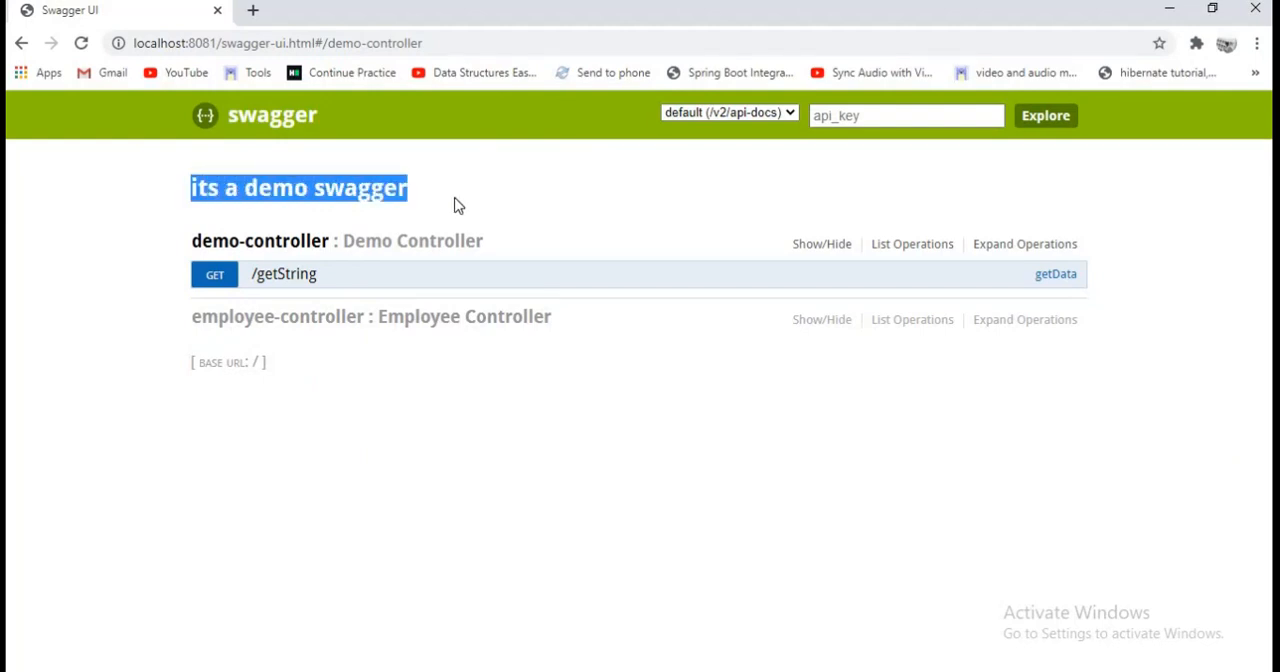
mouse_move(163, 181)
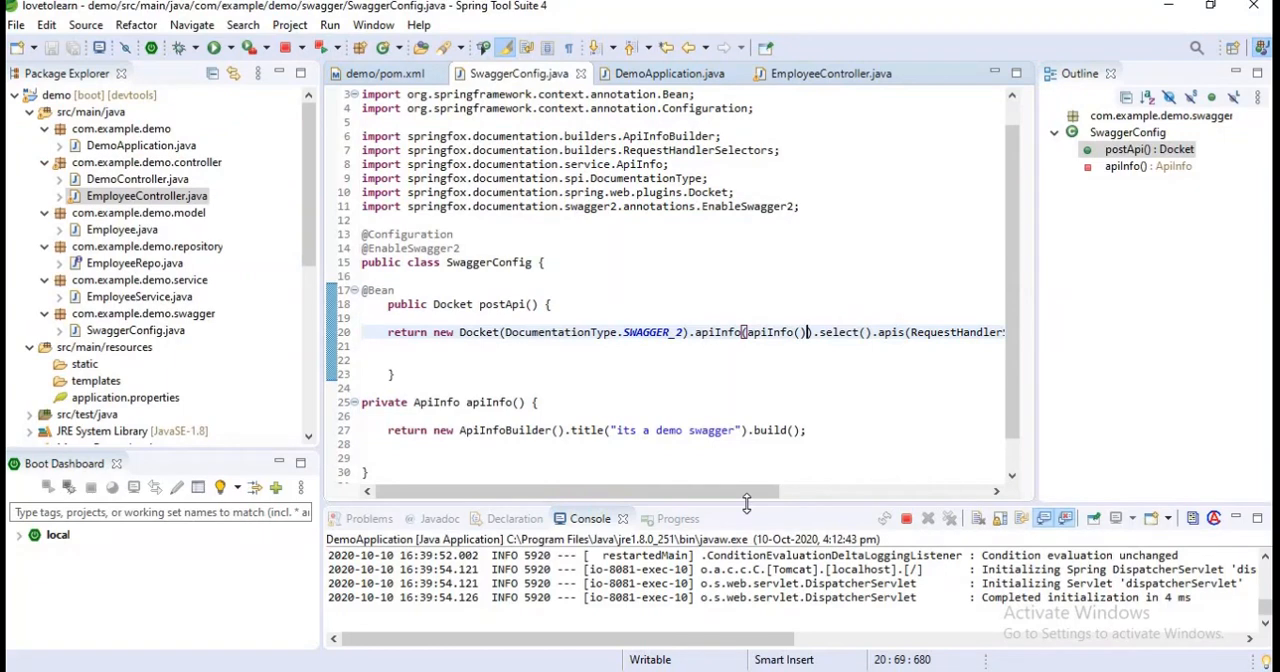
mouse_move(821, 391)
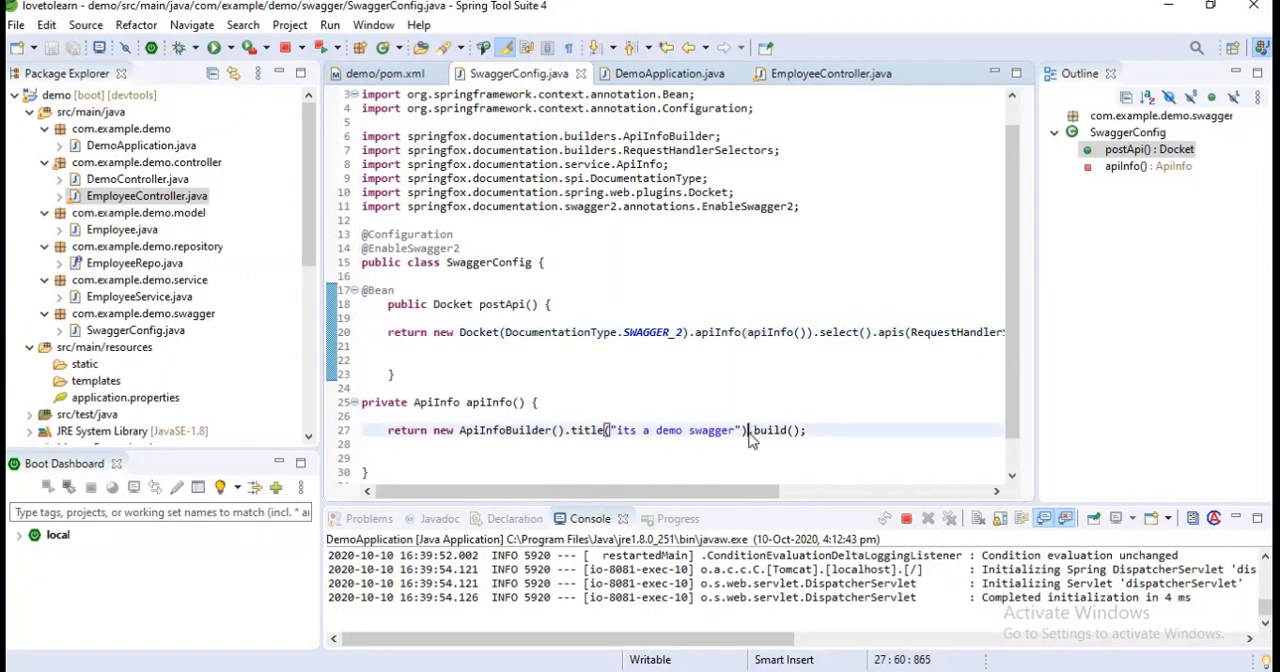
Begin a description("demo swagger from love to learn") call after title() in apiInfo()
text(.)
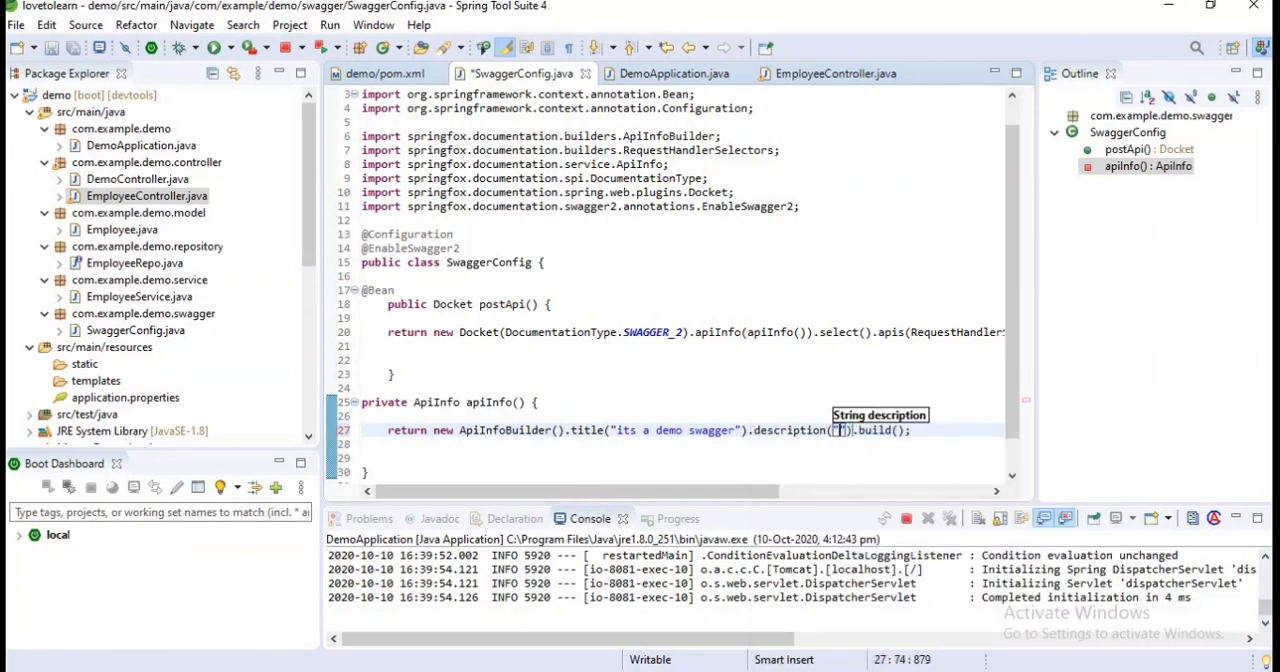
text(demo)
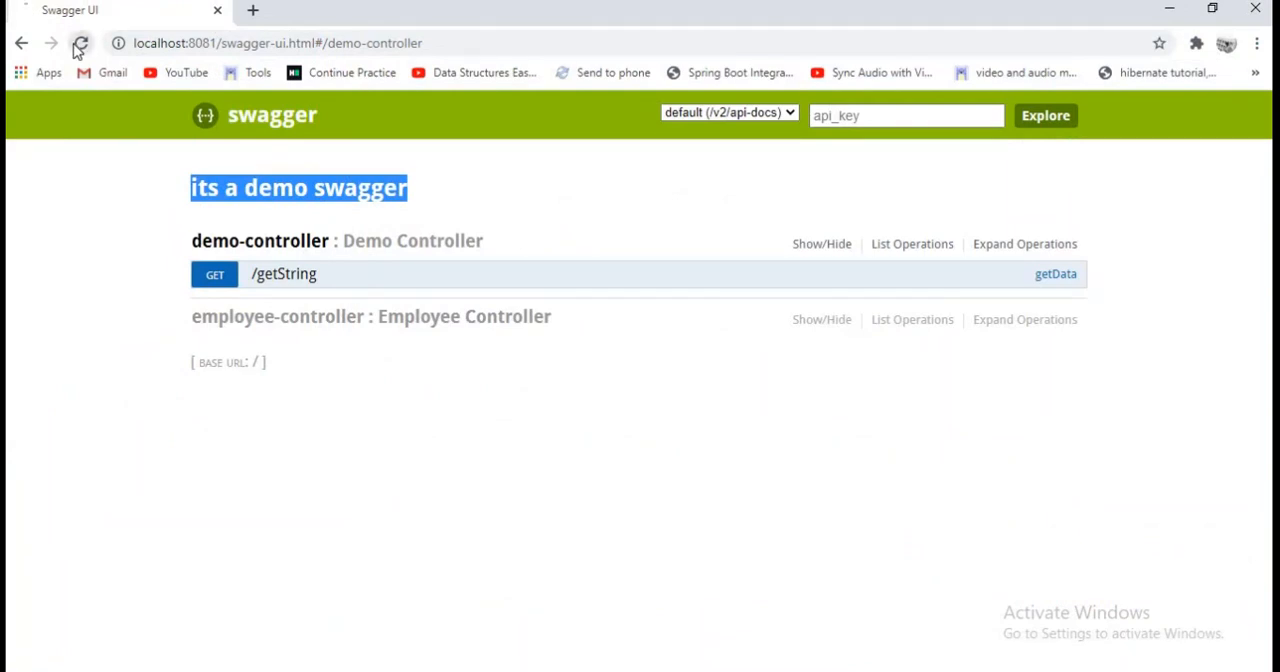
Reload Swagger UI and select the new 'demo swagger from love to learn' description
click(80, 43)
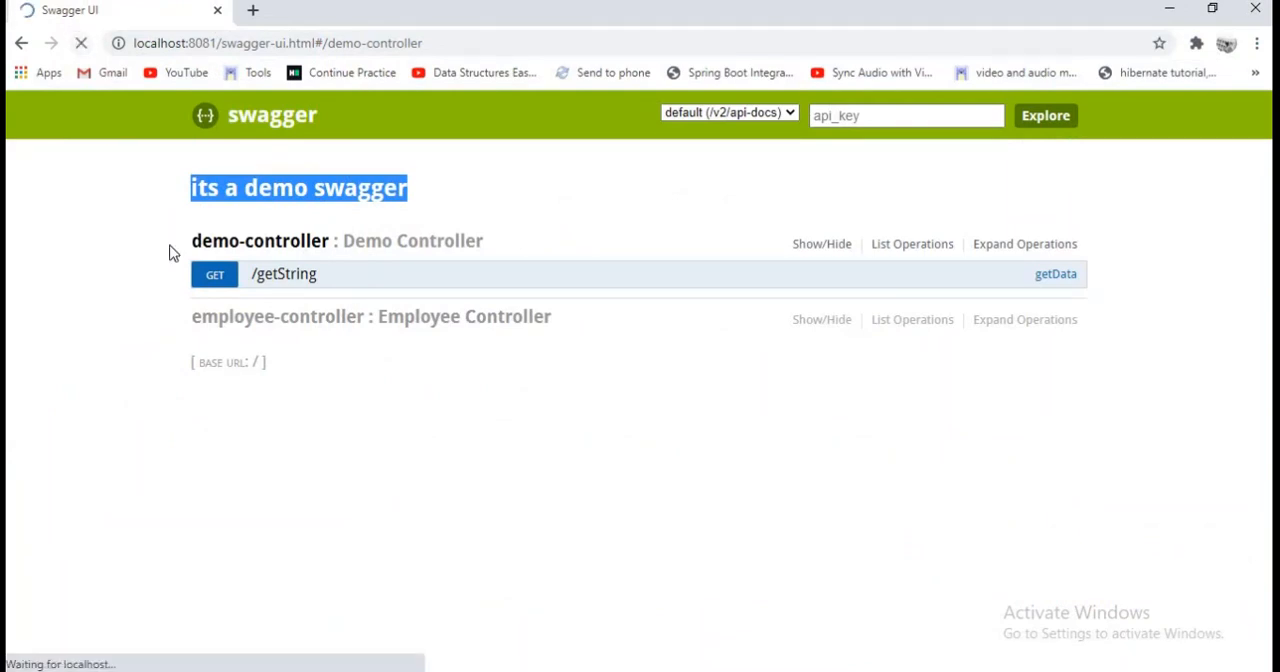
key(F5)
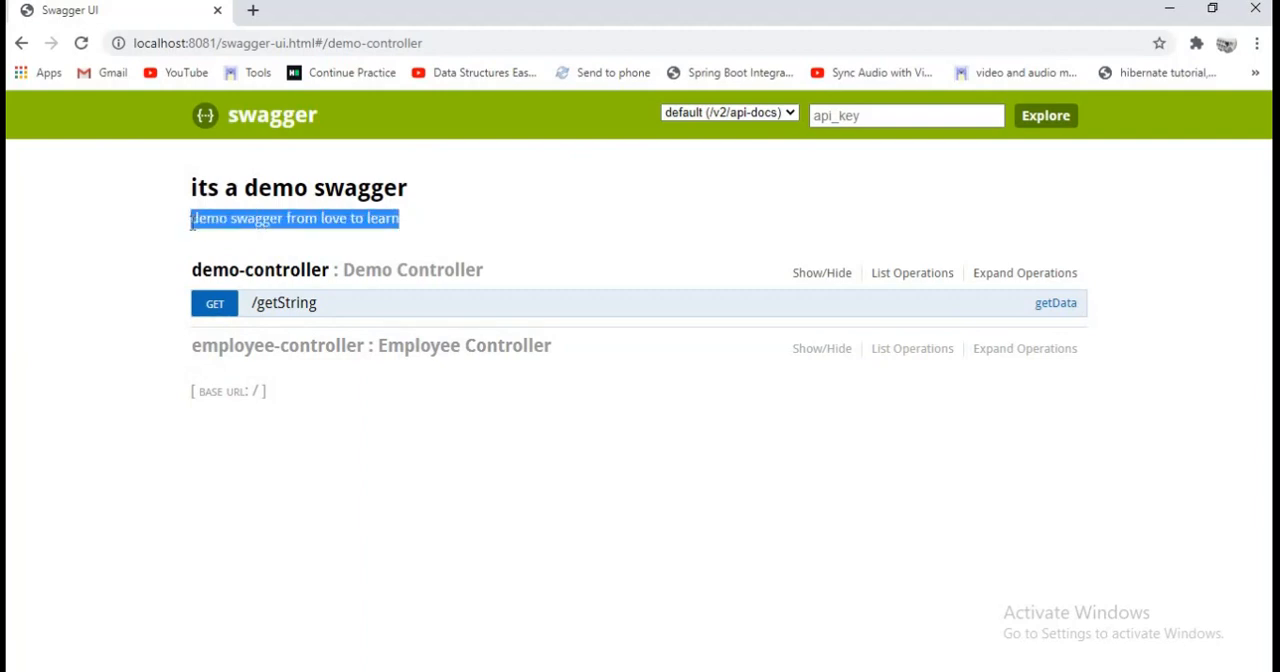
click(191, 185)
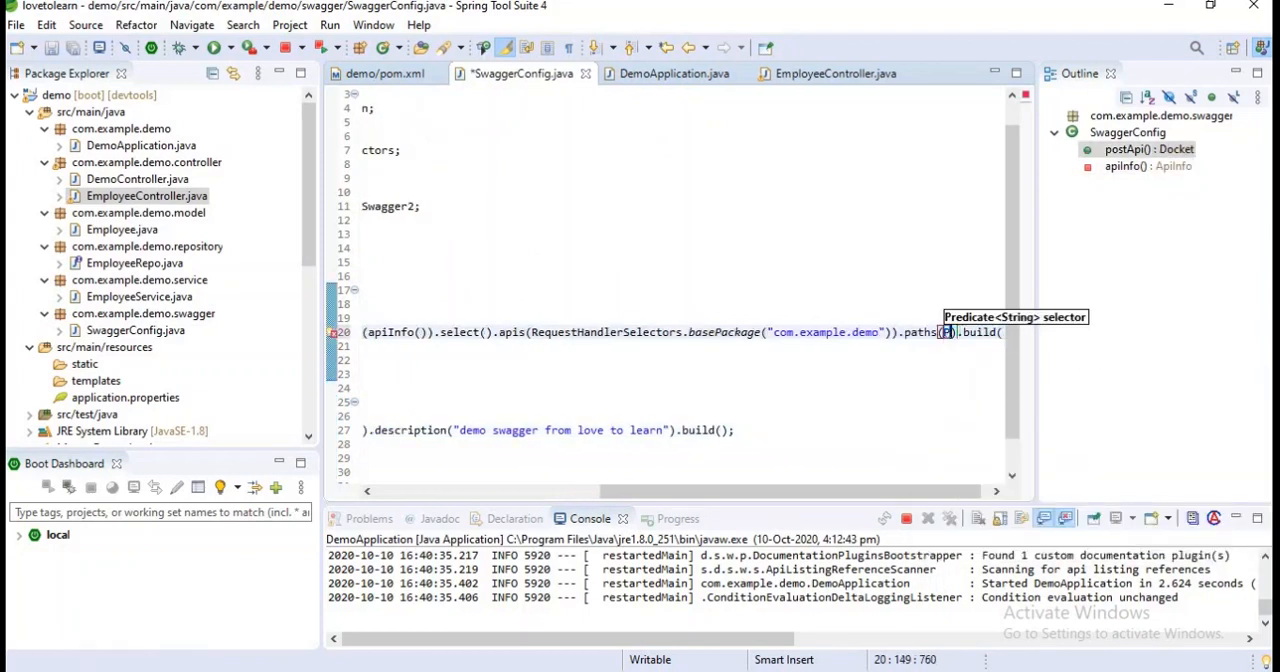
Type '.paths(PathSelectors.' into the Docket chain after the basePackage filter
text(PathSelectors)
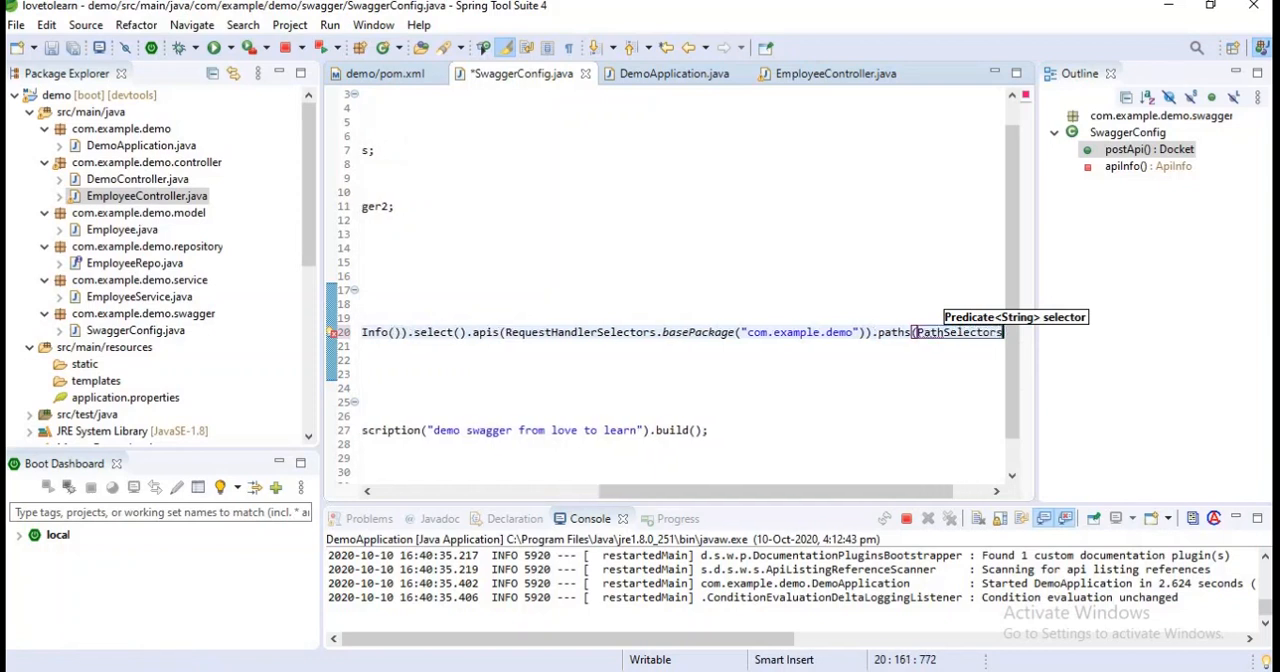
text(.)
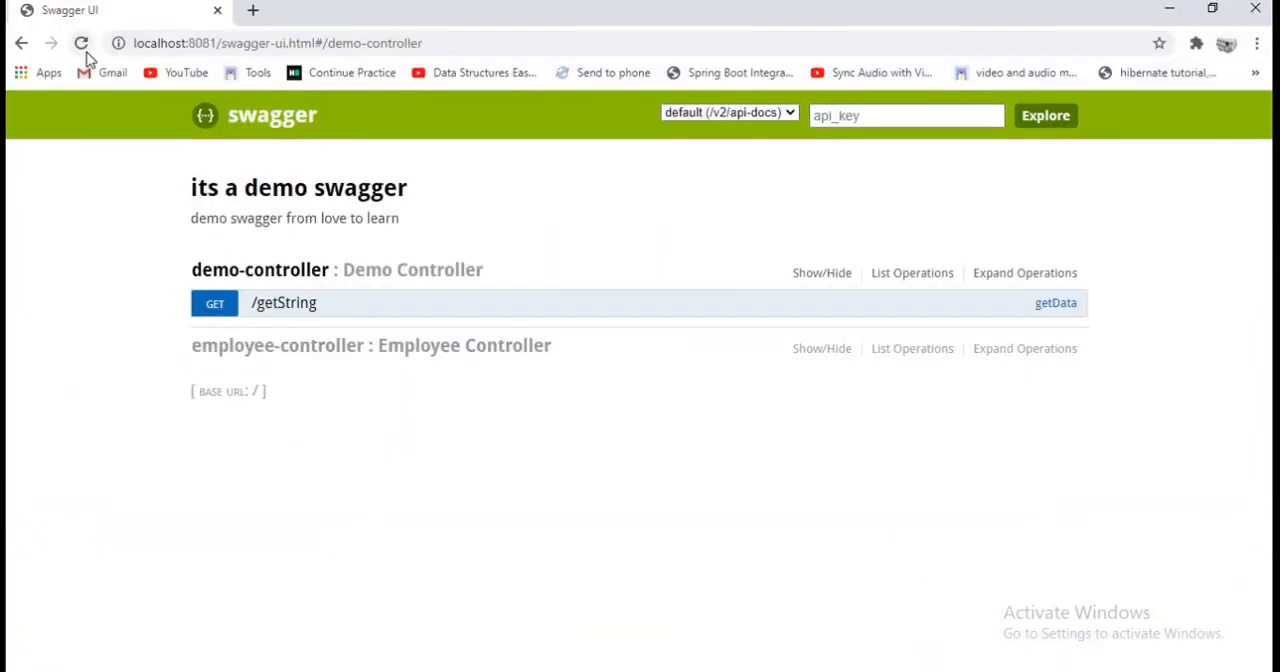
Reload Swagger UI, try out GET /getString, and select its 'demo' response body
click(81, 43)
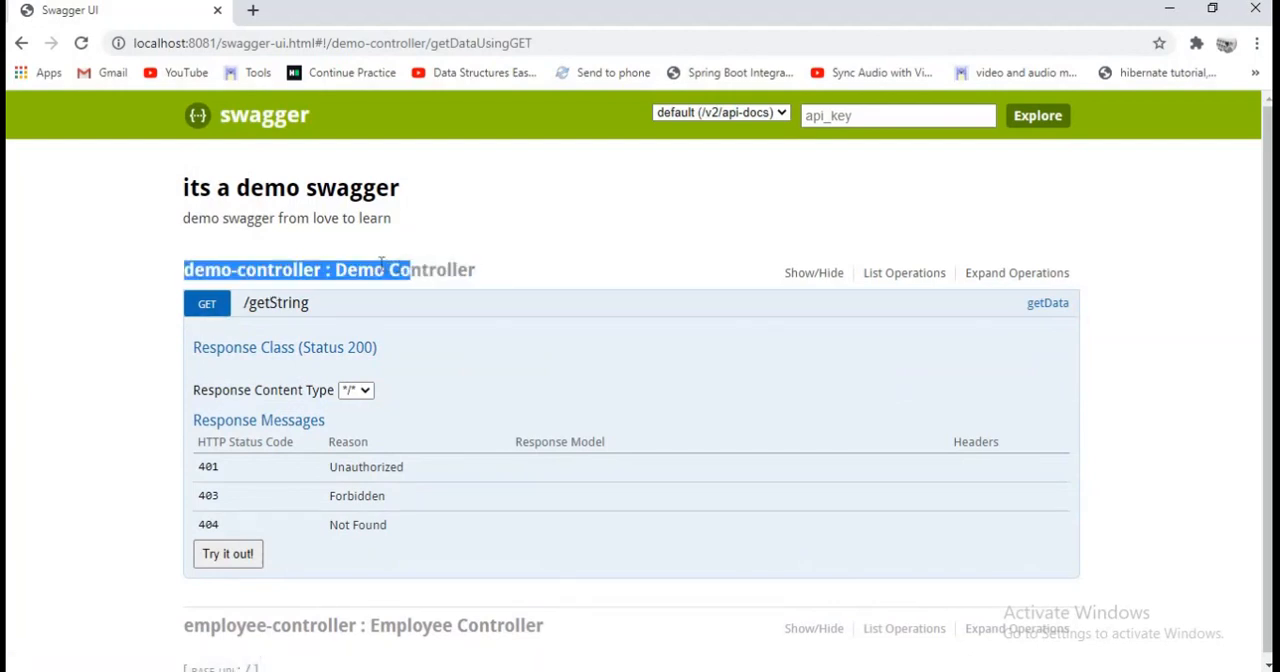
click(440, 295)
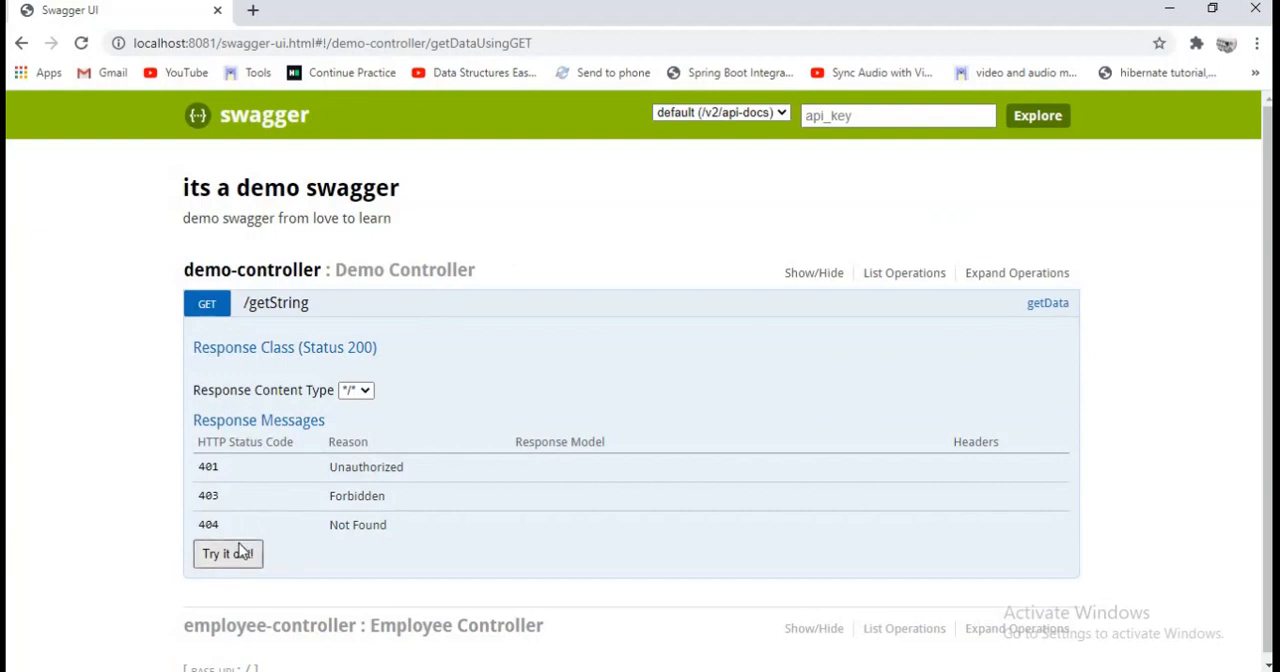
click(227, 553)
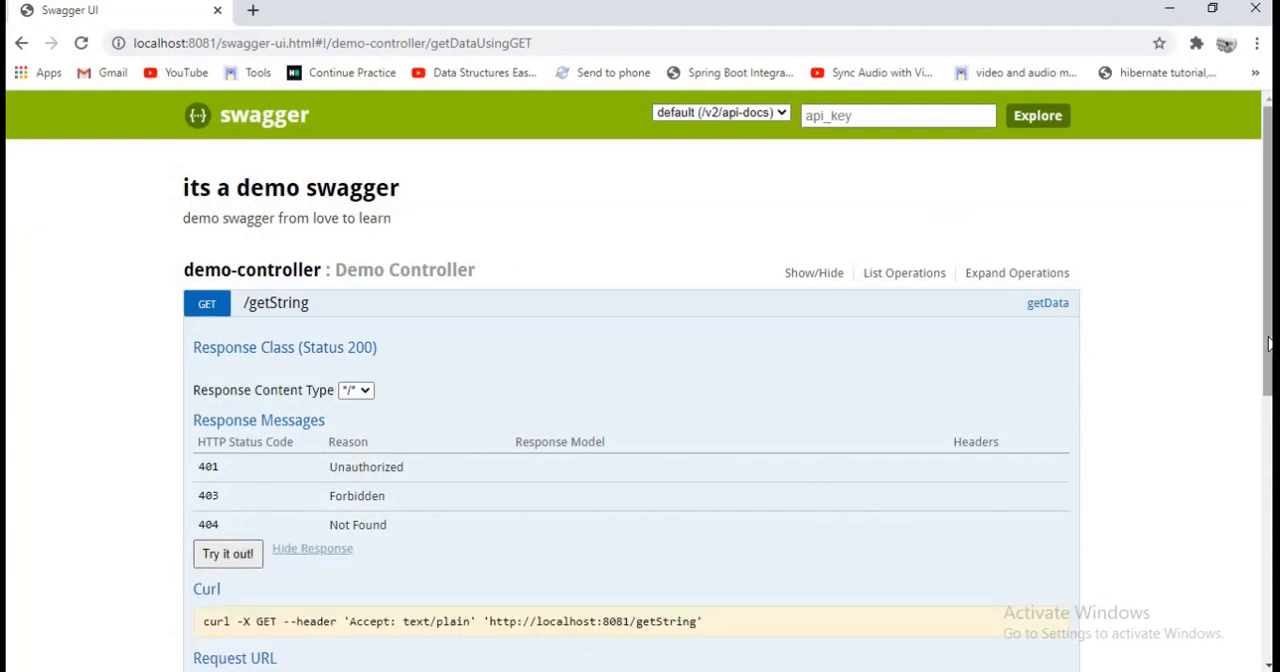
scroll(down, 3)
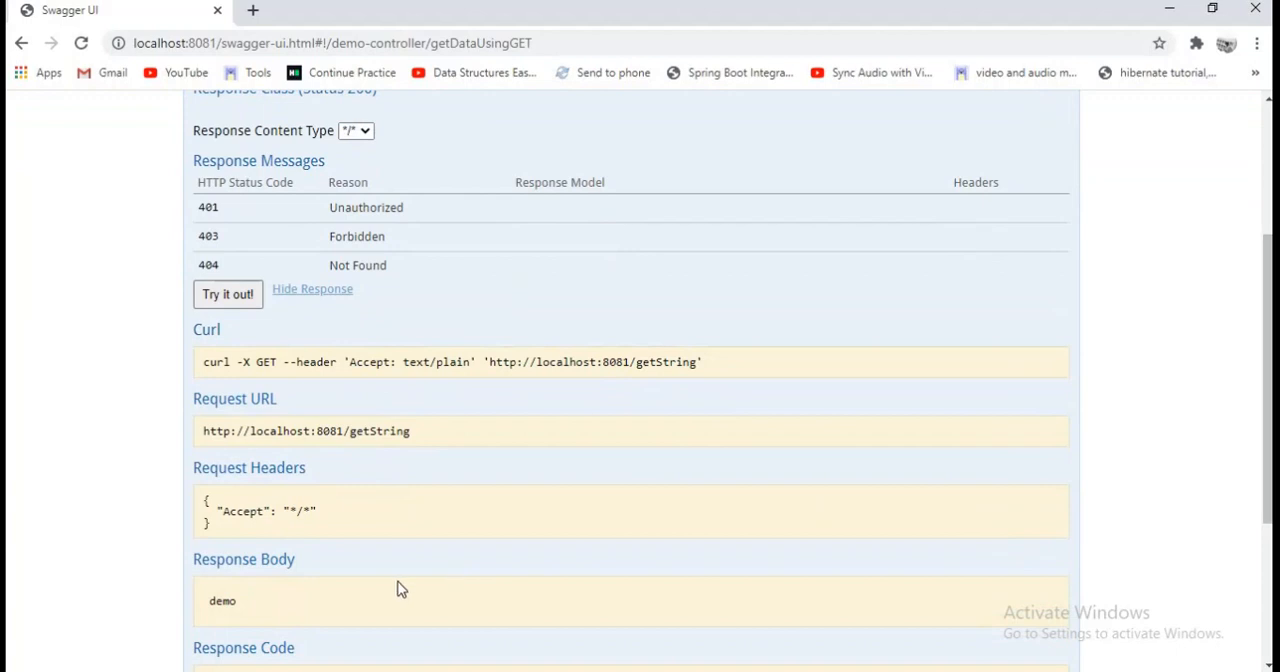
double_click(222, 600)
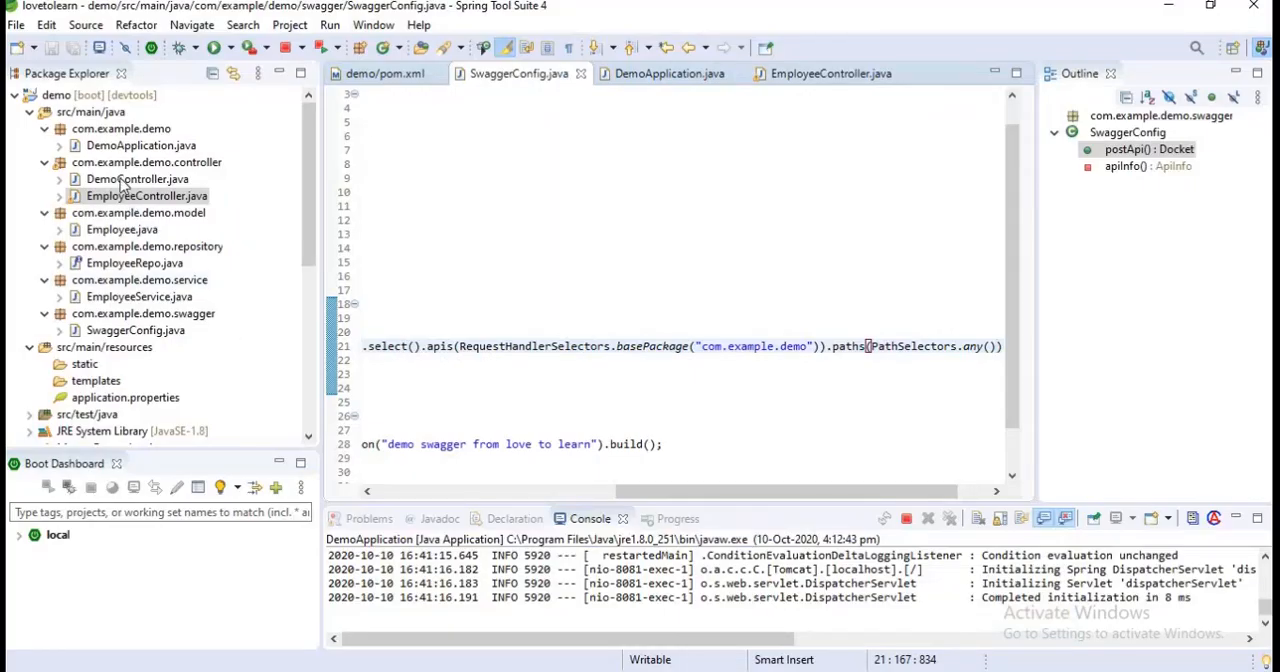
Review DemoController's getData method, then open application.properties
double_click(137, 178)
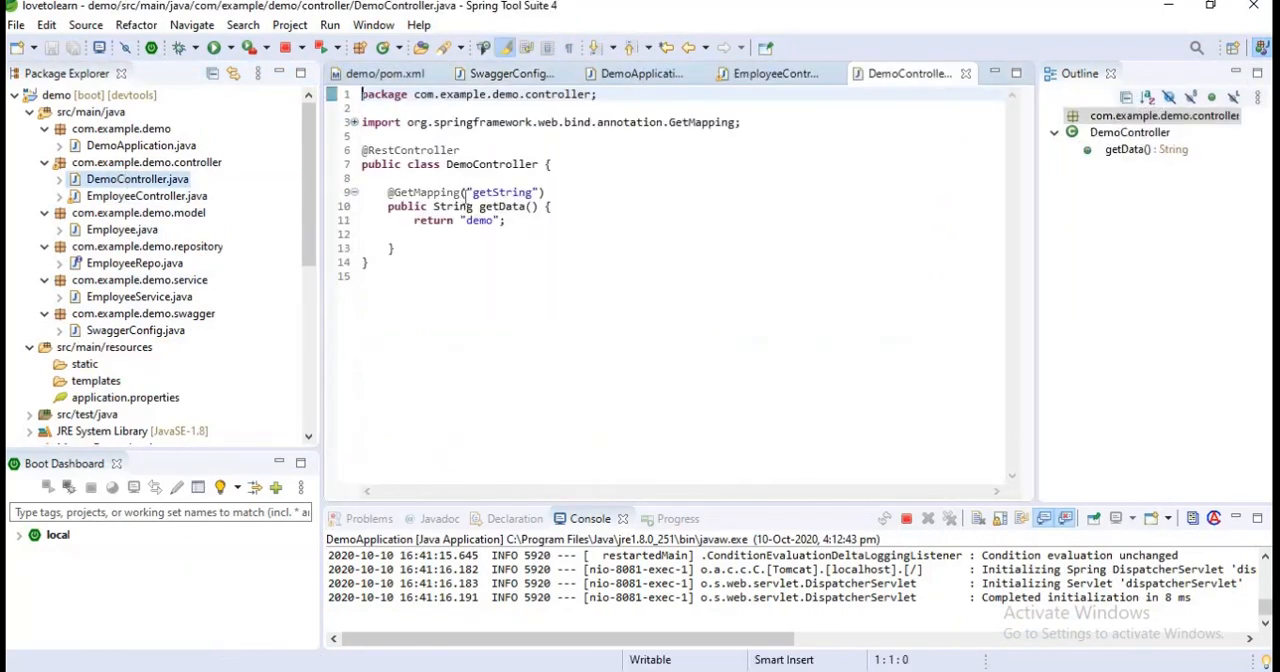
triple_click(450, 220)
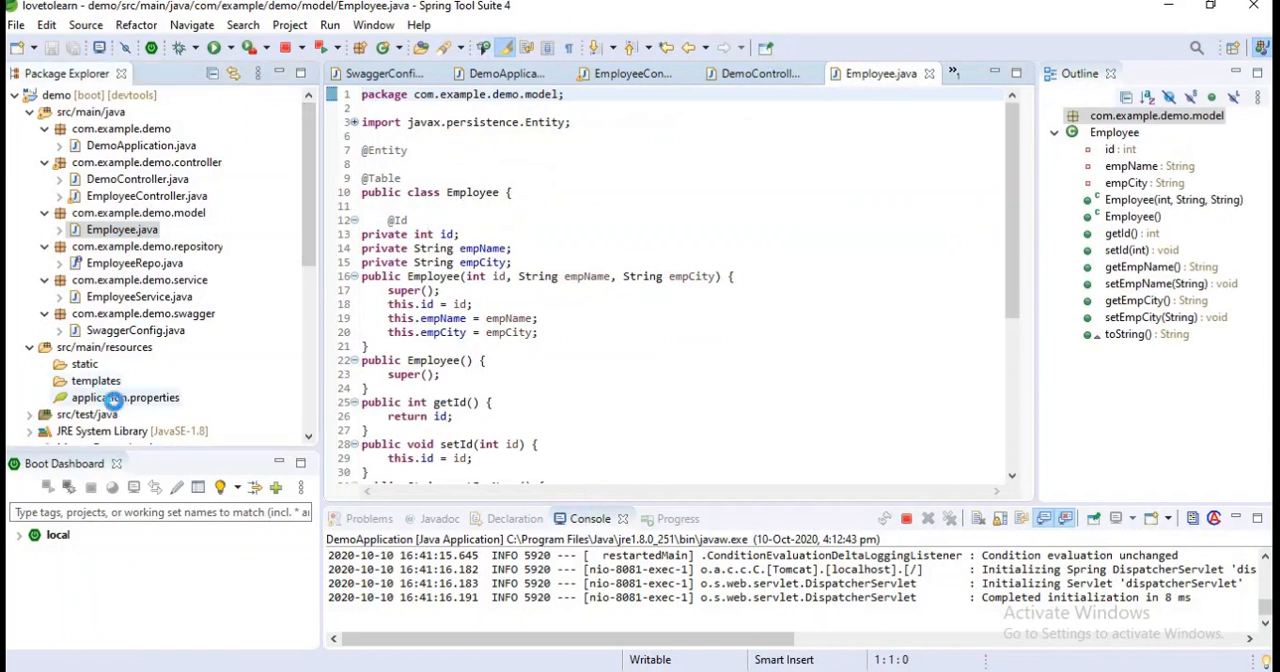
double_click(125, 397)
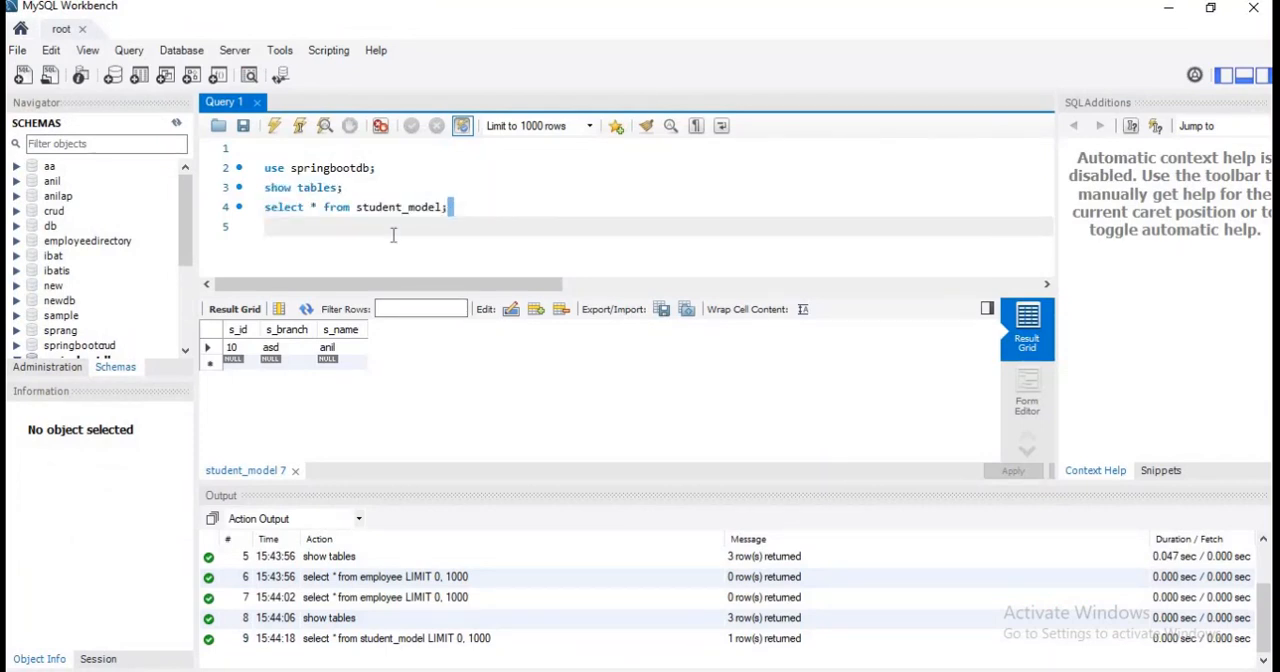
Change the query table from student_model to employee, then run all three query lines
double_click(400, 207)
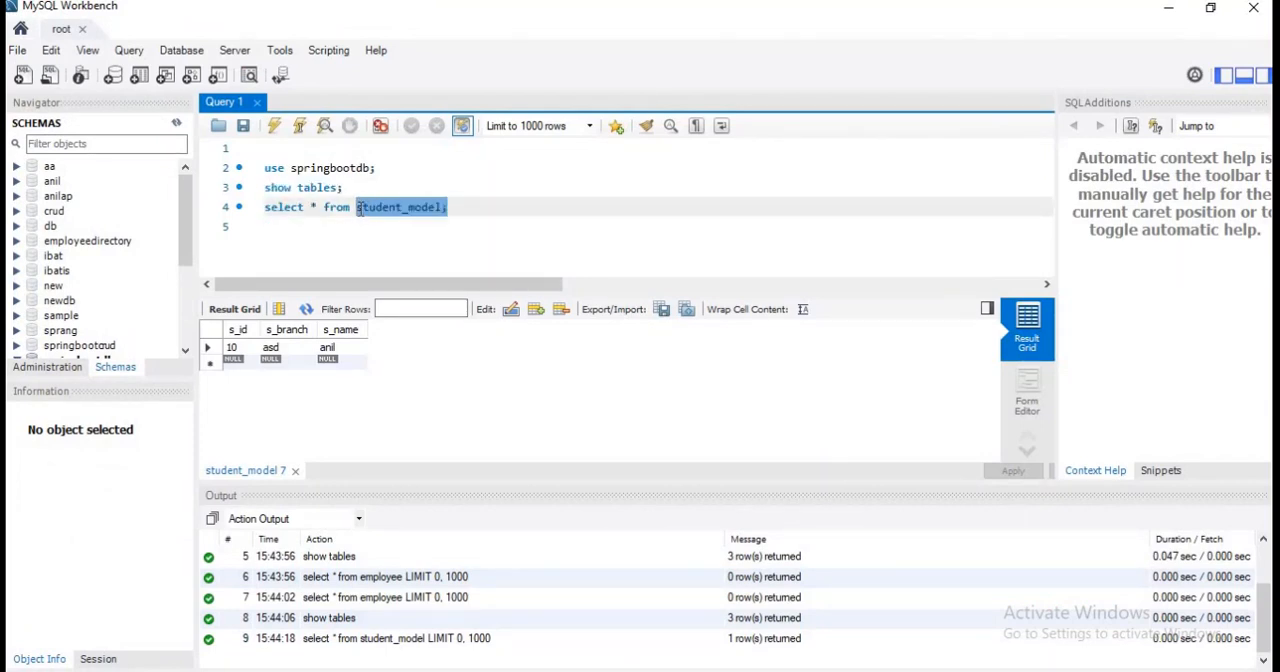
text(employ)
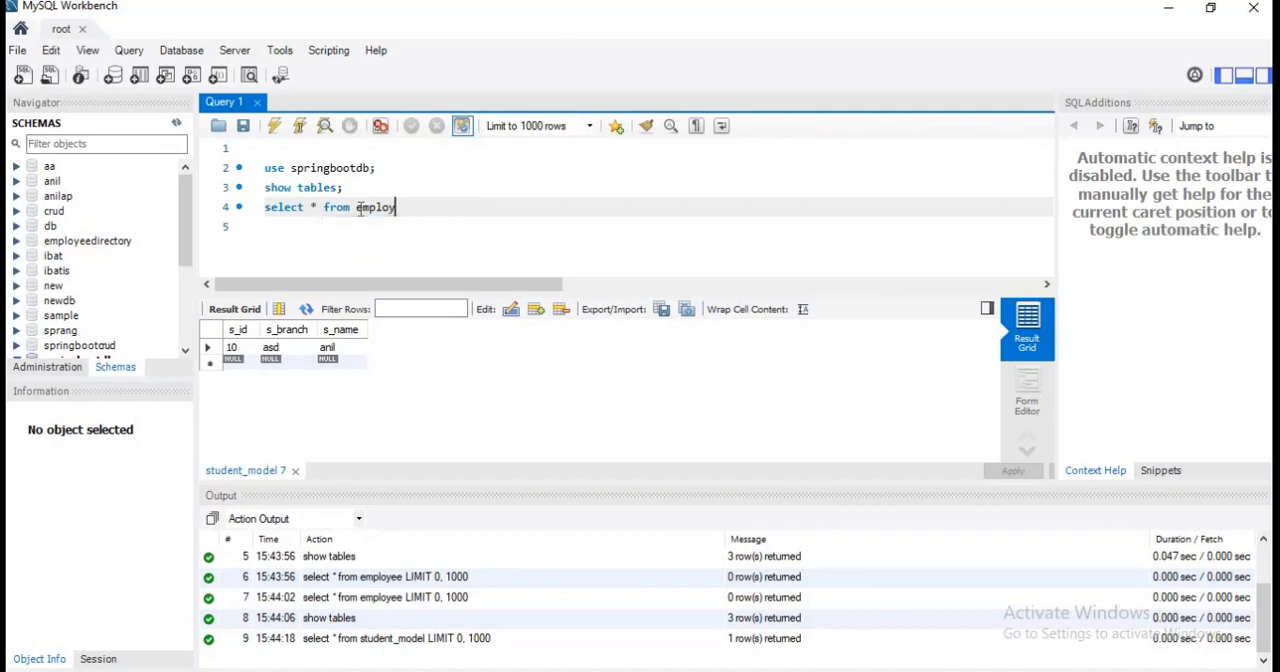
text(ee;)
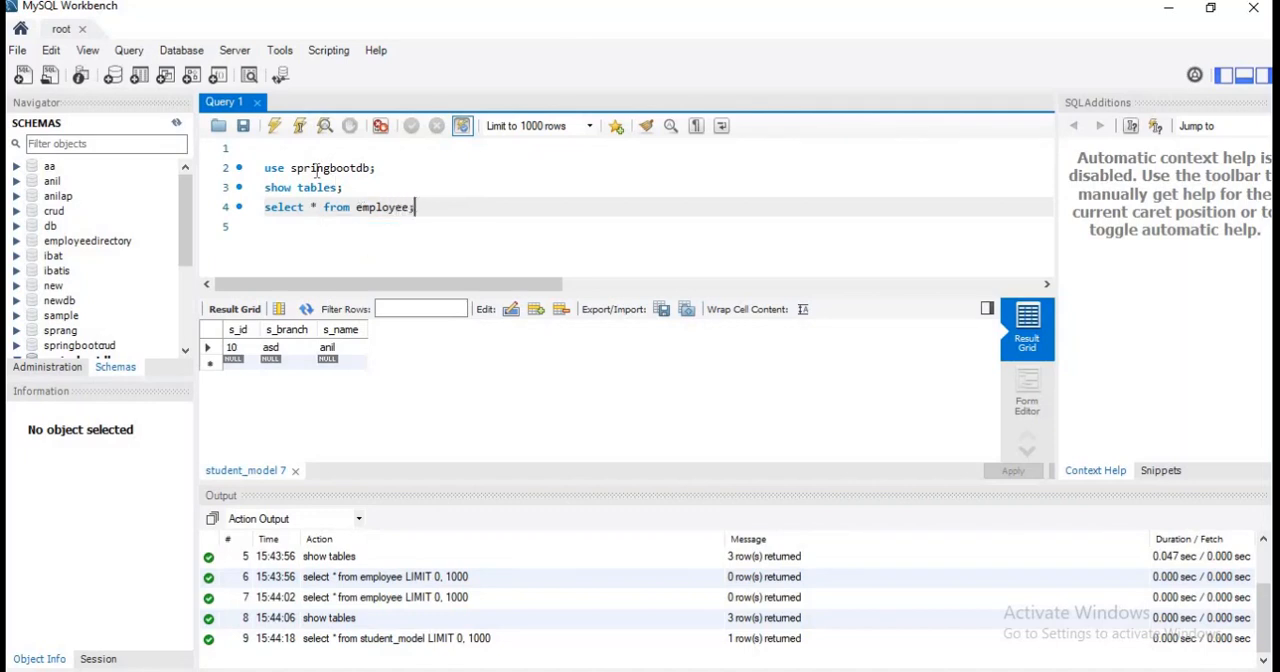
click(274, 125)
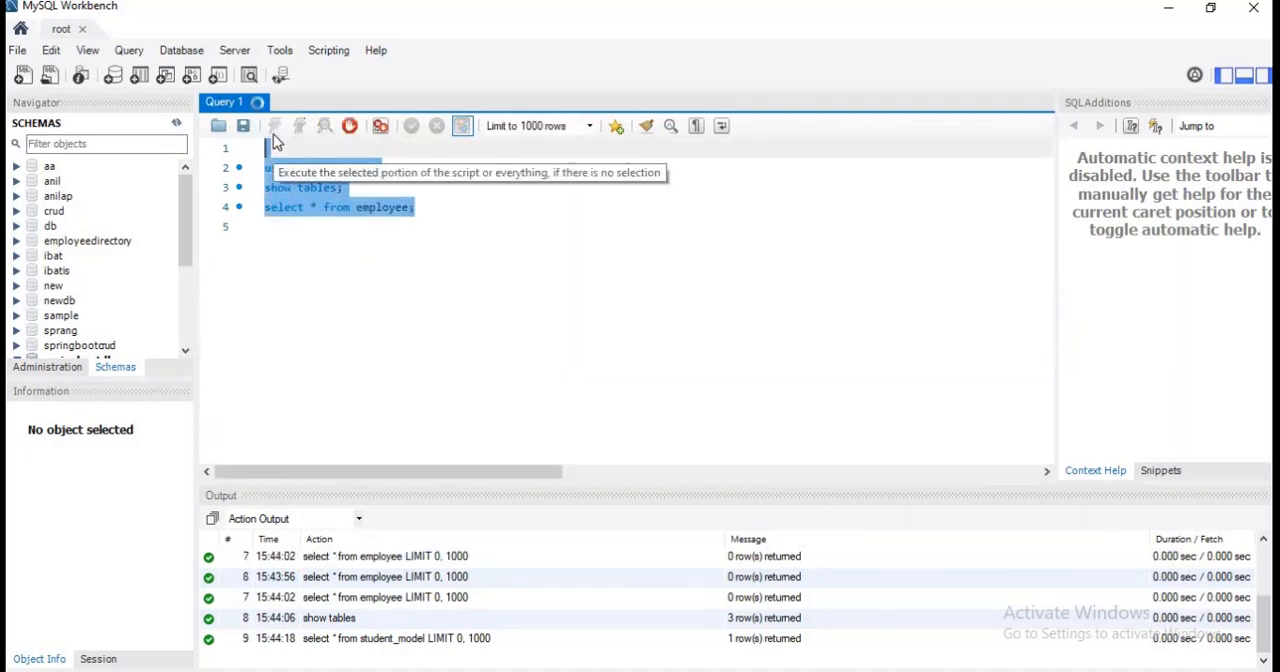
click(273, 125)
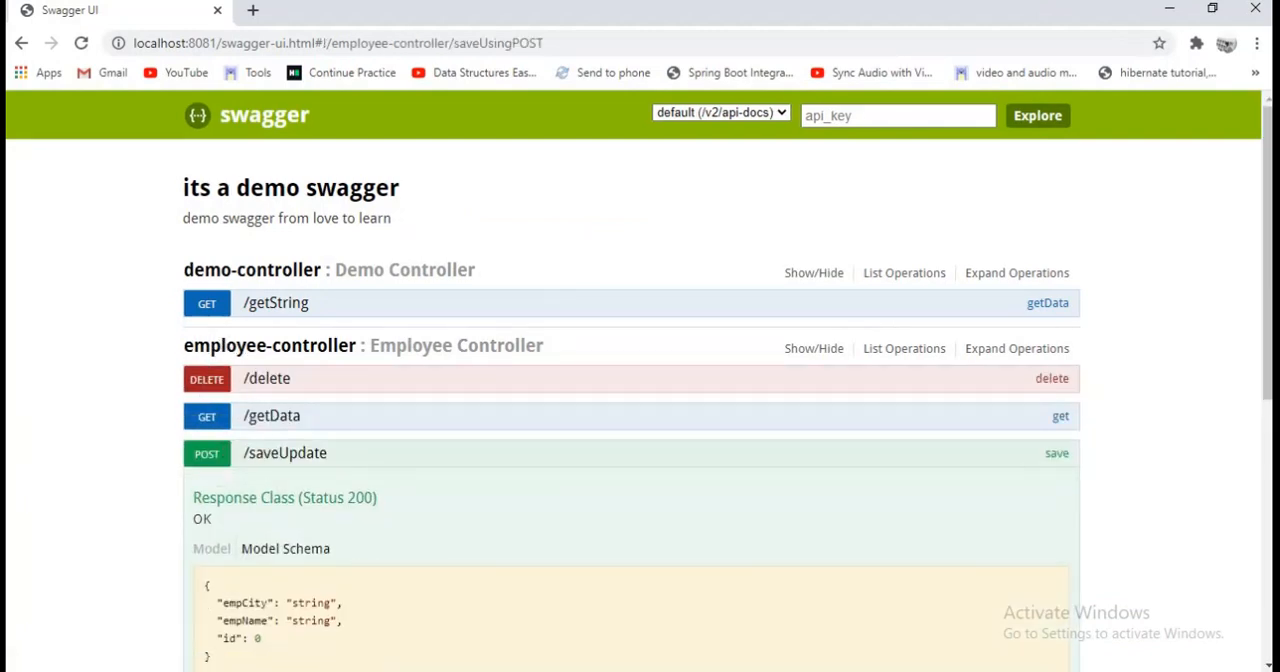
Send POST /saveUpdate with empCity 'hyd', empName 'anil', id 1, and view the response
scroll(down, 3)
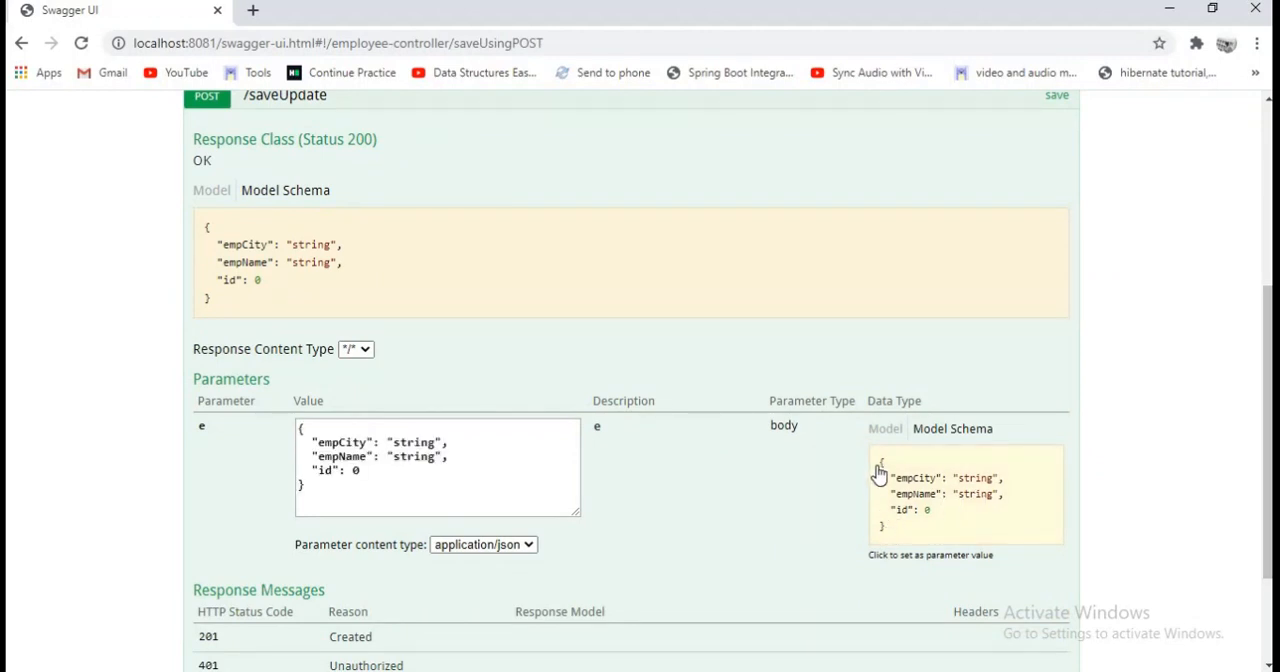
mouse_move(787, 475)
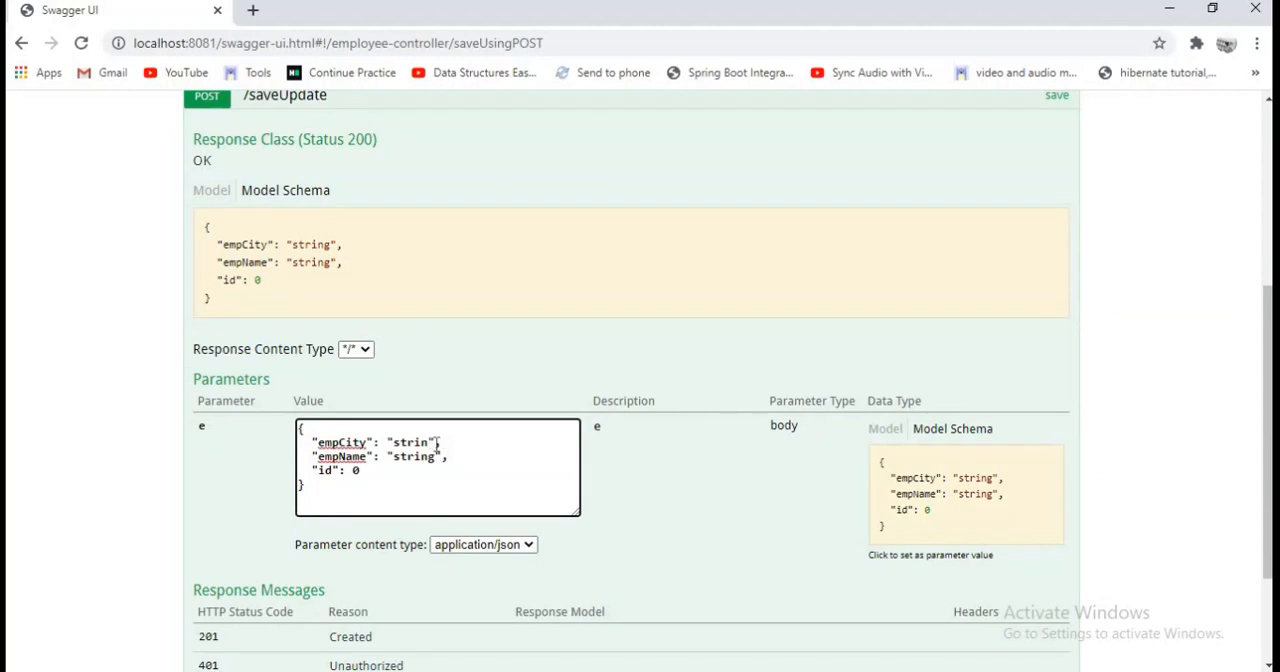
text(a)
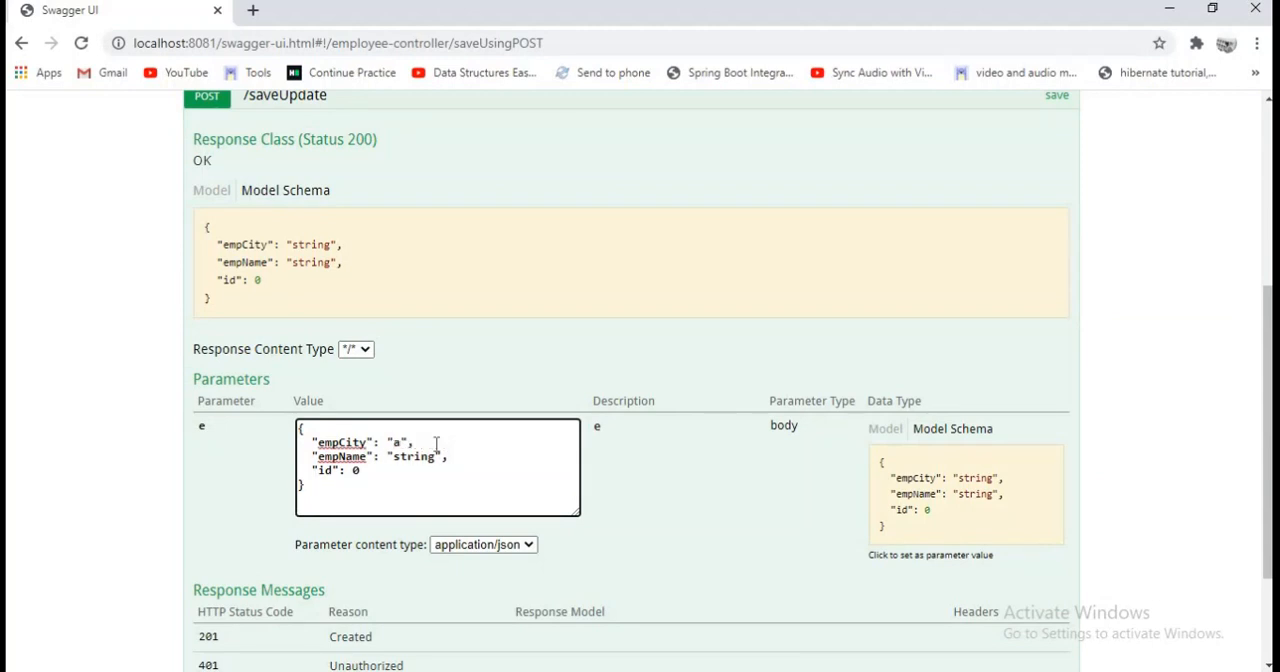
text(h)
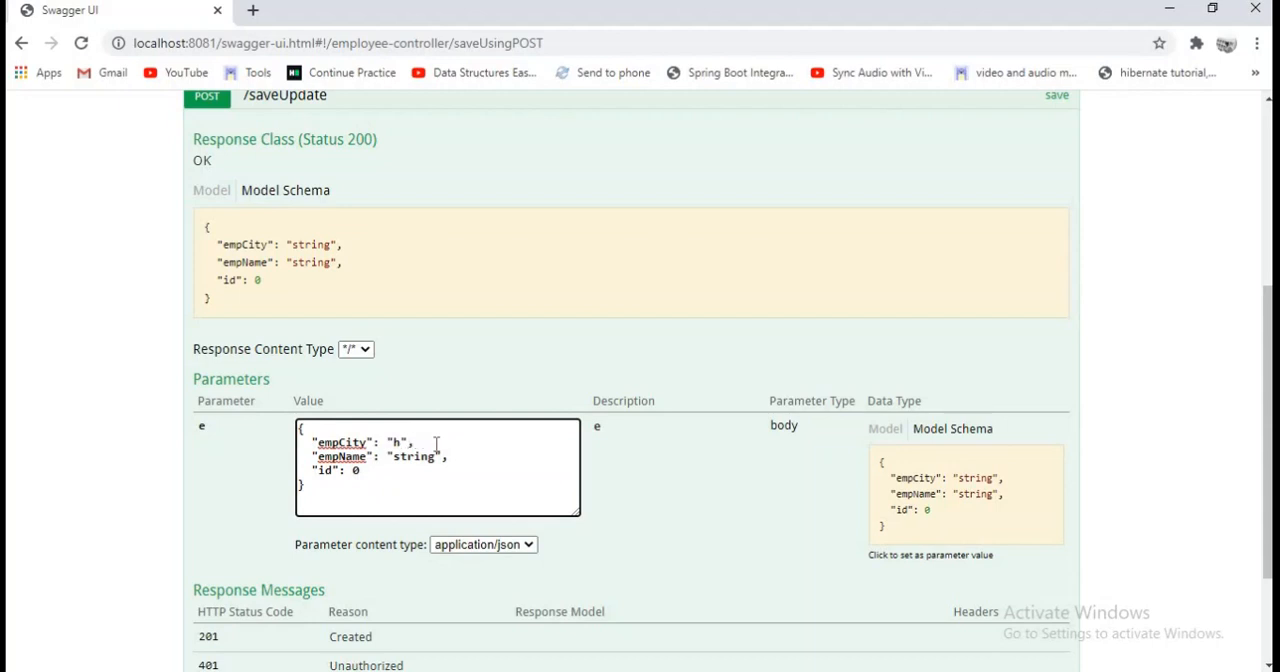
text(yd)
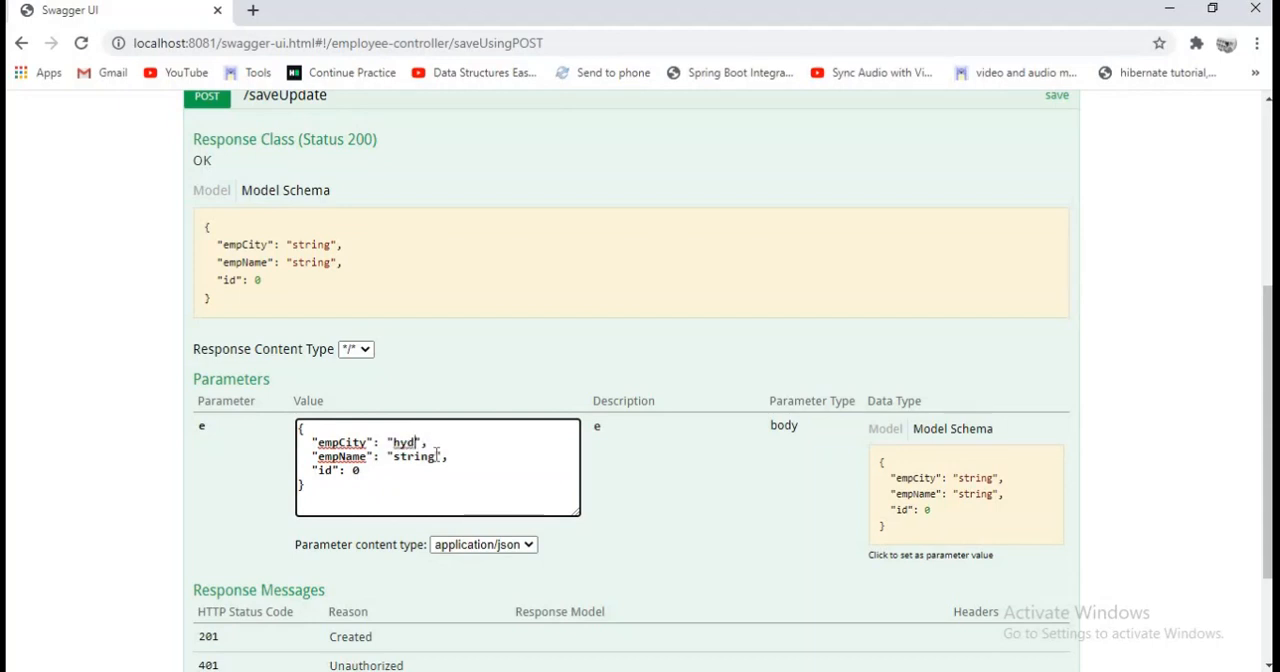
text(a)
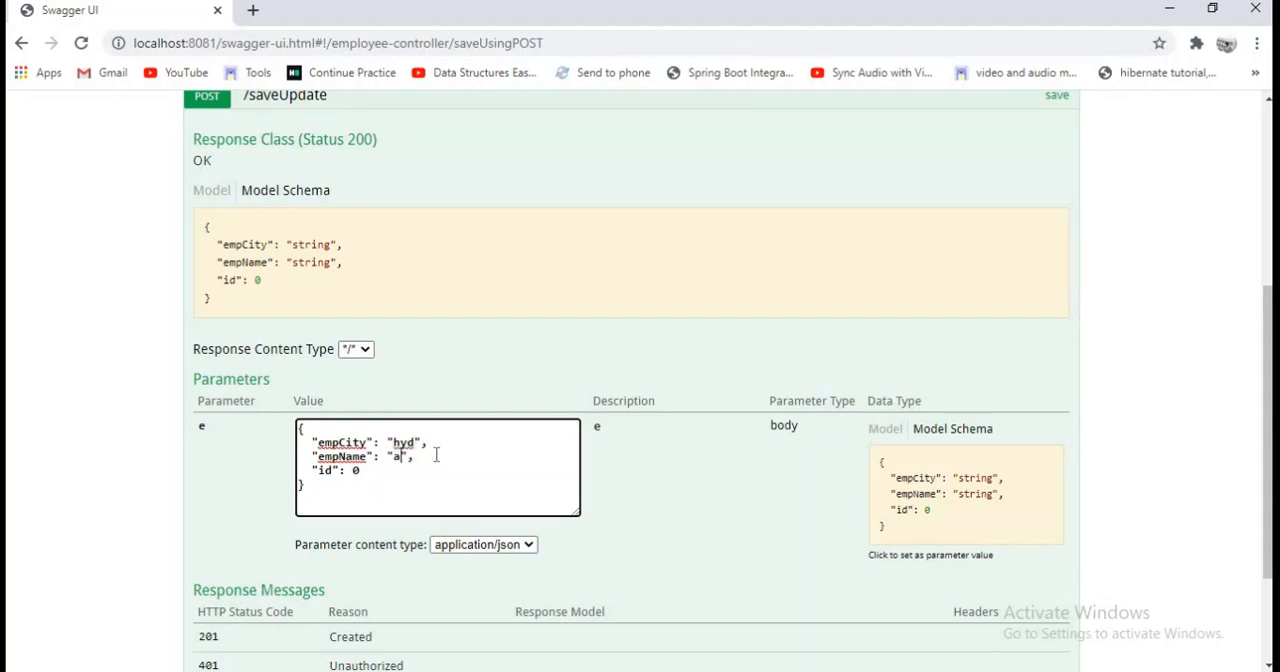
text(nil)
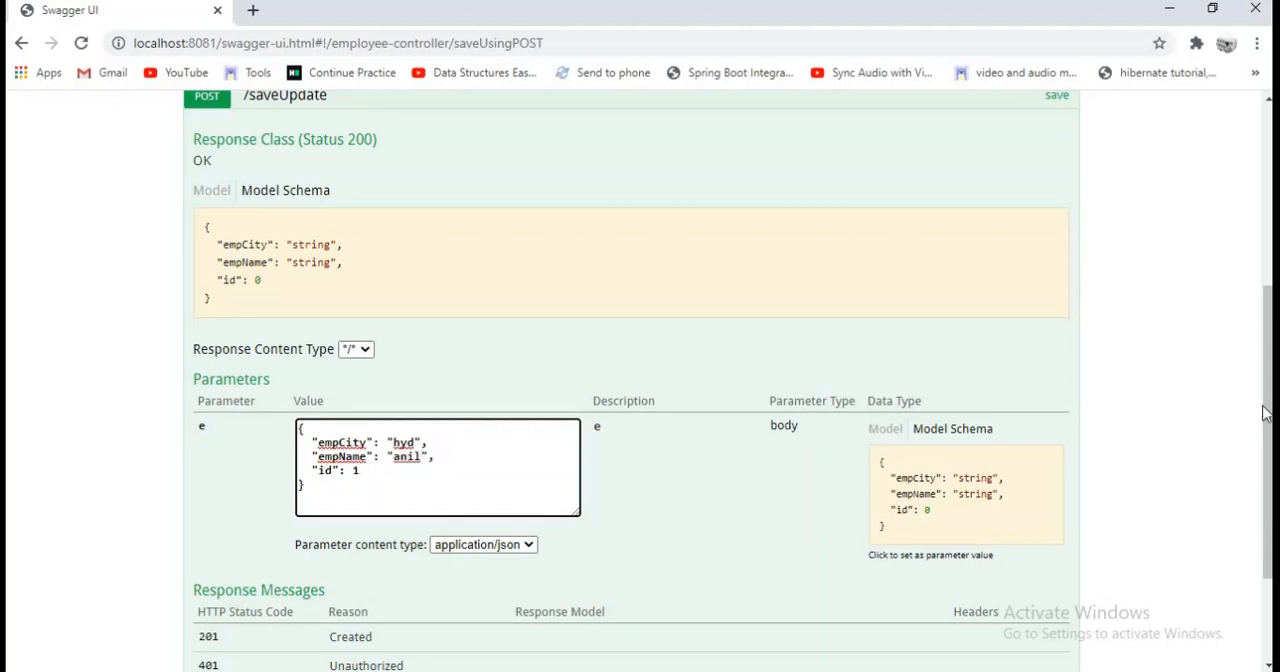
scroll(down, 3)
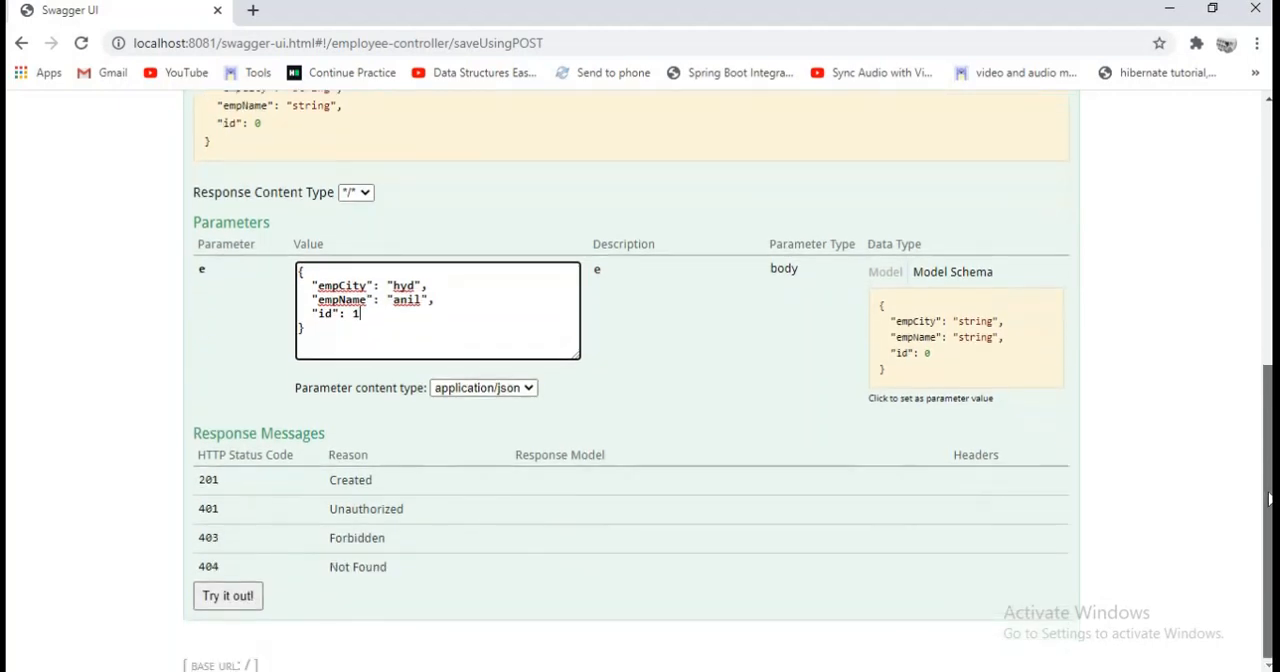
click(227, 595)
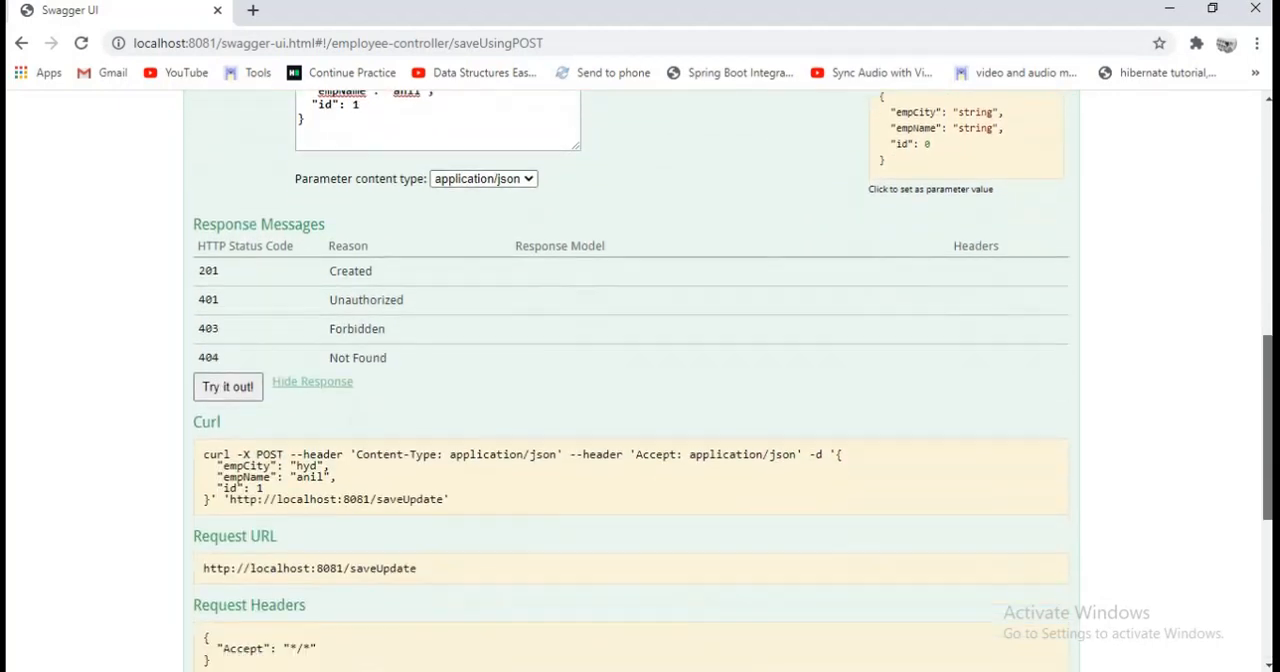
scroll(down, 3)
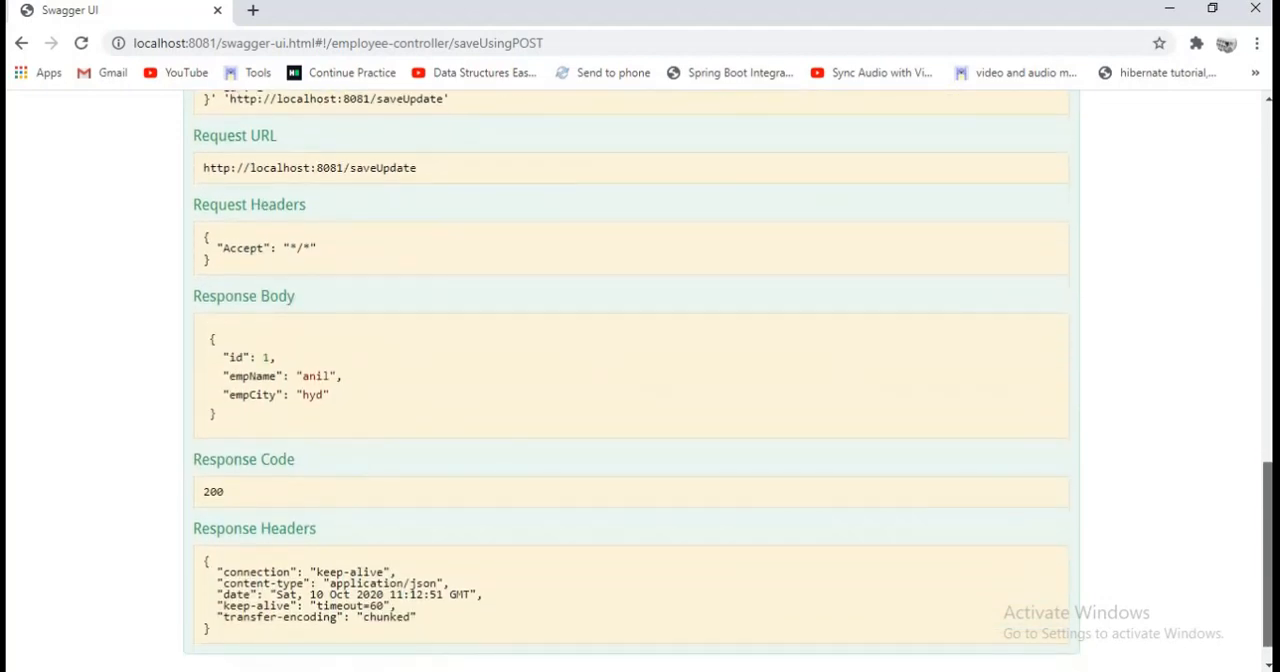
scroll(down, 3)
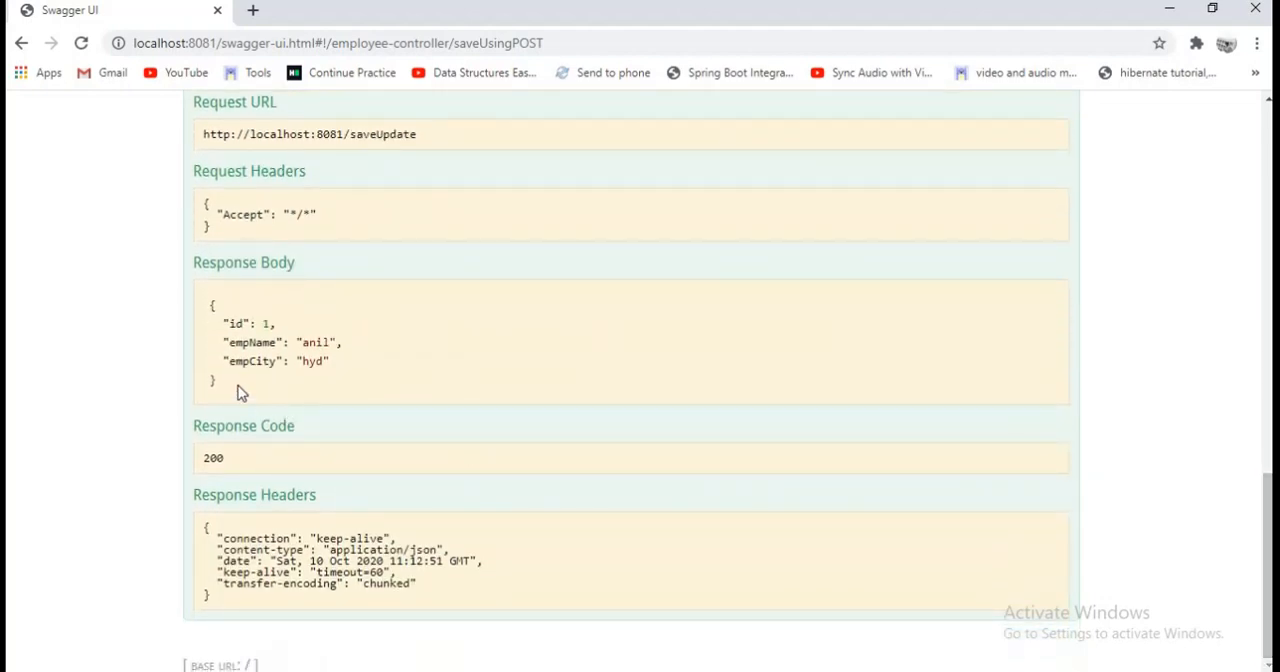
mouse_move(558, 537)
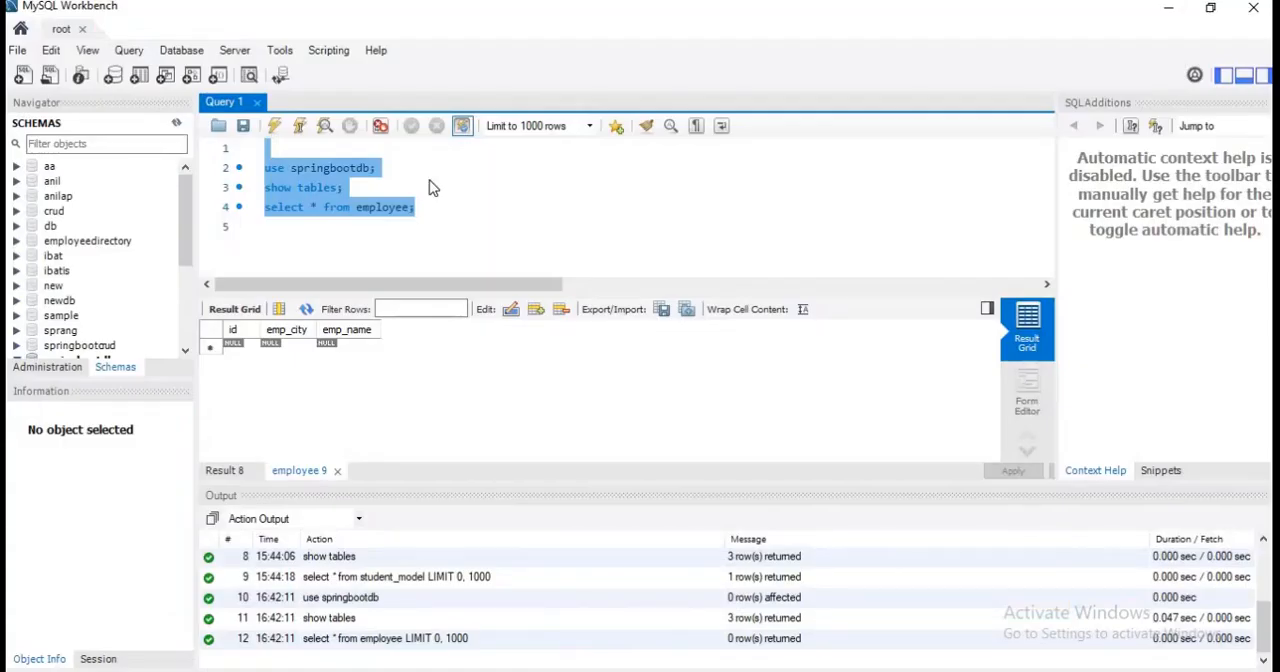
Rerun 'select * from employee;' in Workbench to check for the saved anil record
click(416, 207)
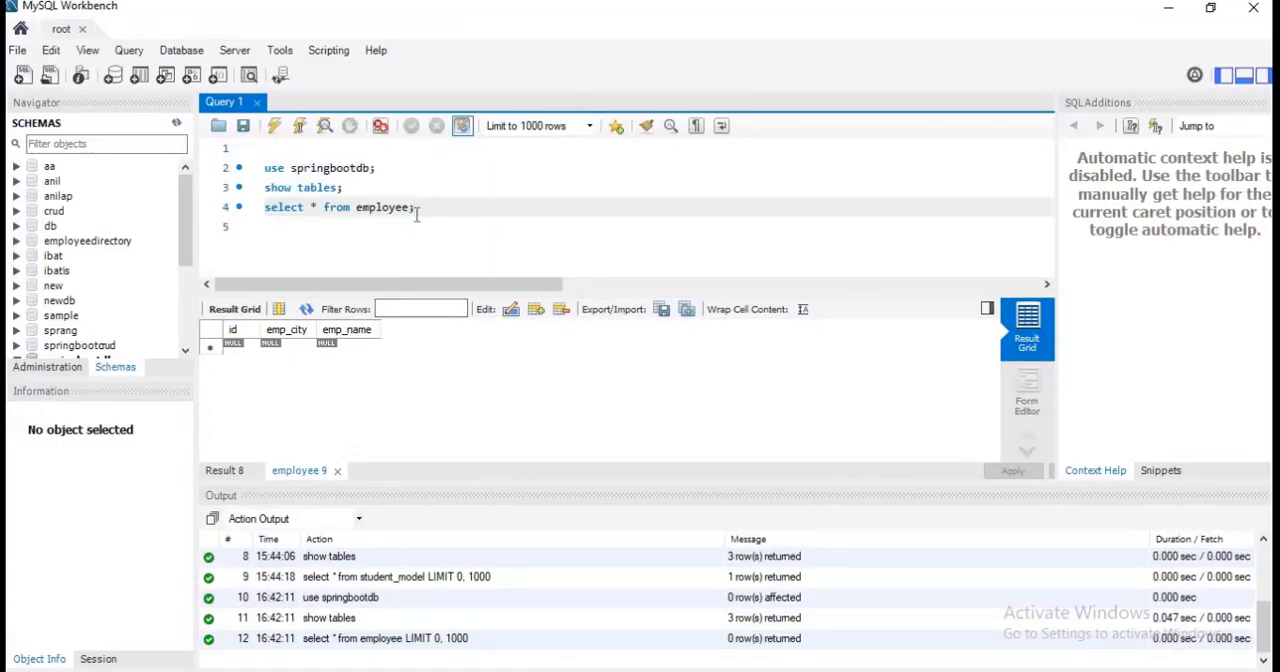
click(274, 125)
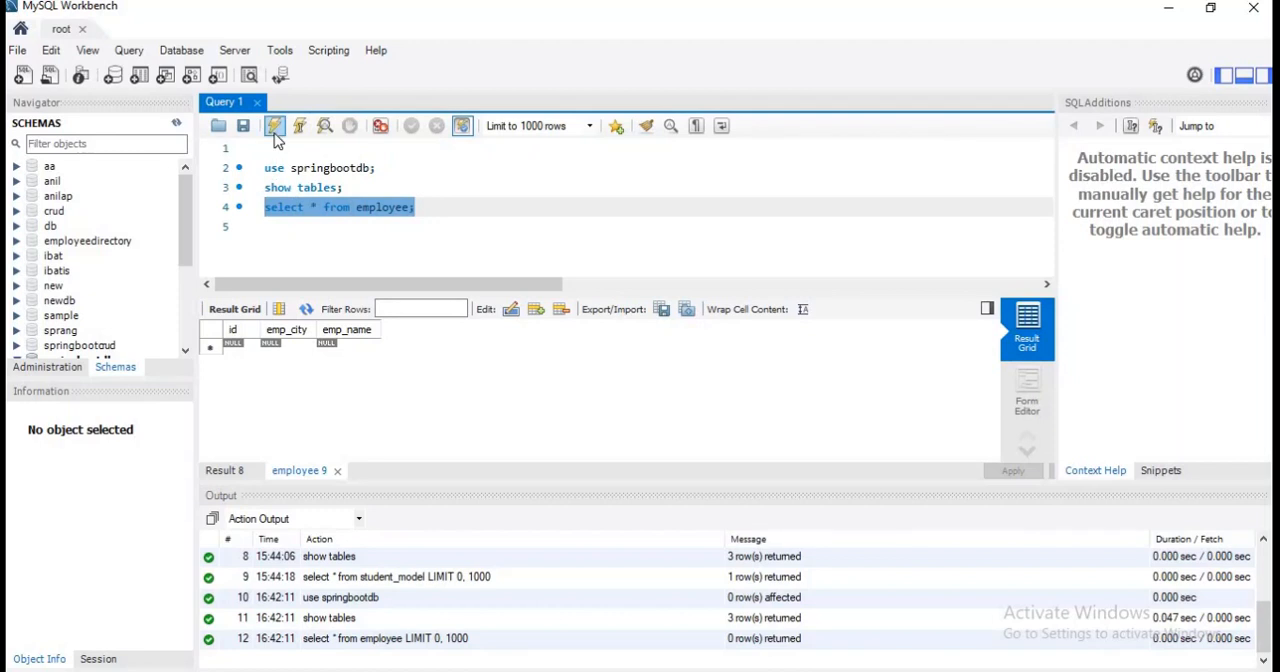
click(274, 125)
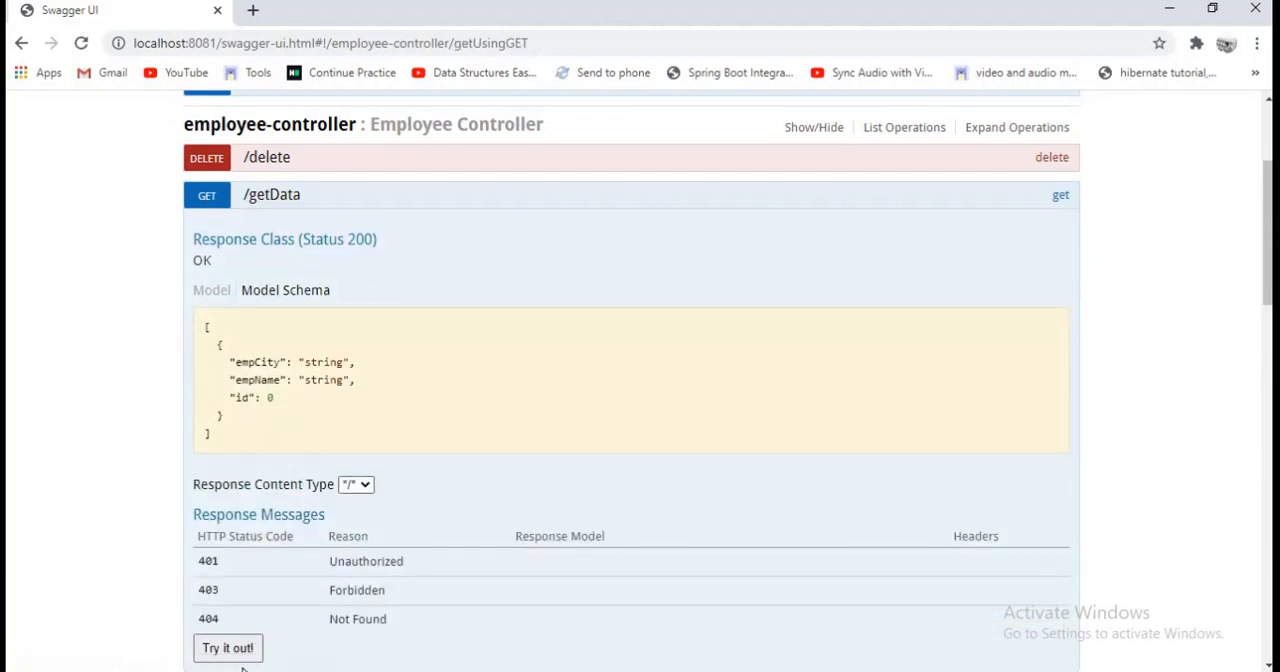
Try out GET /getData and scroll down to the DELETE /delete endpoint
click(227, 648)
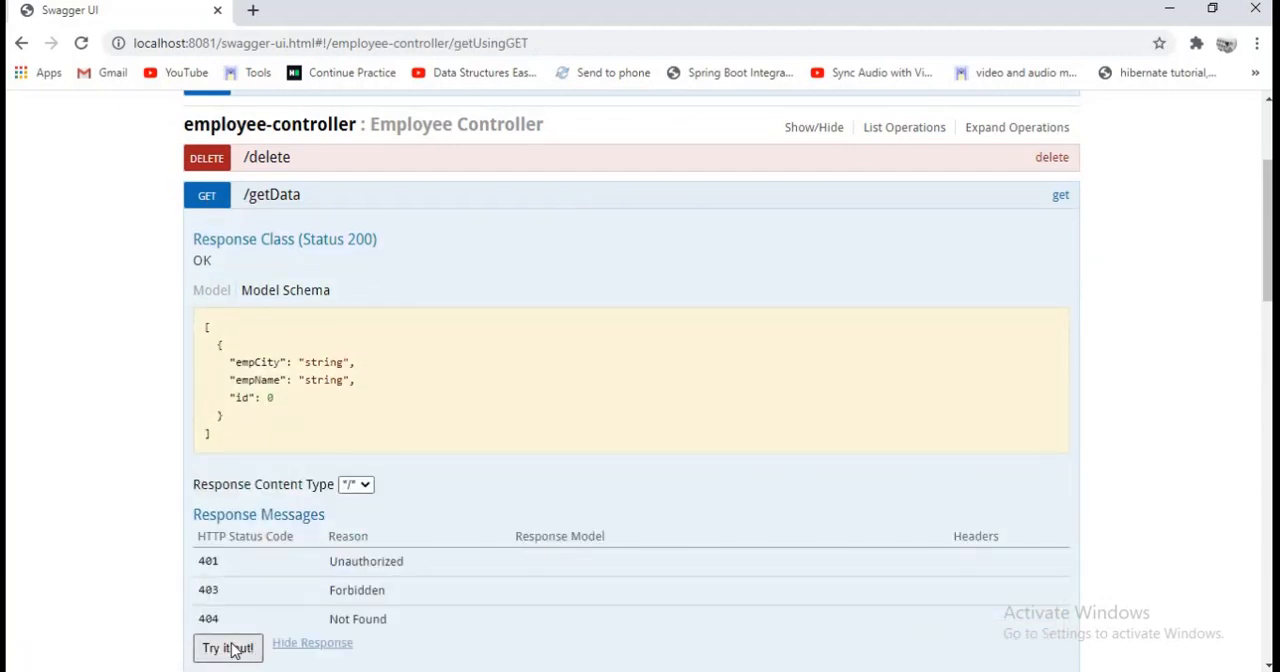
click(227, 648)
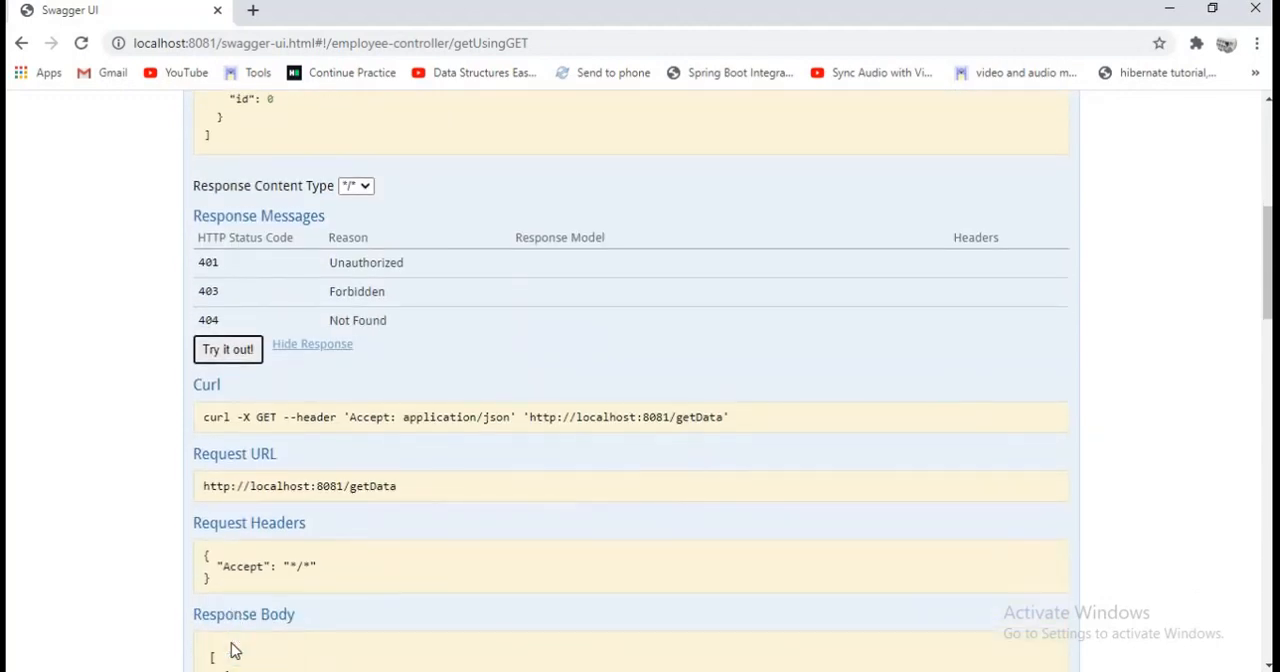
scroll(down, 3)
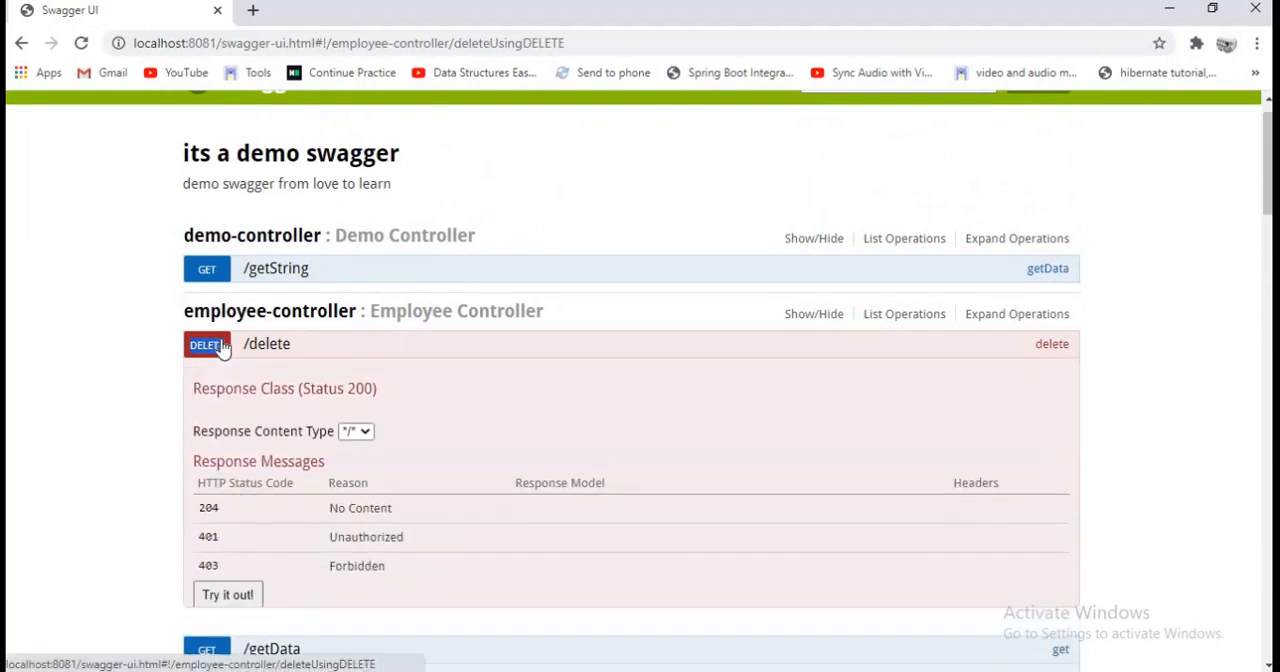
Try out DELETE /delete and view its 'deleted all data sucessfully' response
click(227, 594)
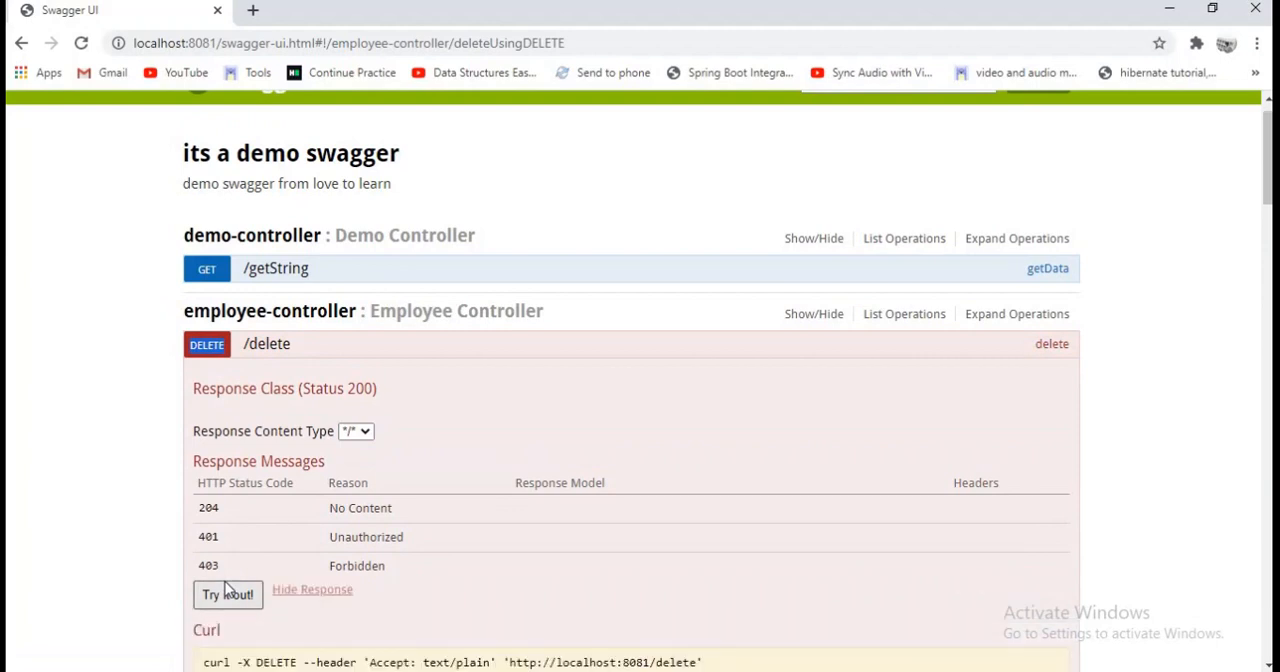
click(227, 589)
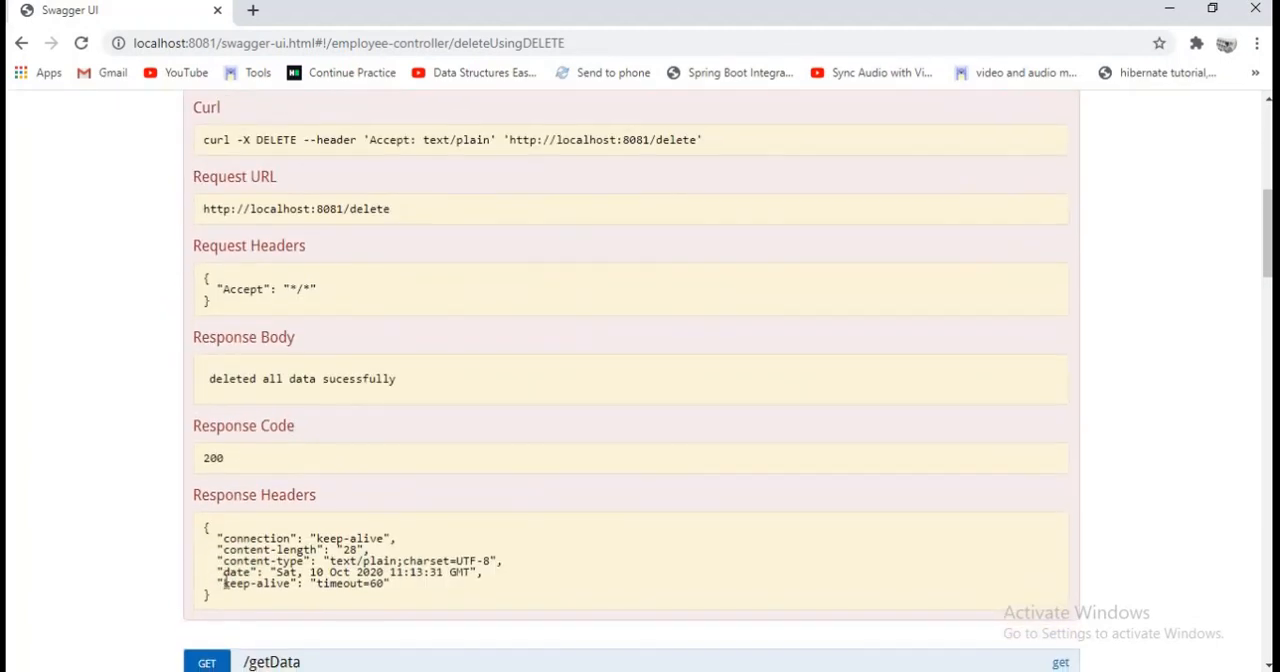
scroll(down, 3)
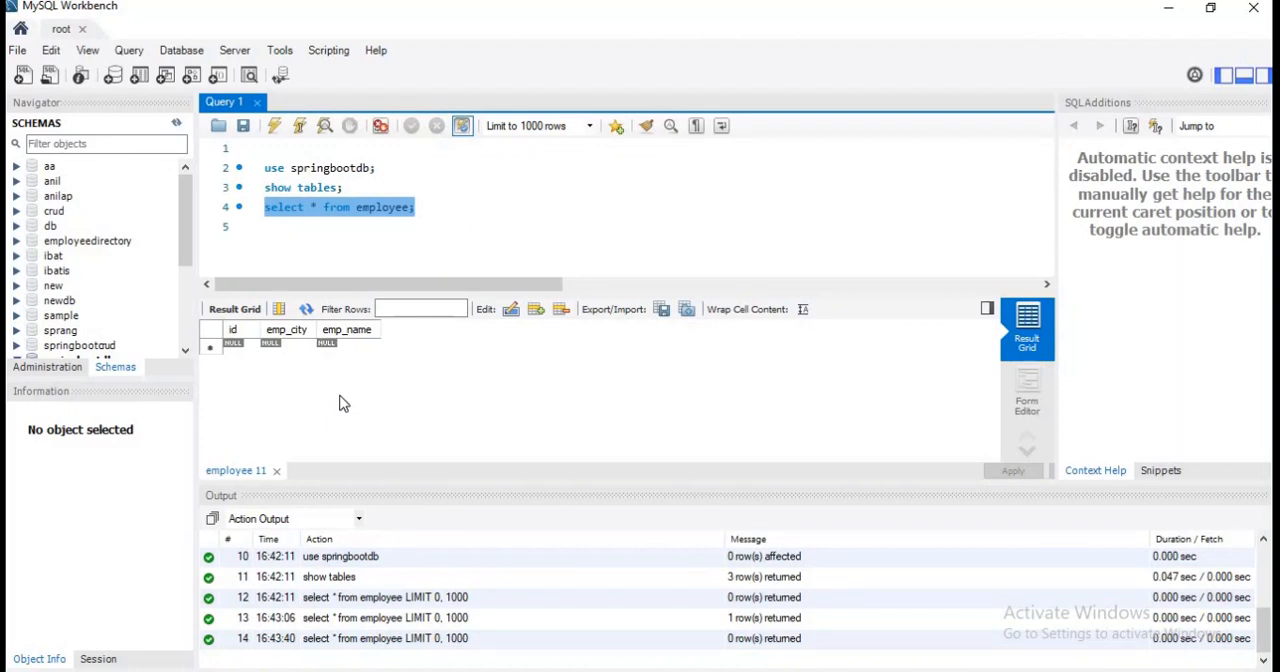
mouse_move(999, 572)
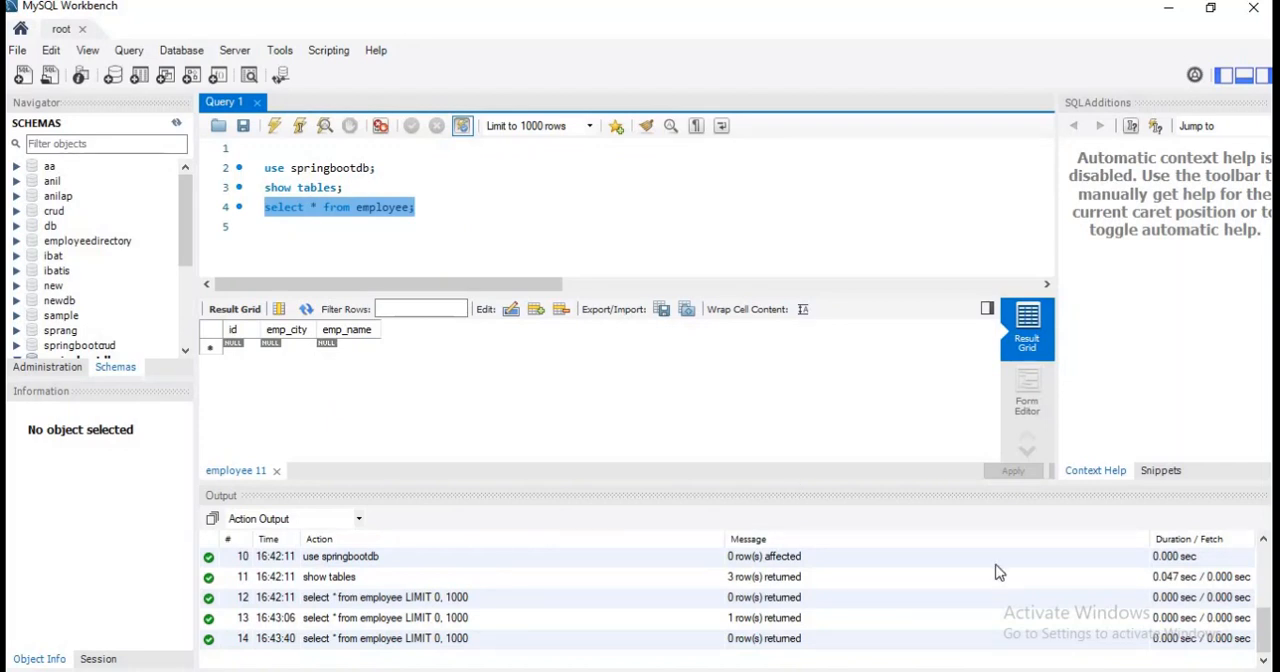